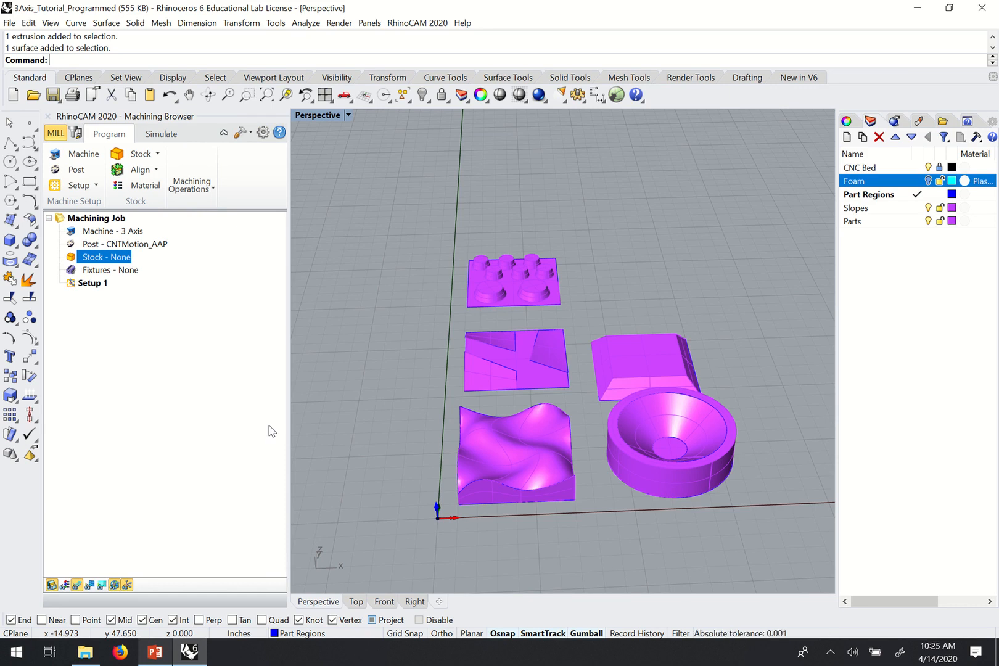
mouse_move(410, 391)
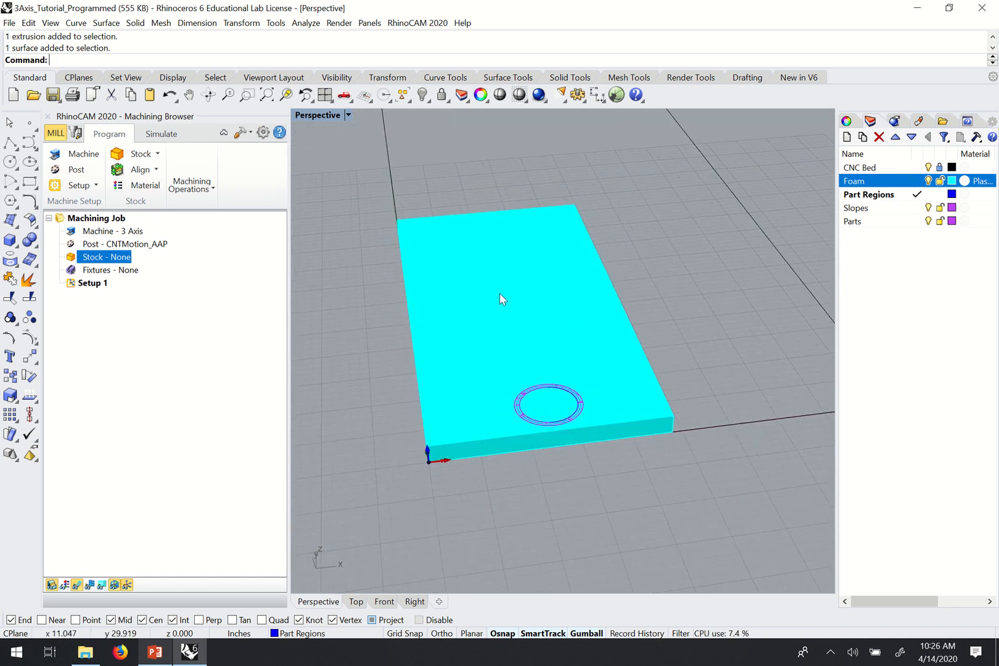
mouse_move(531, 234)
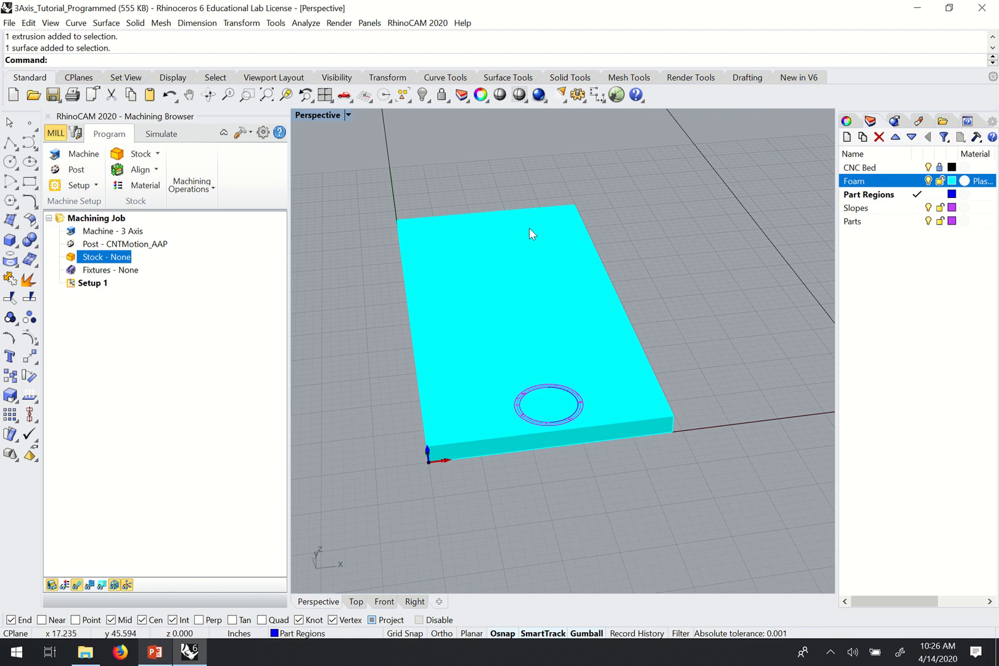
mouse_move(587, 293)
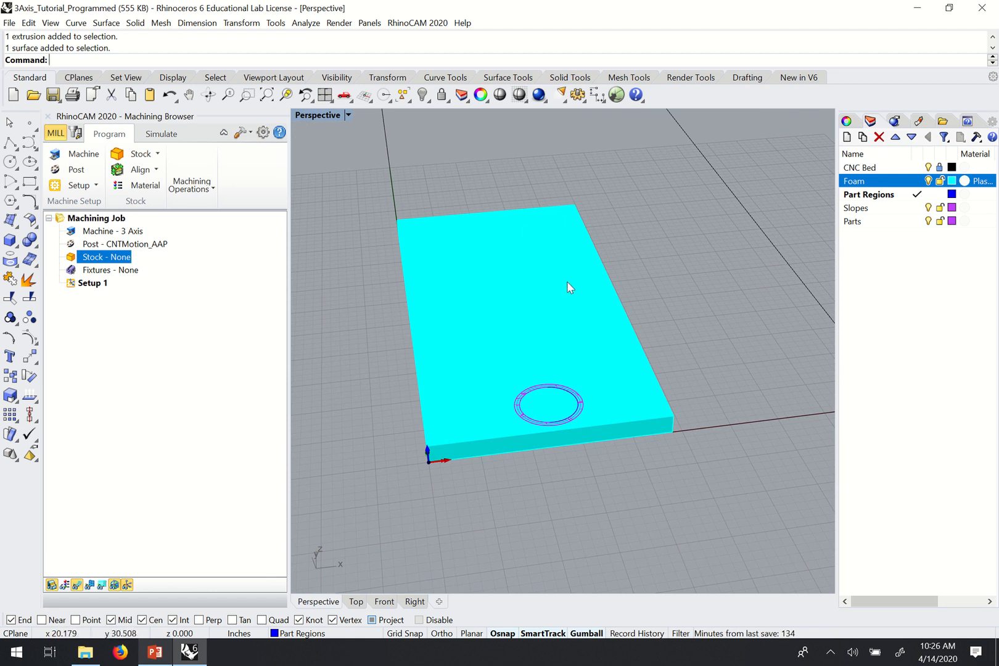
mouse_move(443, 288)
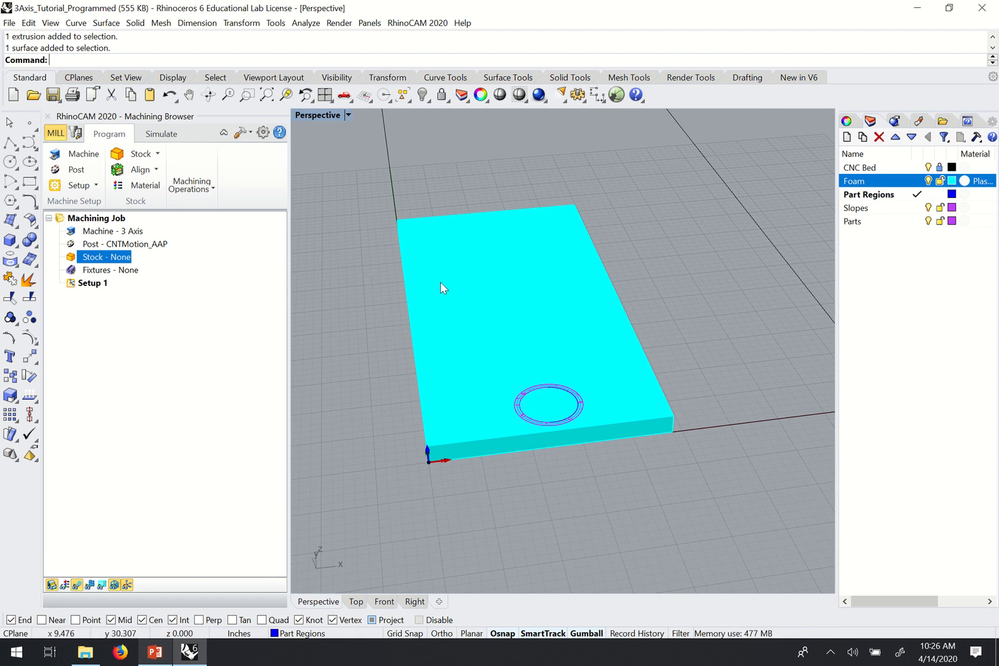
mouse_move(571, 225)
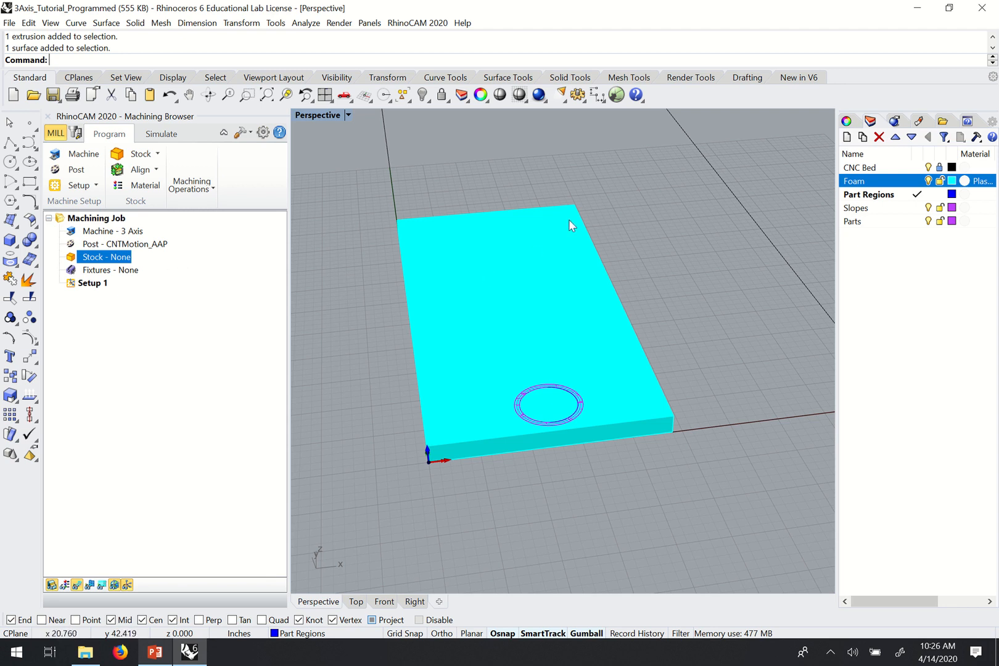
mouse_move(533, 399)
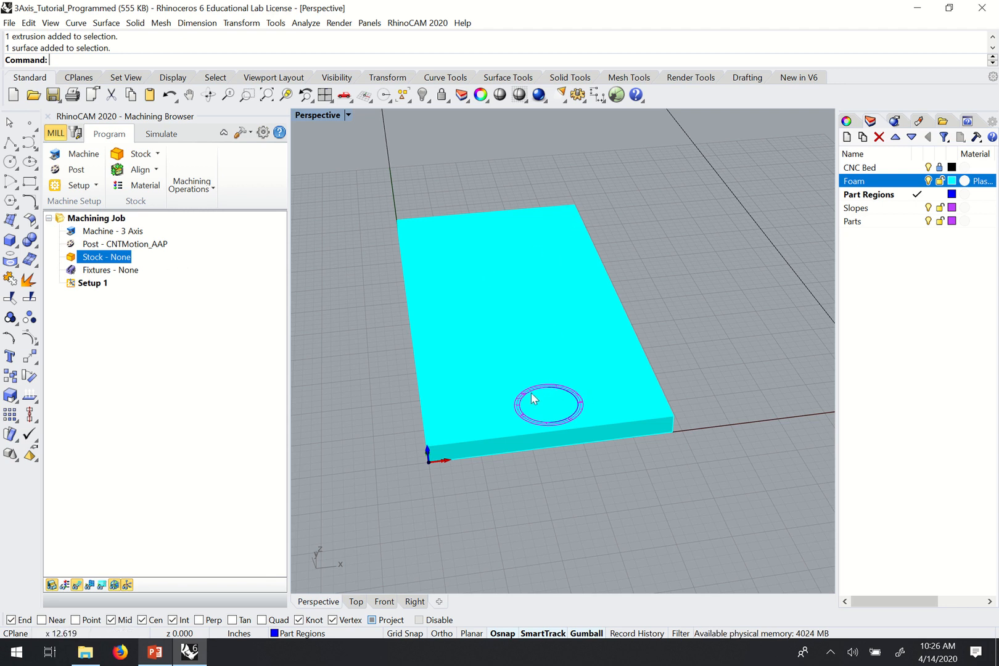
mouse_move(541, 369)
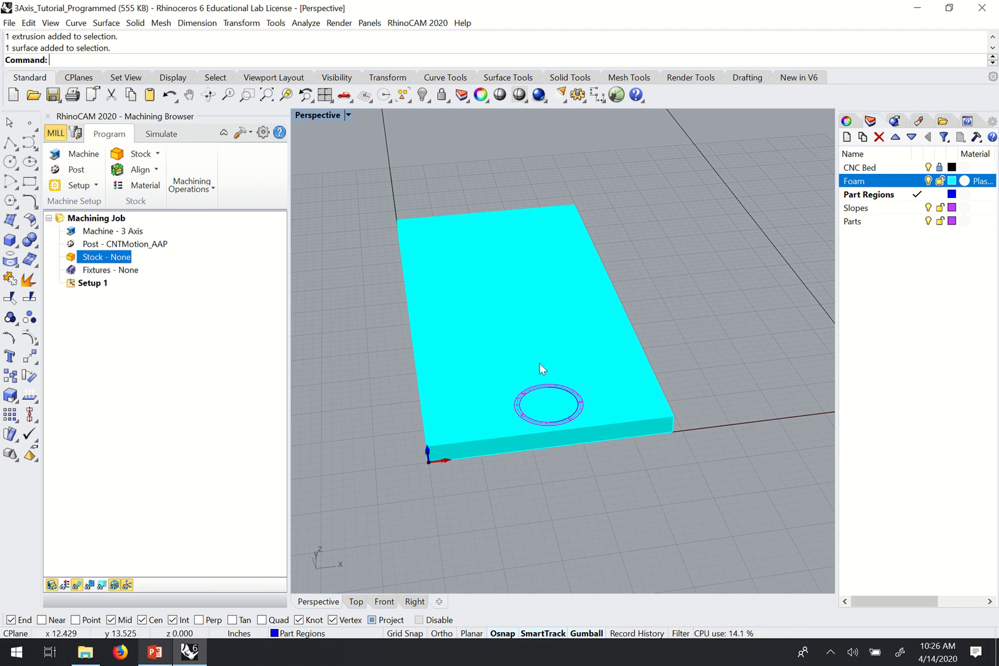
mouse_move(568, 444)
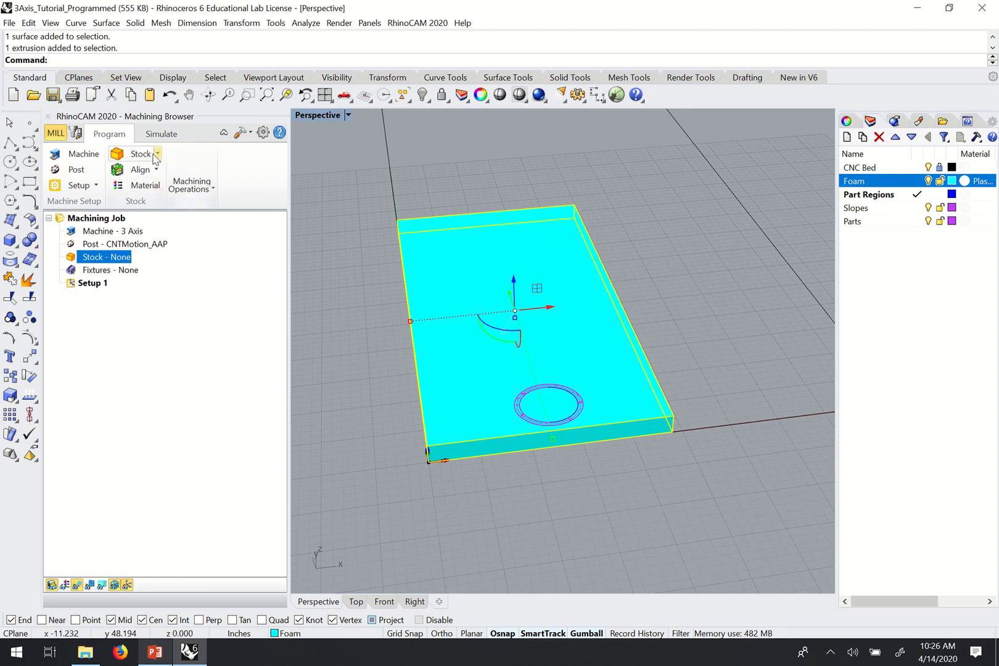
Step: Create the stock from the selected foam block via Stock from selection
left_click(137, 154)
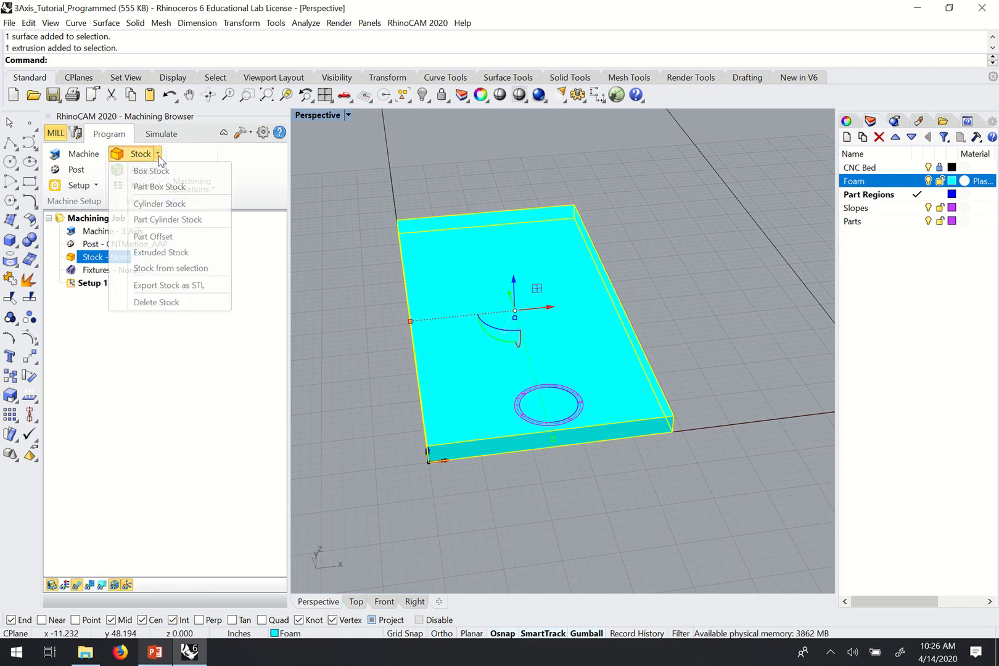
mouse_move(161, 252)
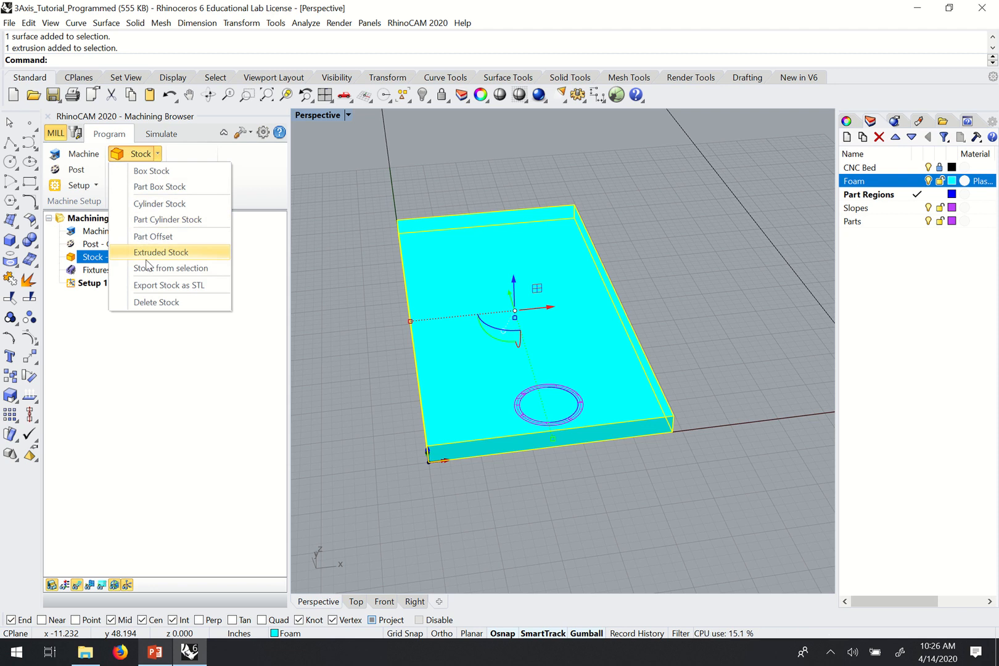
mouse_move(170, 267)
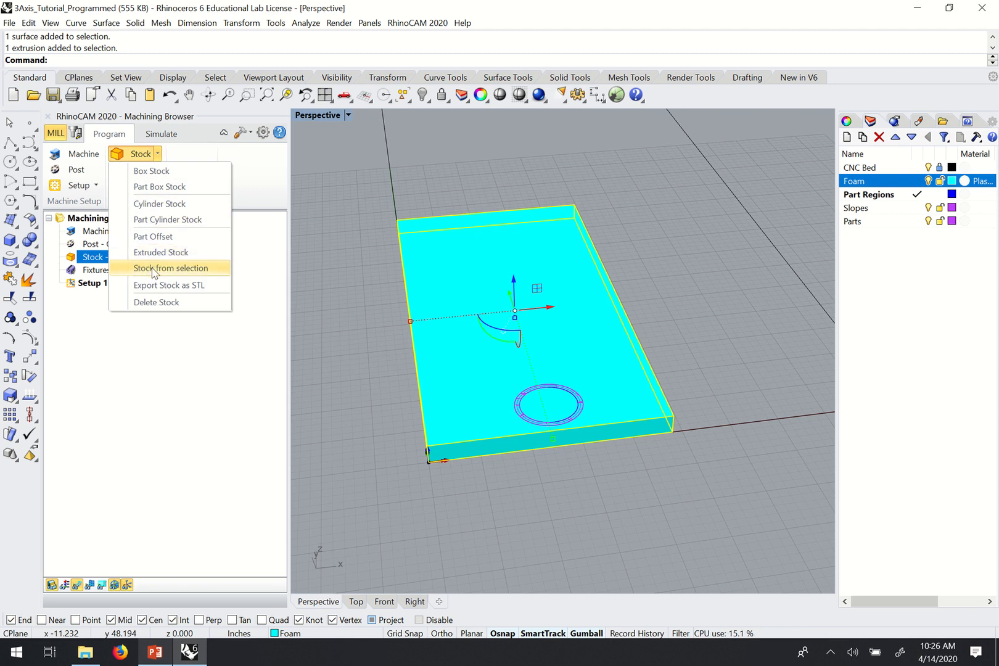
left_click(170, 268)
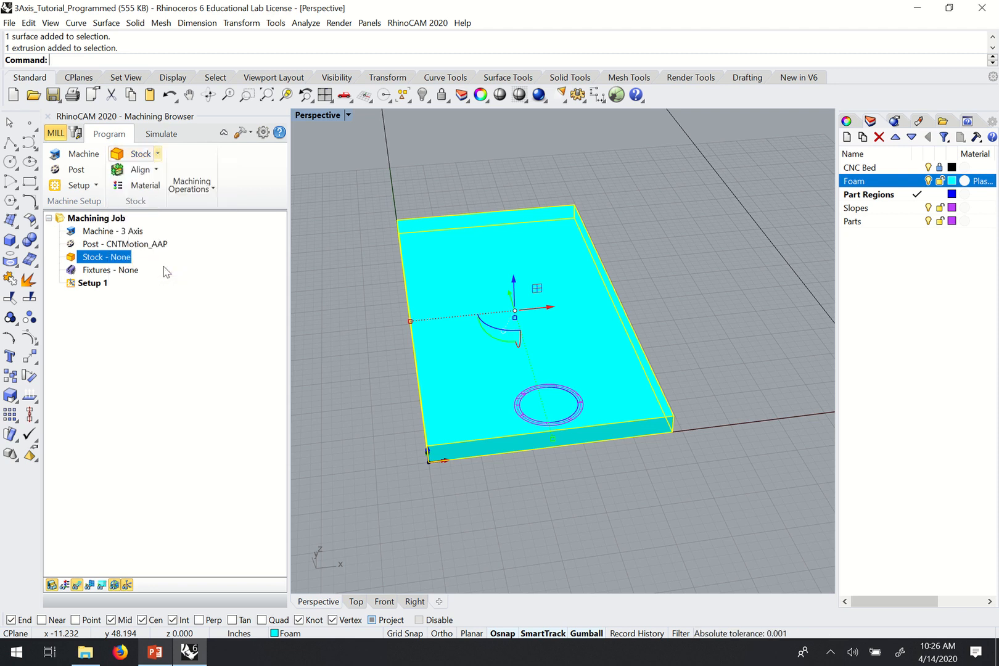
left_click(139, 153)
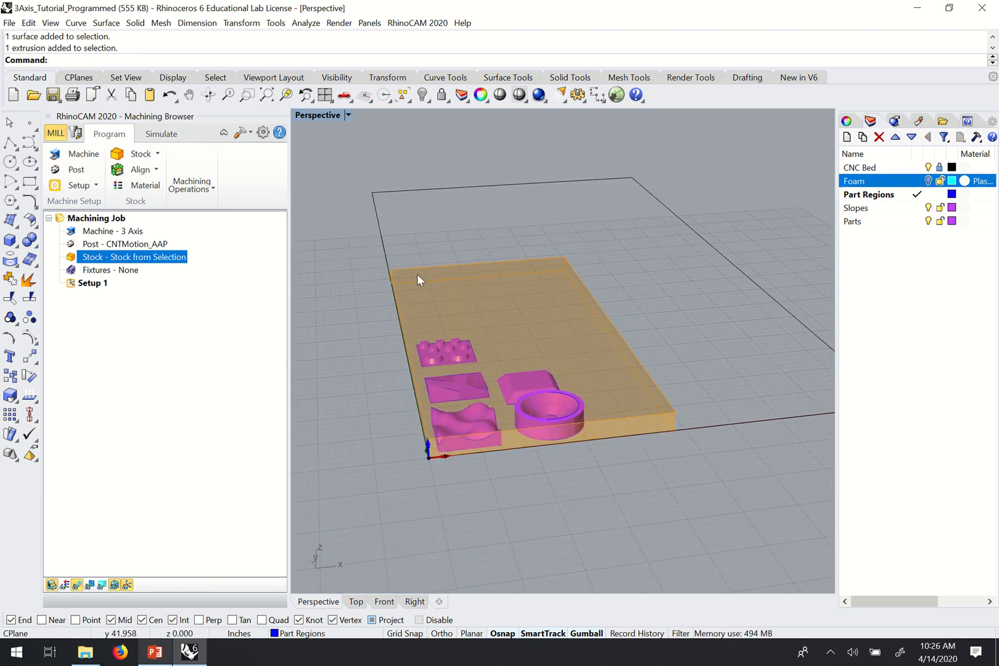
mouse_move(57, 596)
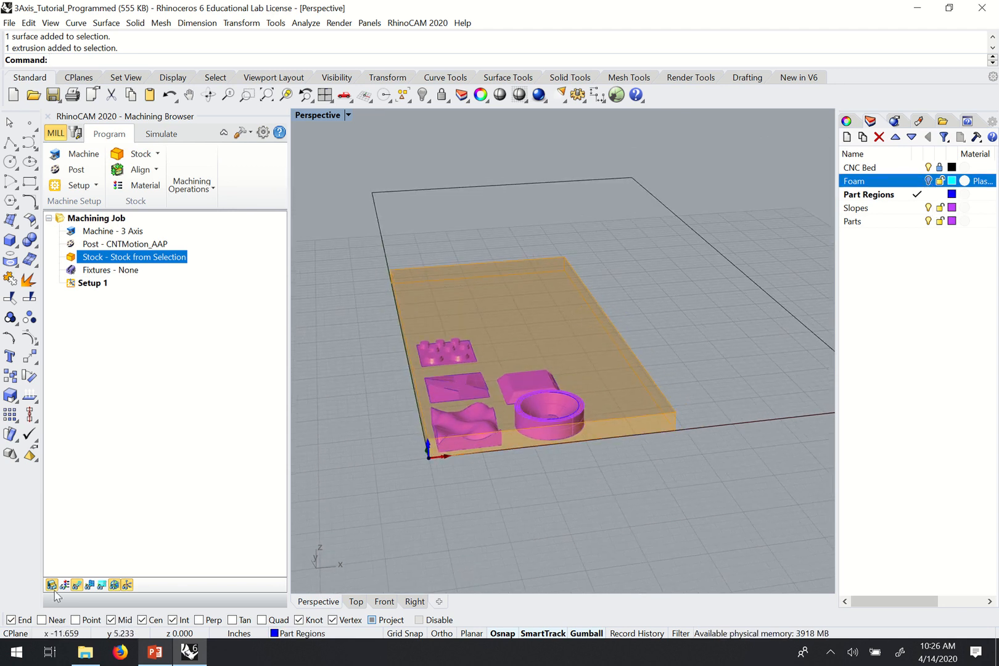
mouse_move(52, 585)
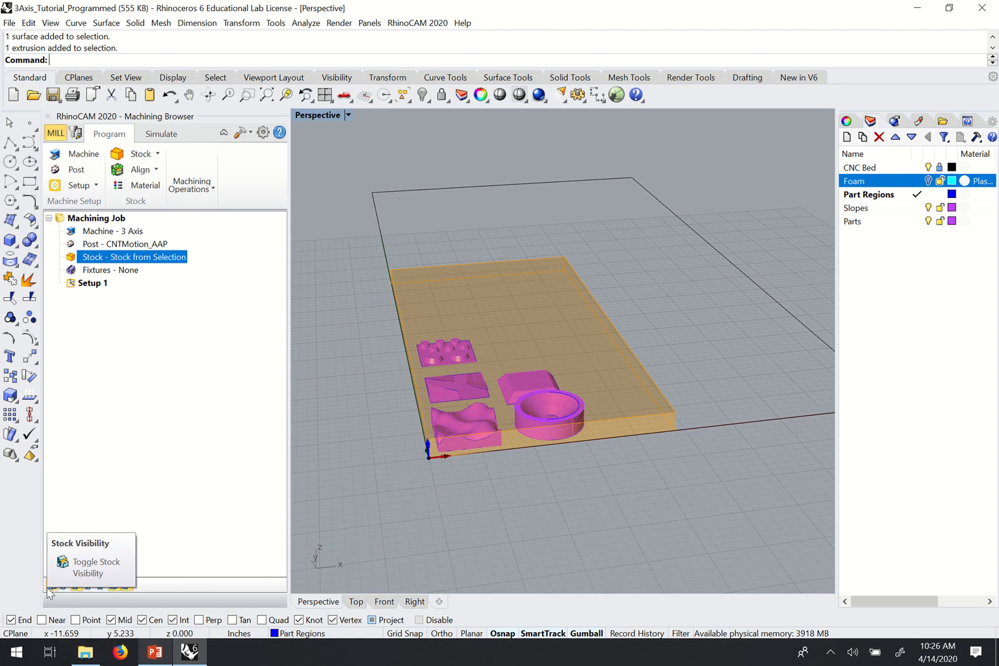
left_click(62, 584)
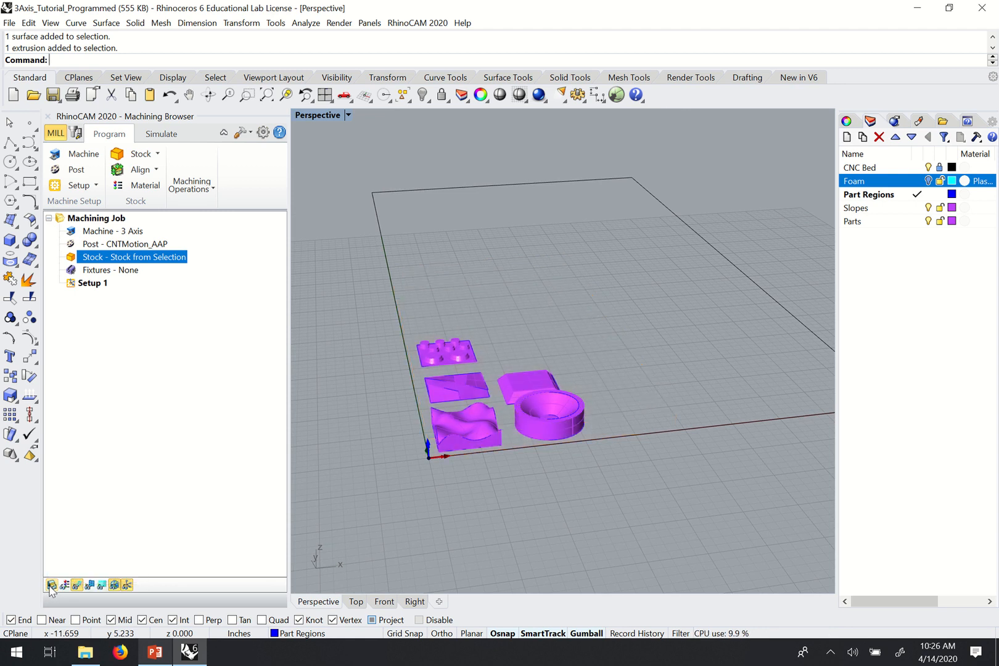
left_click(52, 584)
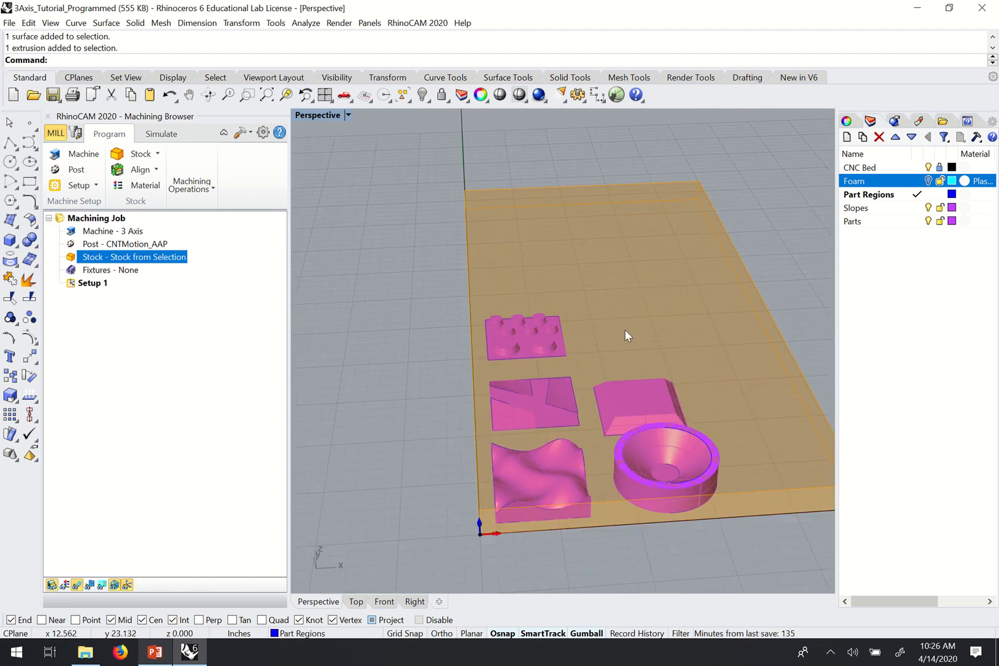
mouse_move(753, 347)
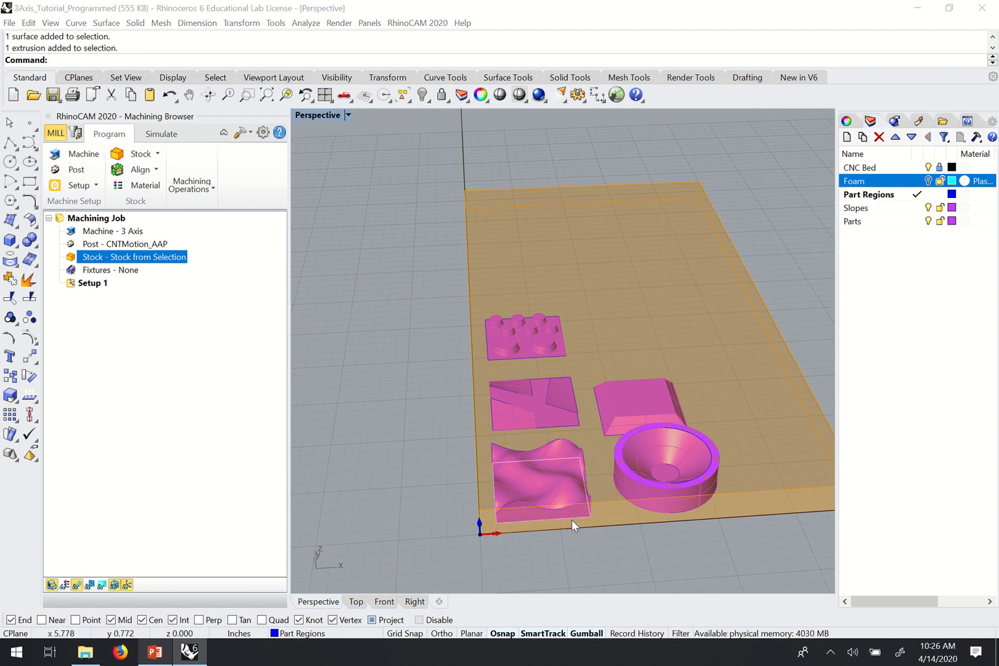
Step: Pick the wavy part's boundary outline, choosing the curve over the surface
left_click(541, 478)
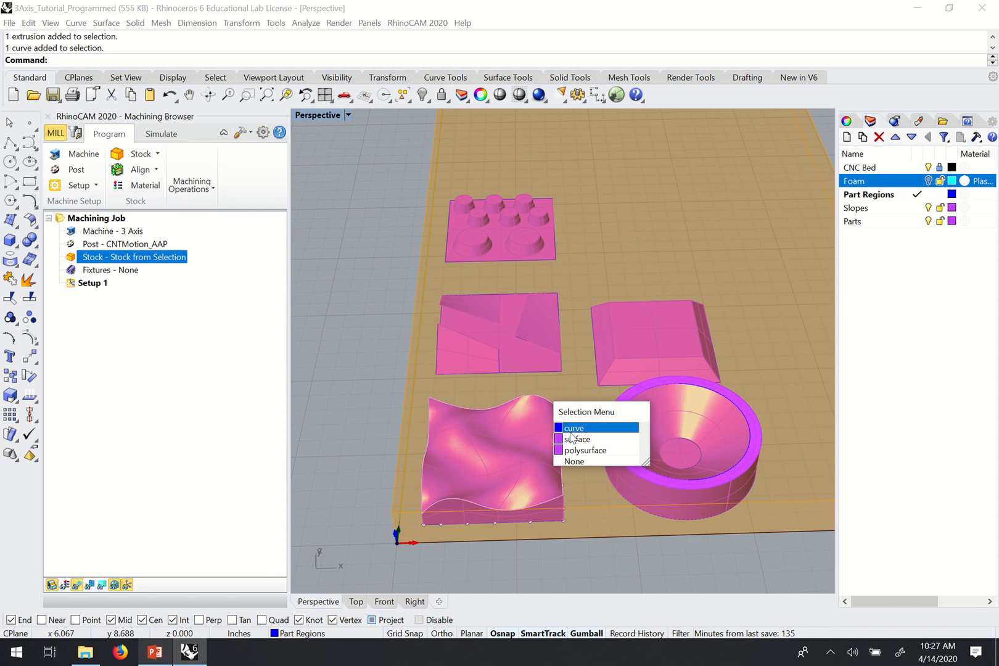
left_click(574, 428)
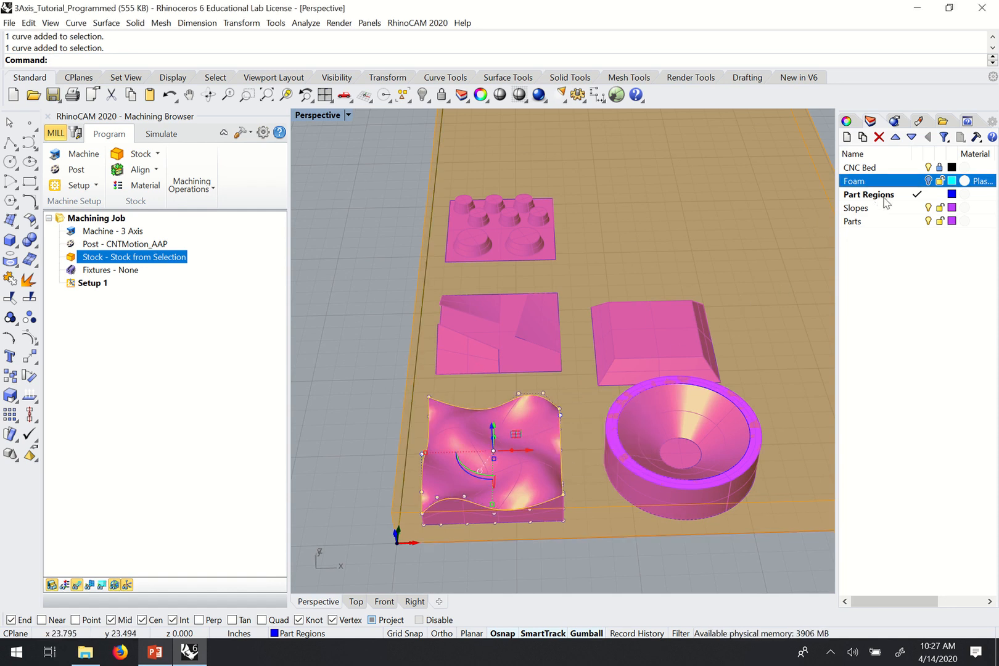
mouse_move(469, 279)
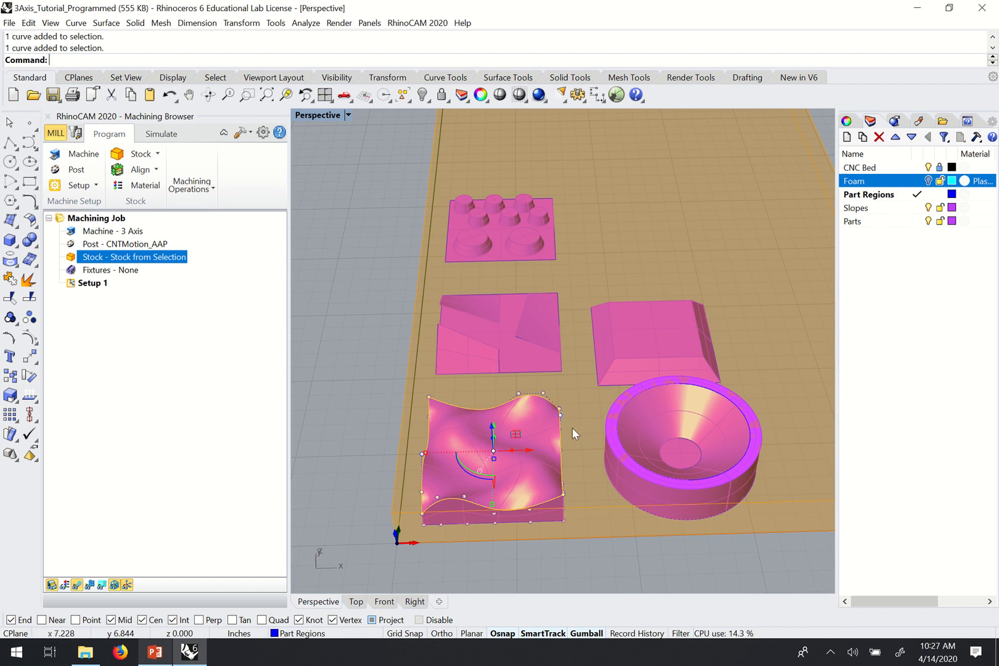
mouse_move(446, 451)
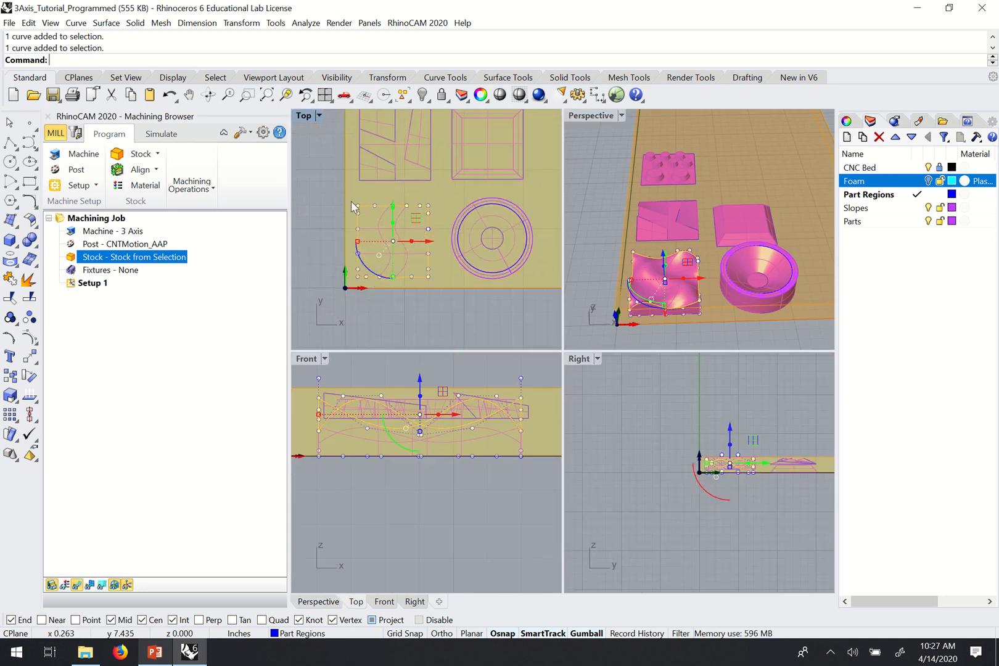
mouse_move(426, 211)
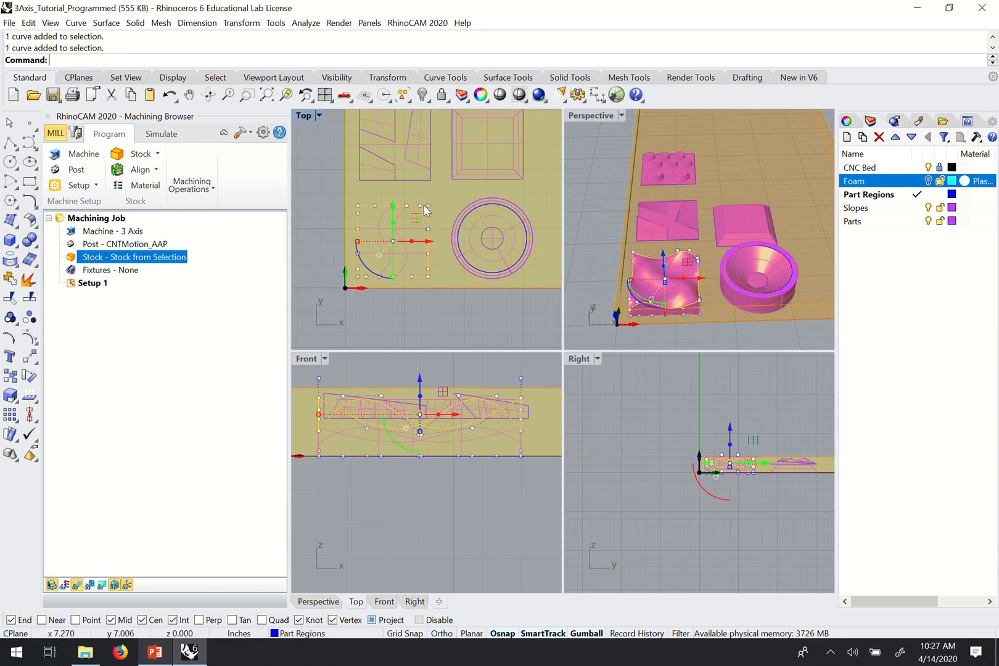
mouse_move(354, 261)
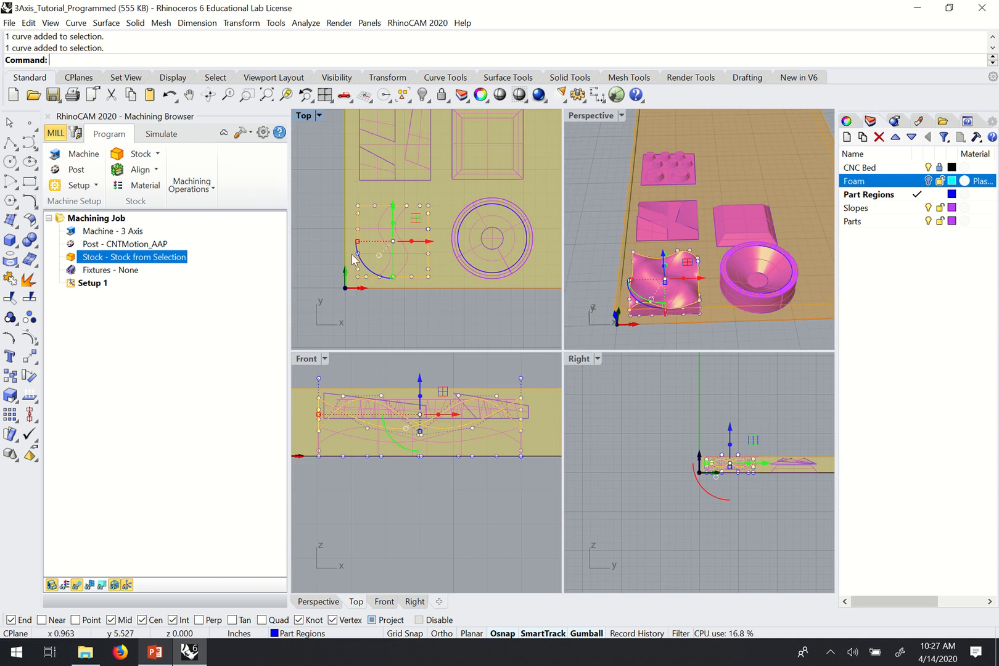
mouse_move(396, 215)
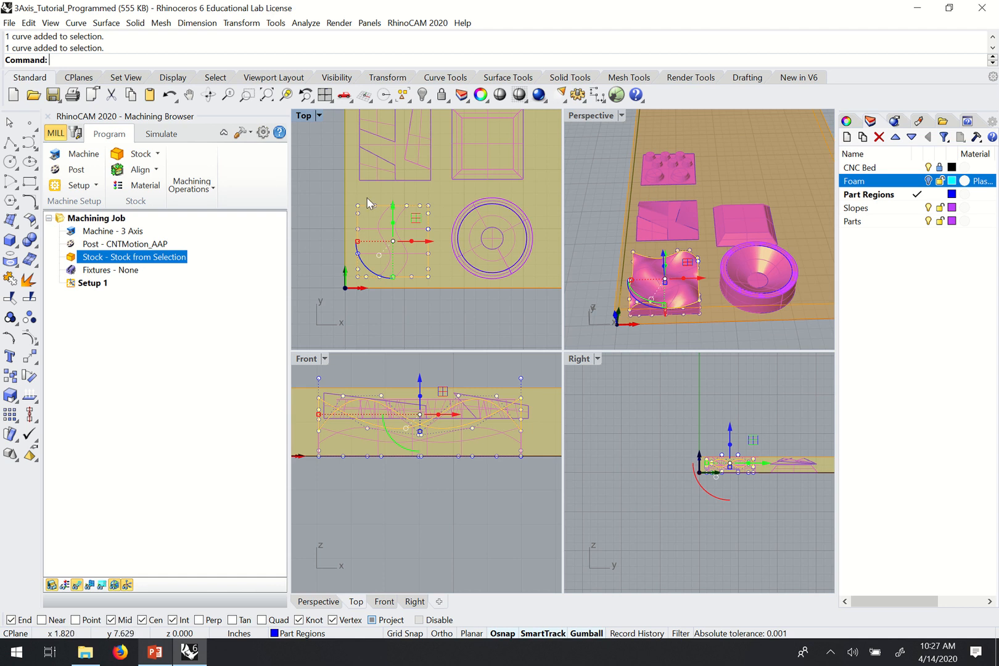
mouse_move(398, 212)
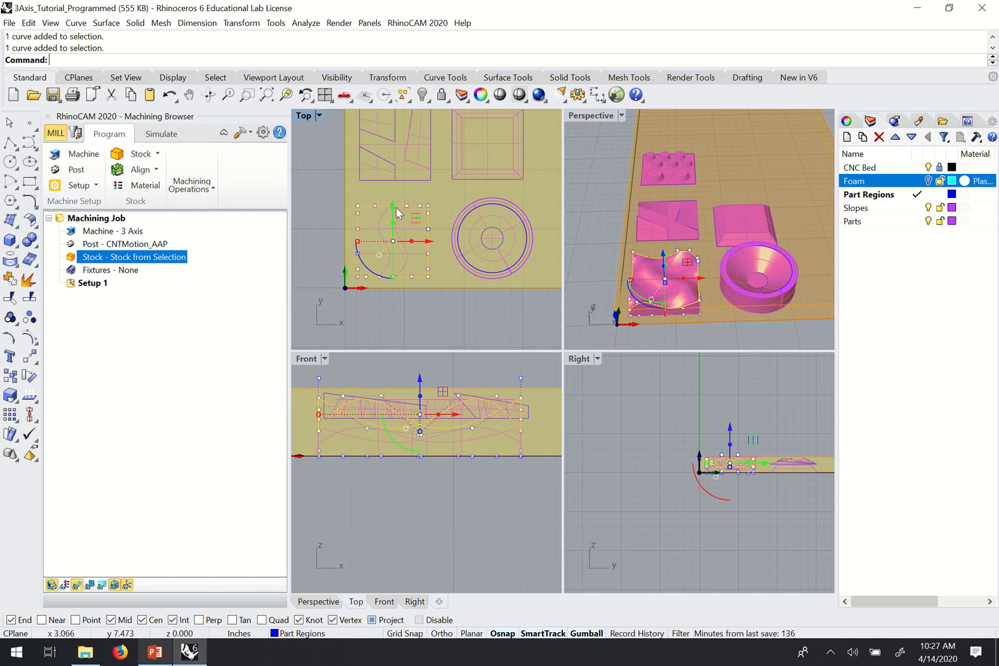
mouse_move(371, 216)
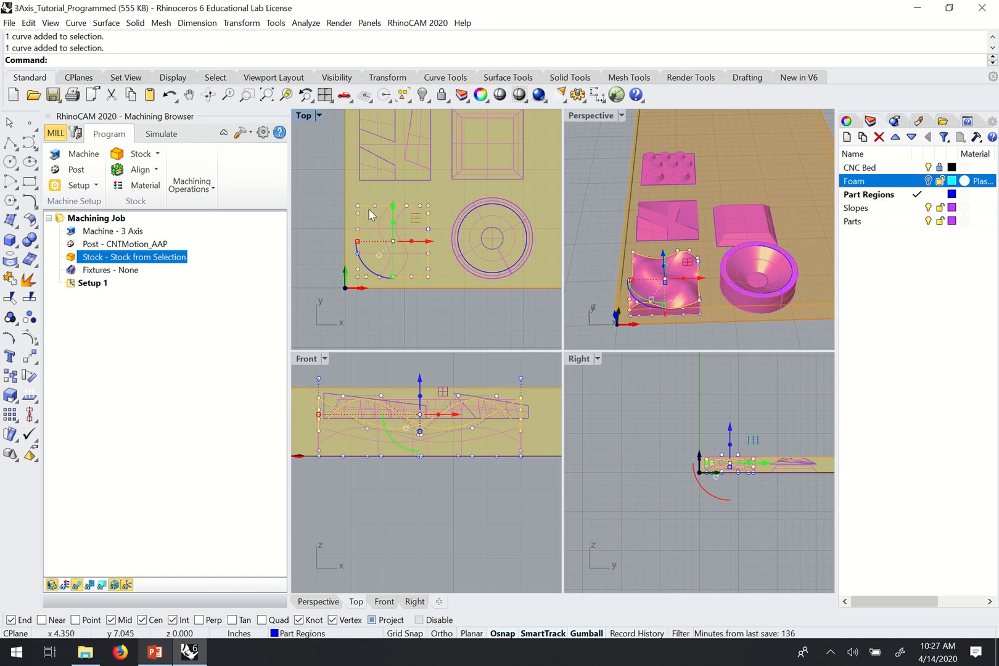
mouse_move(351, 272)
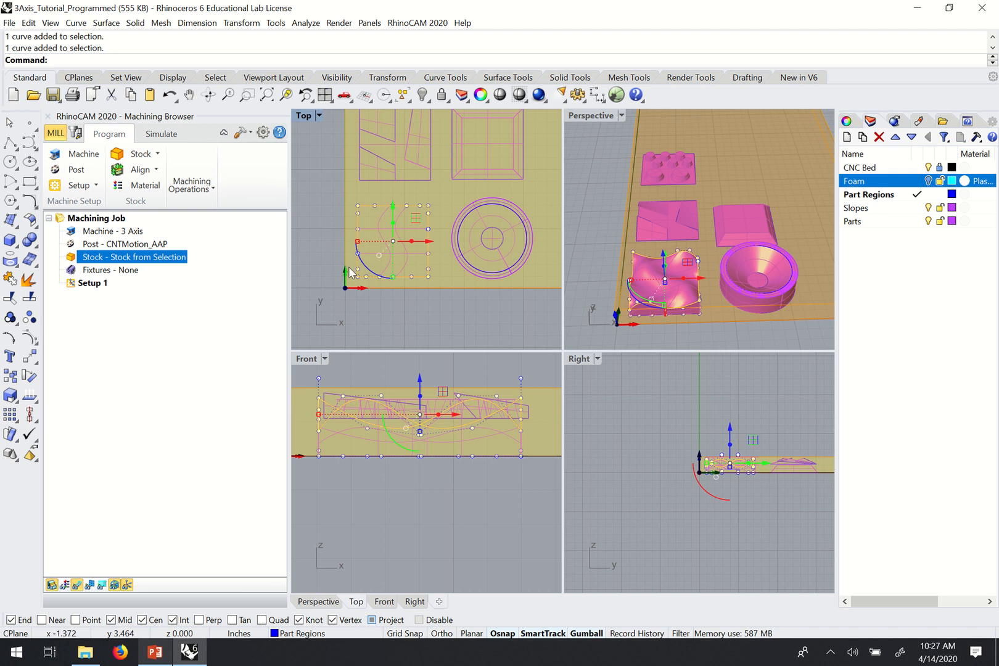
mouse_move(389, 267)
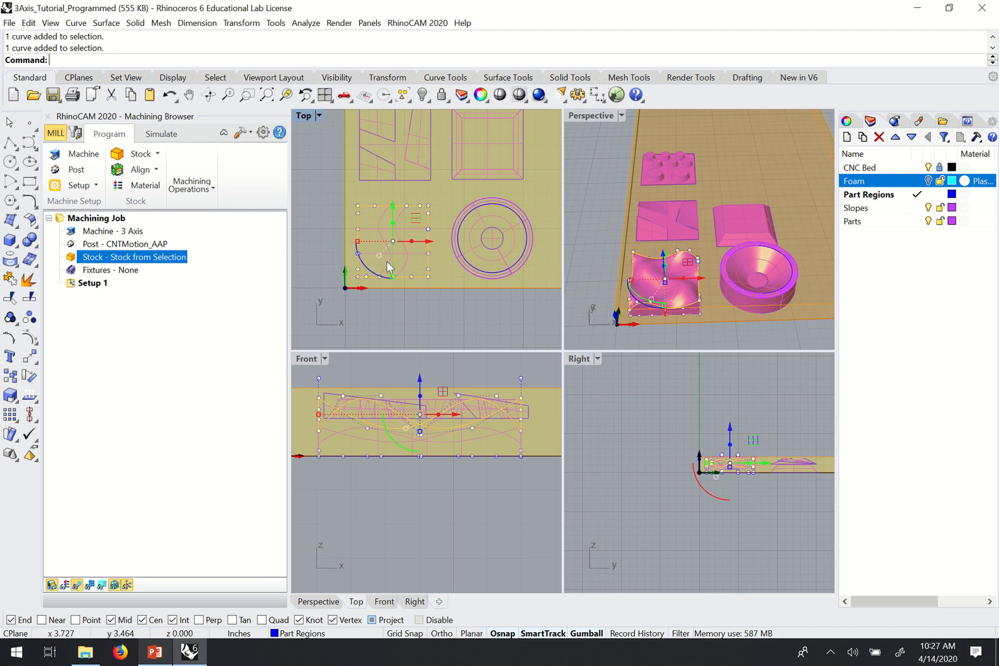
mouse_move(699, 337)
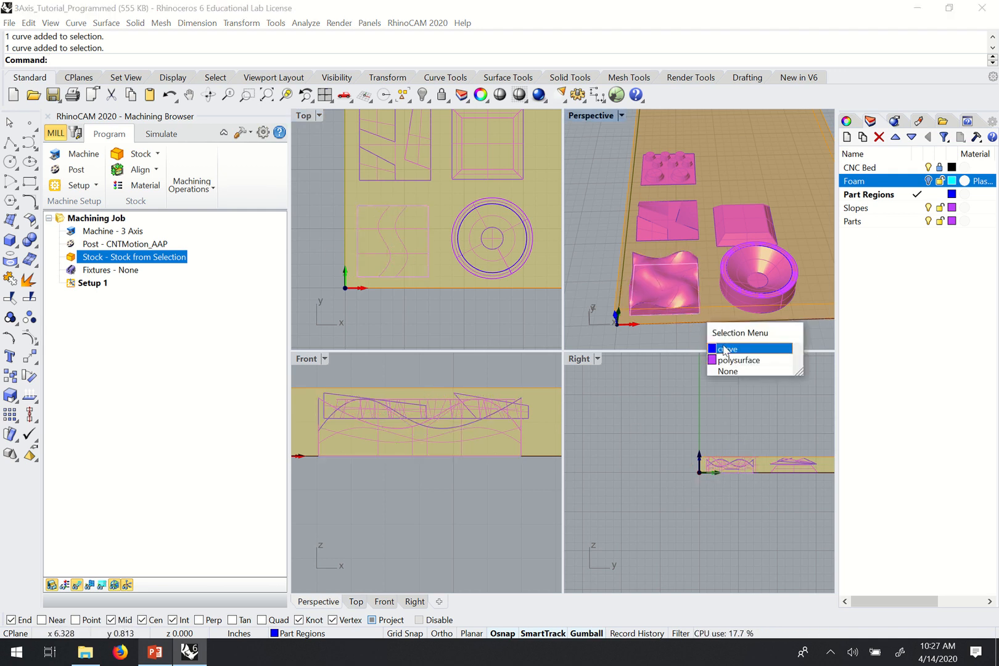
Step: Choose the boundary curve rather than the polysurface as the machining region
left_click(728, 349)
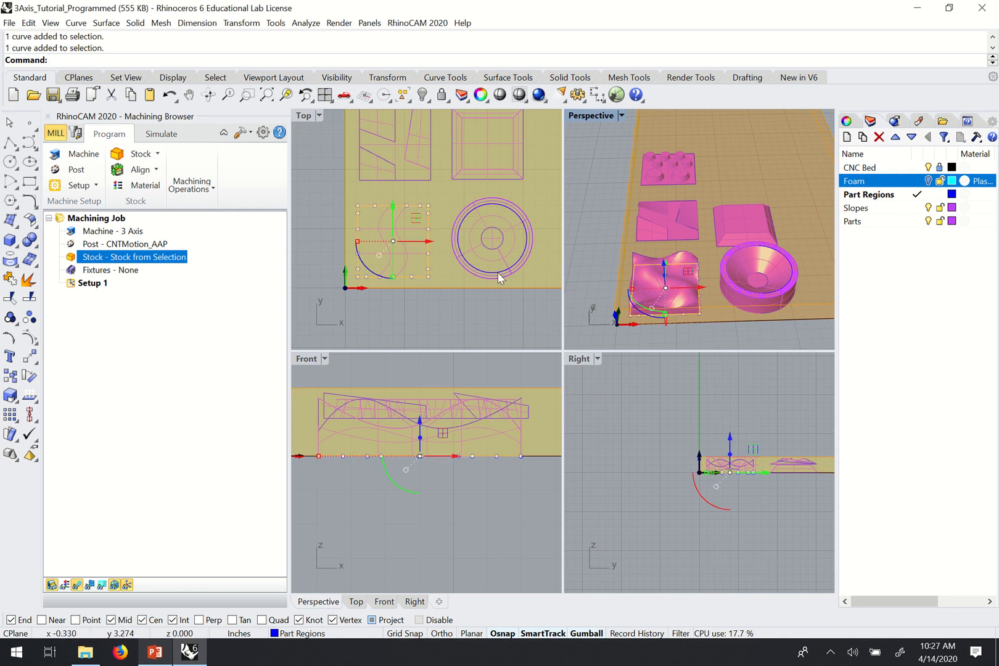
mouse_move(380, 380)
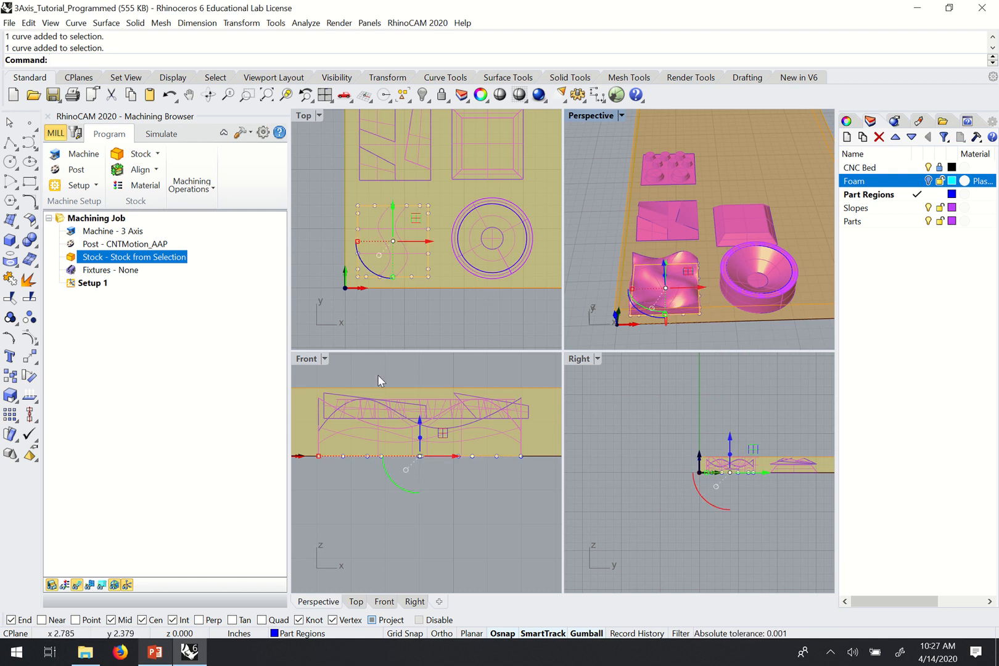
mouse_move(473, 305)
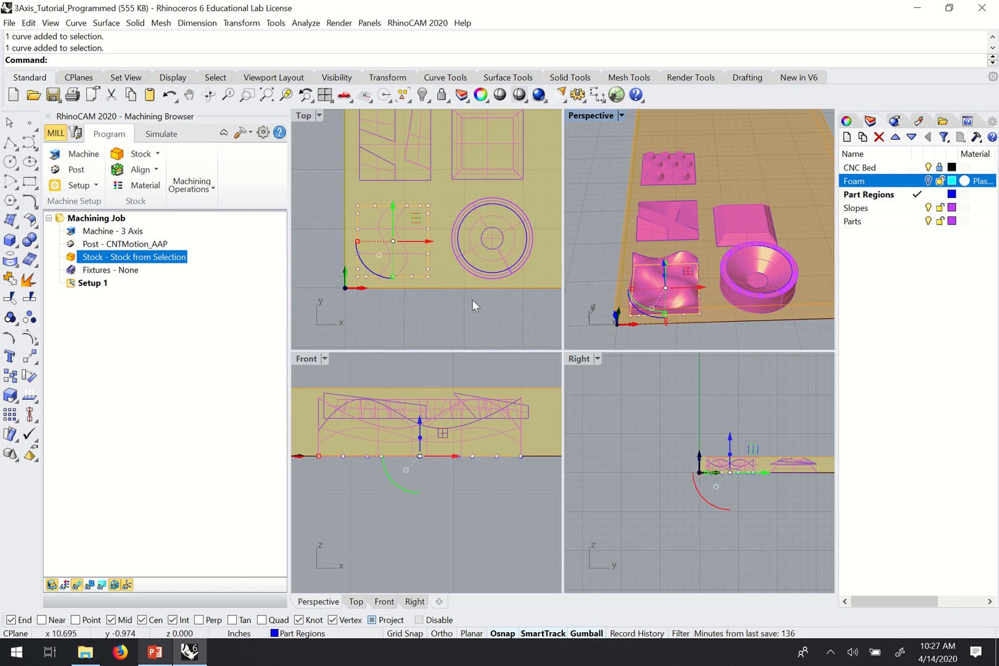
mouse_move(442, 261)
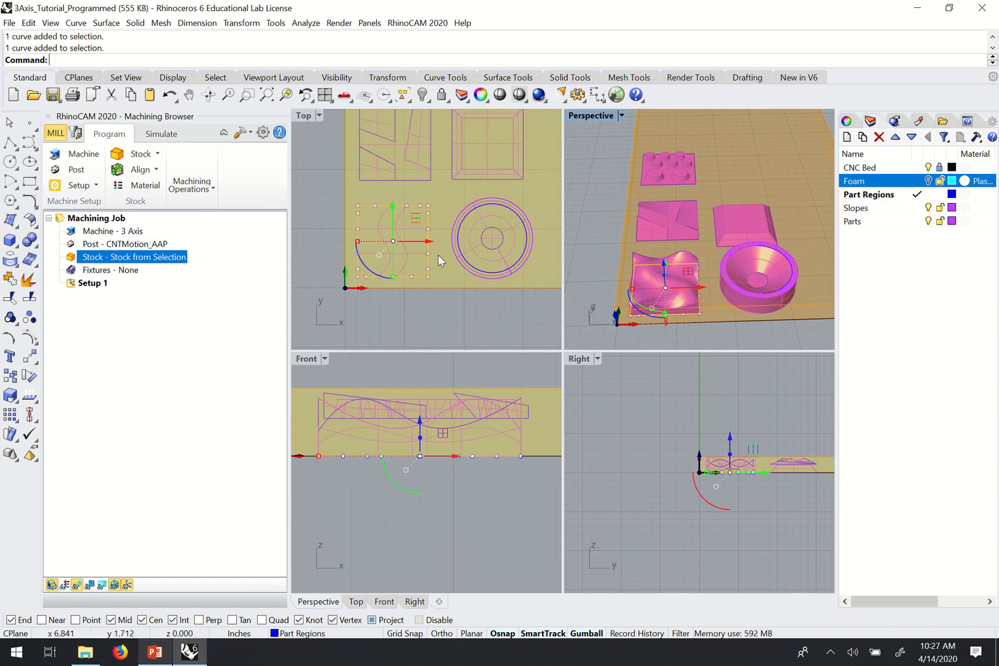
mouse_move(392, 263)
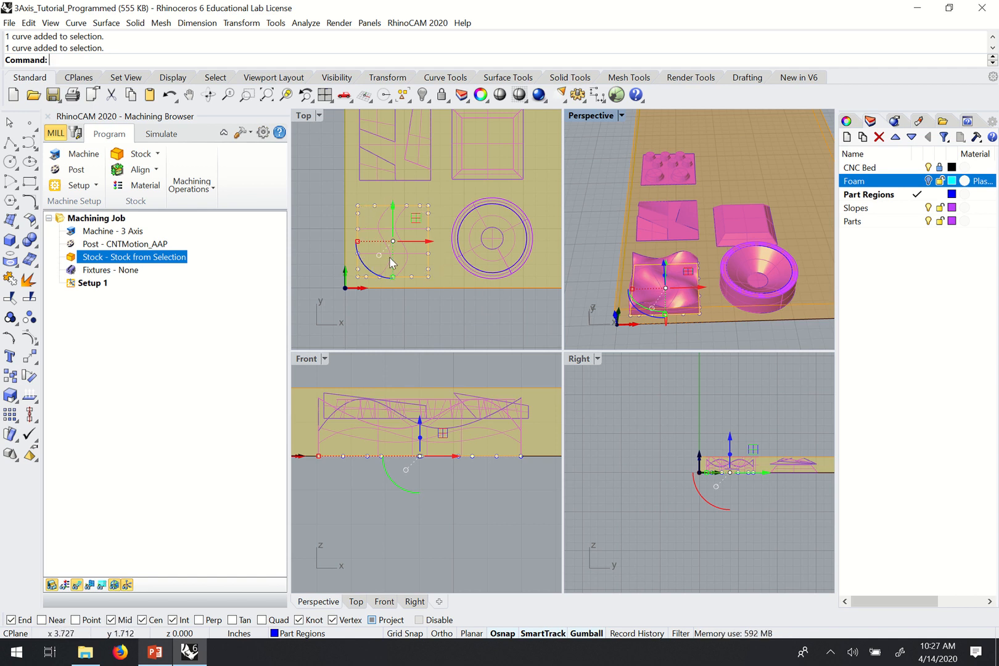
mouse_move(592, 119)
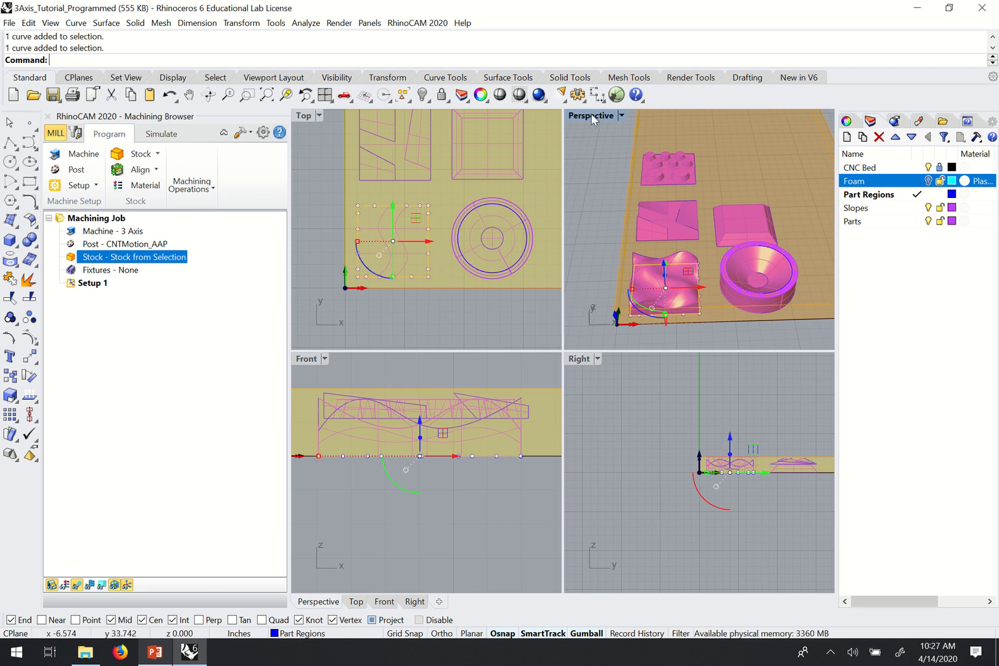
Step: Maximize the Perspective viewport and bring up the 3 Axis Adv machining operations list
double_click(592, 115)
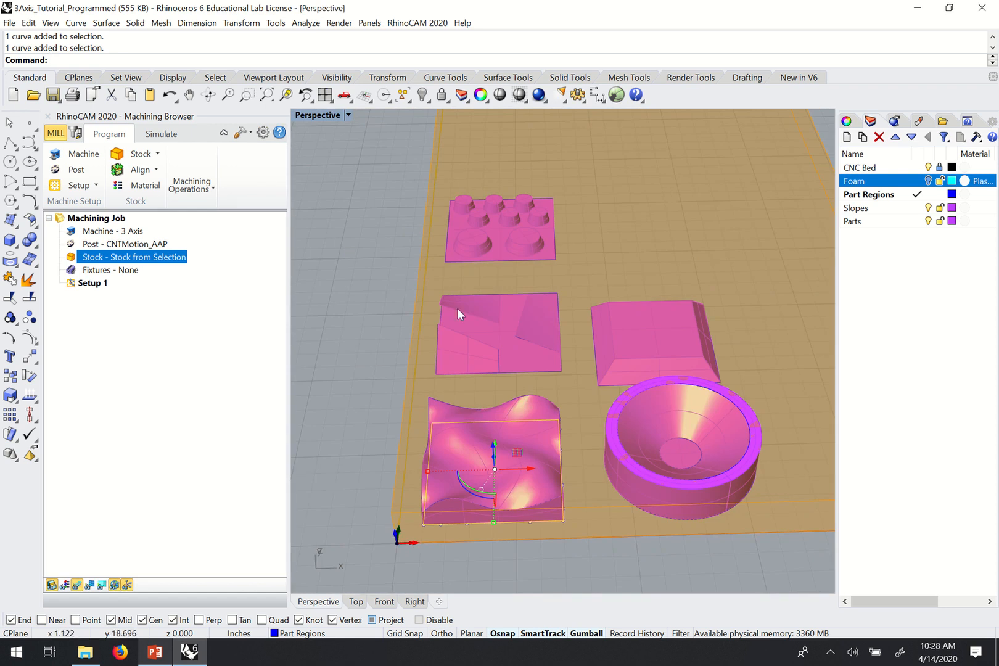
mouse_move(533, 483)
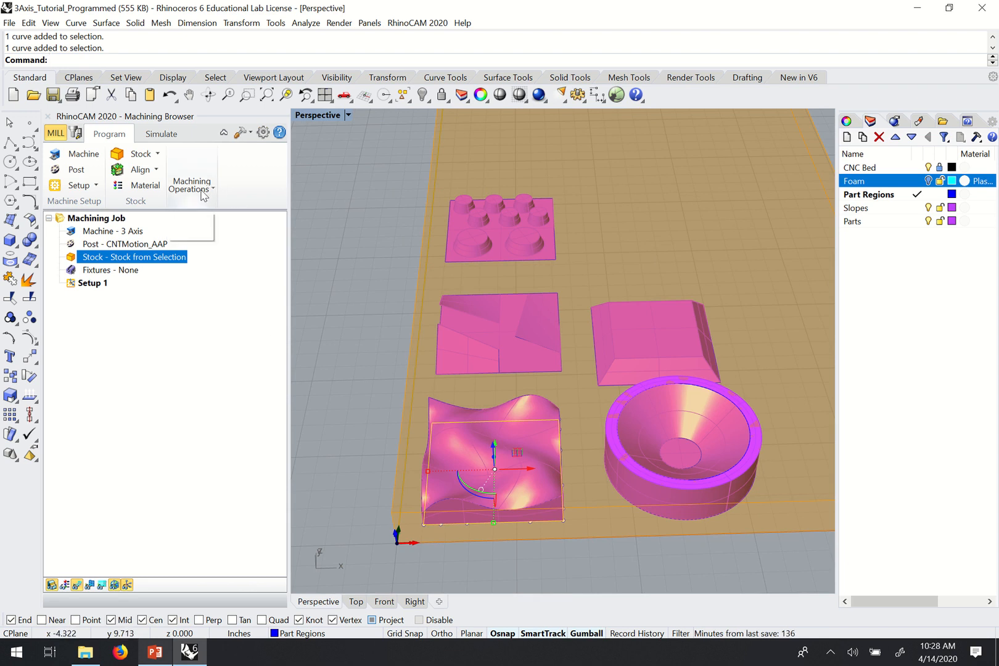
left_click(189, 185)
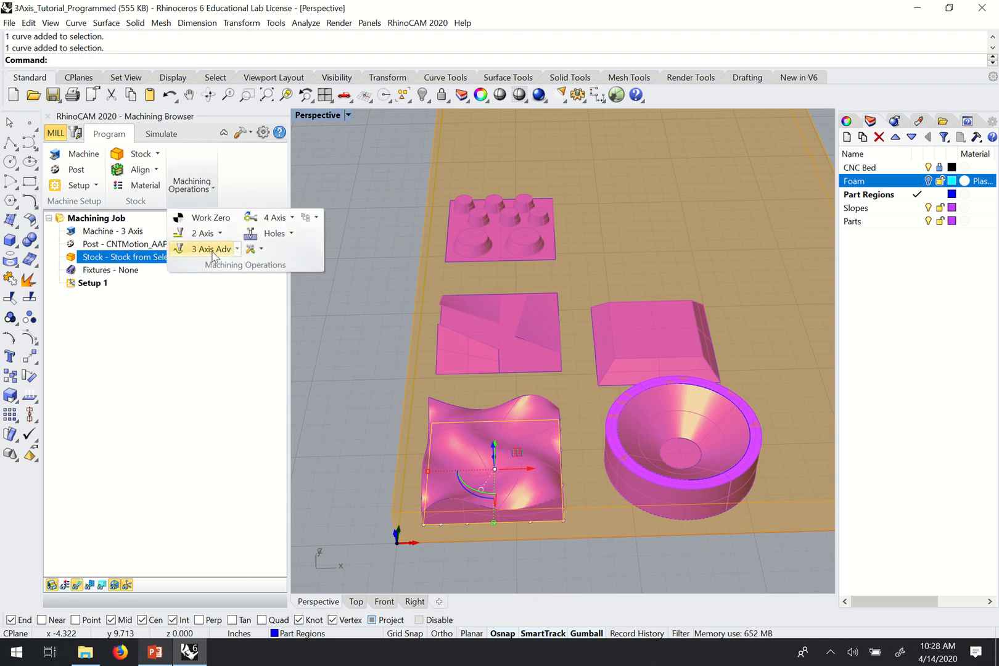
left_click(208, 250)
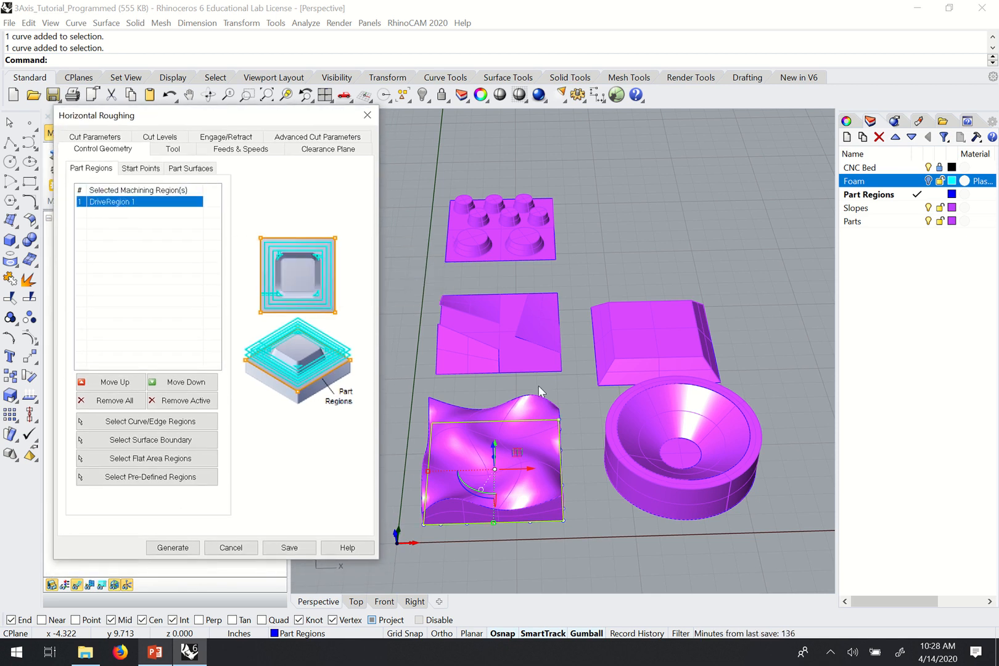
mouse_move(479, 529)
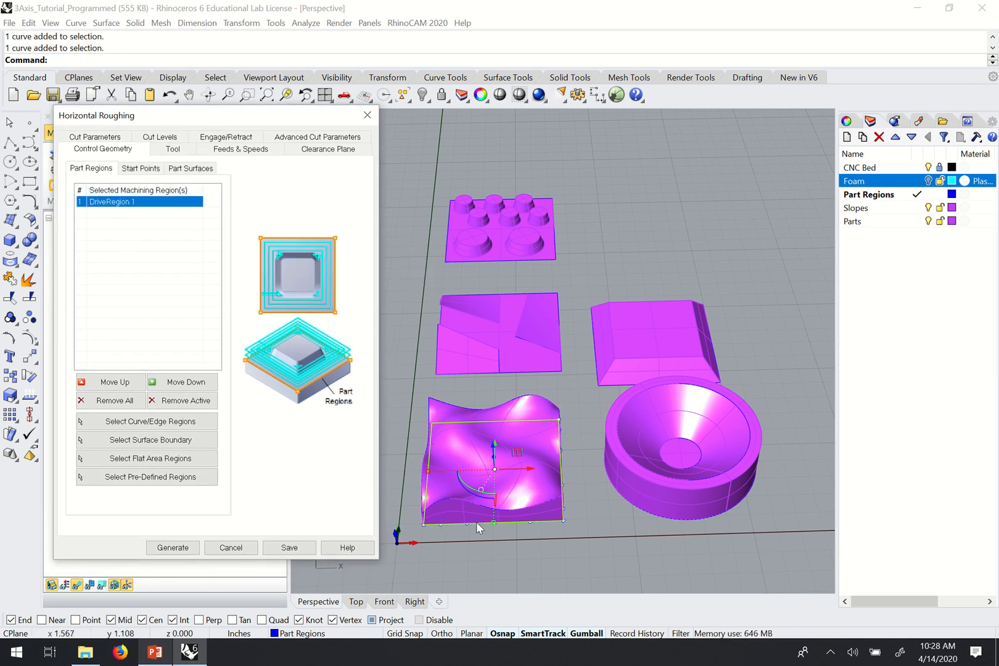
mouse_move(554, 523)
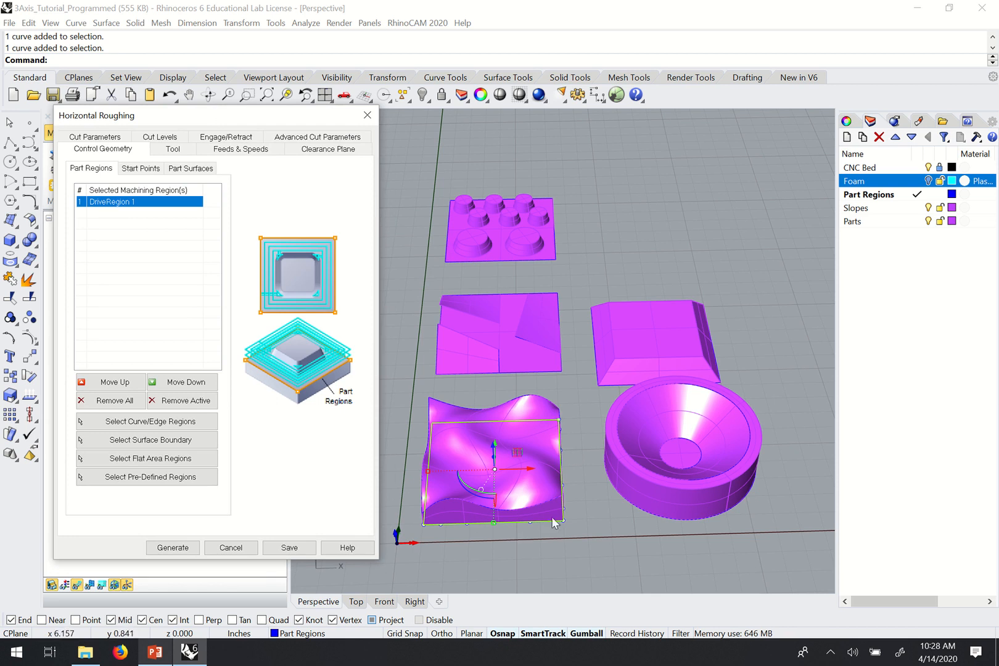
mouse_move(632, 471)
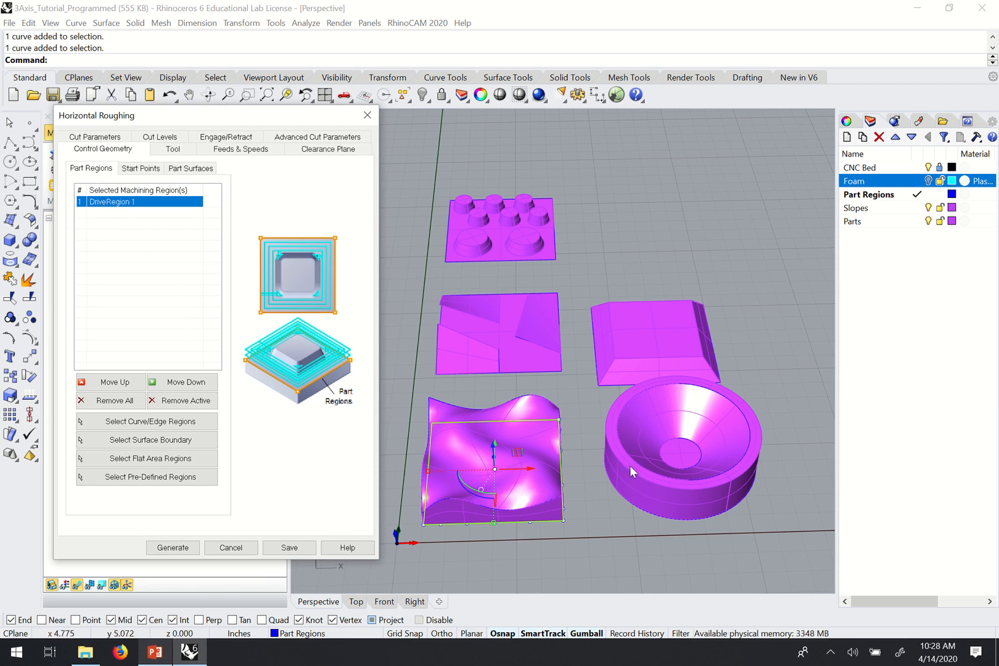
mouse_move(554, 419)
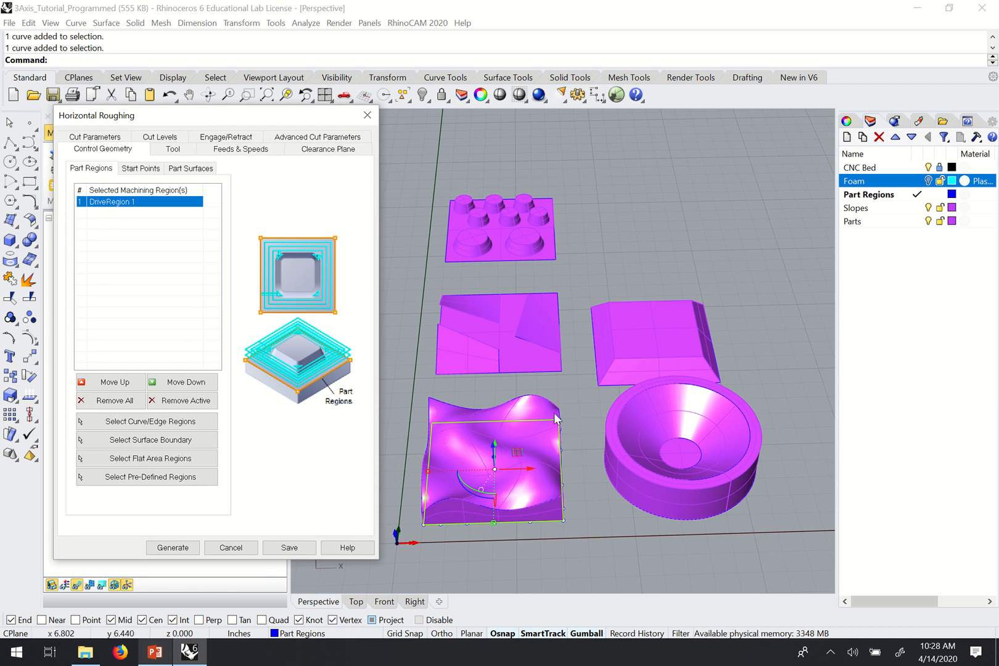
mouse_move(469, 425)
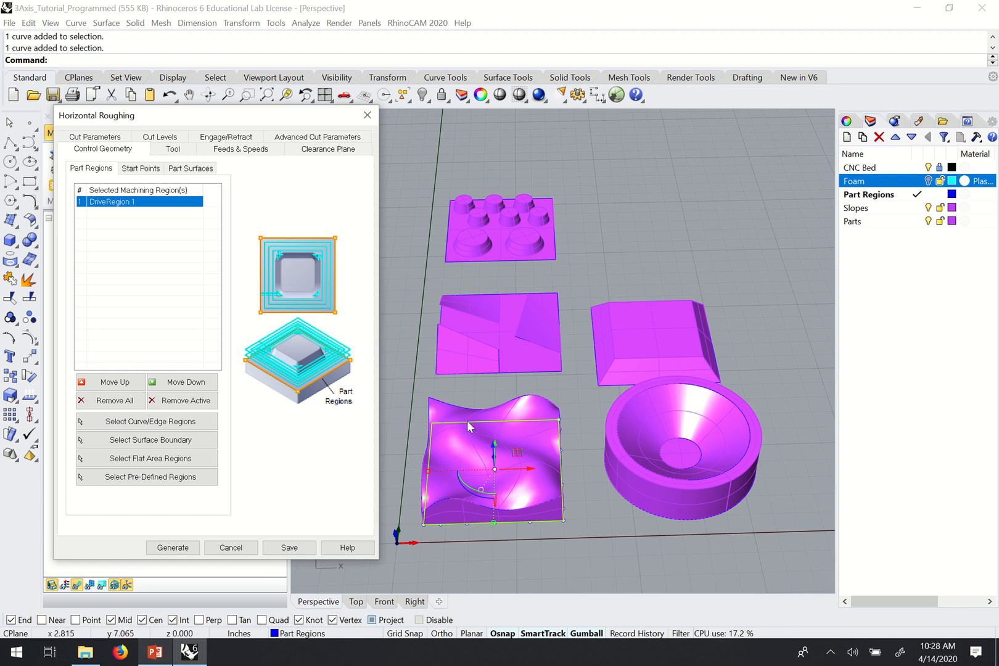
mouse_move(485, 449)
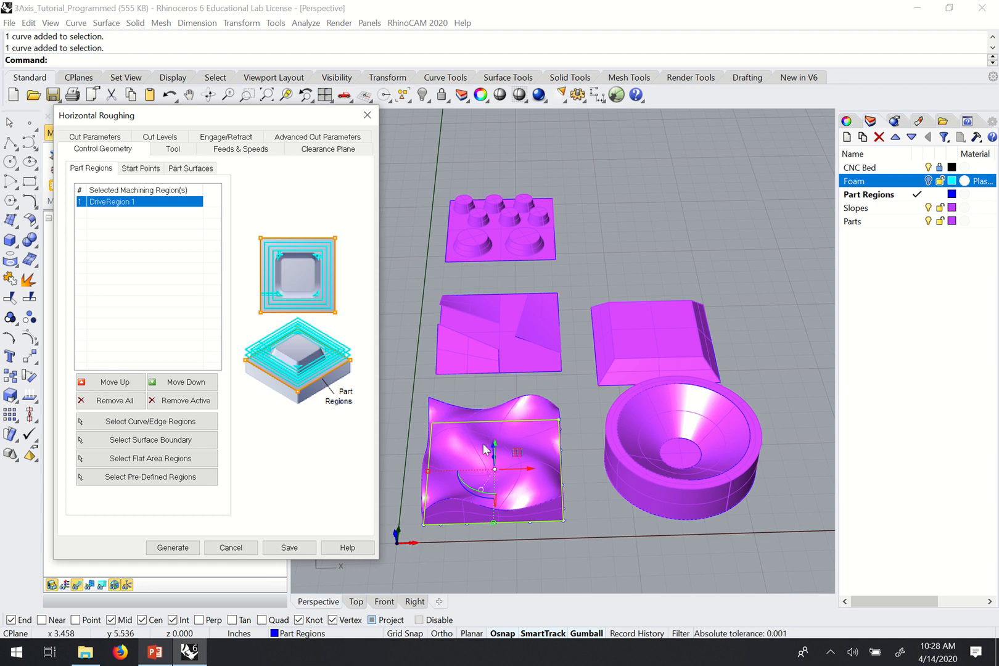
mouse_move(233, 334)
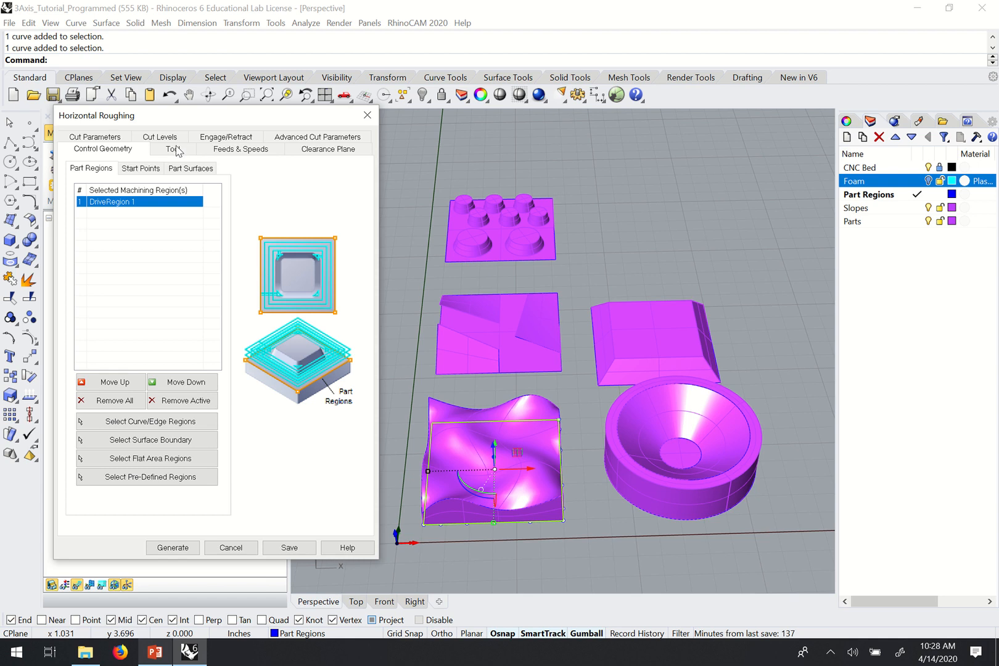
mouse_move(97, 150)
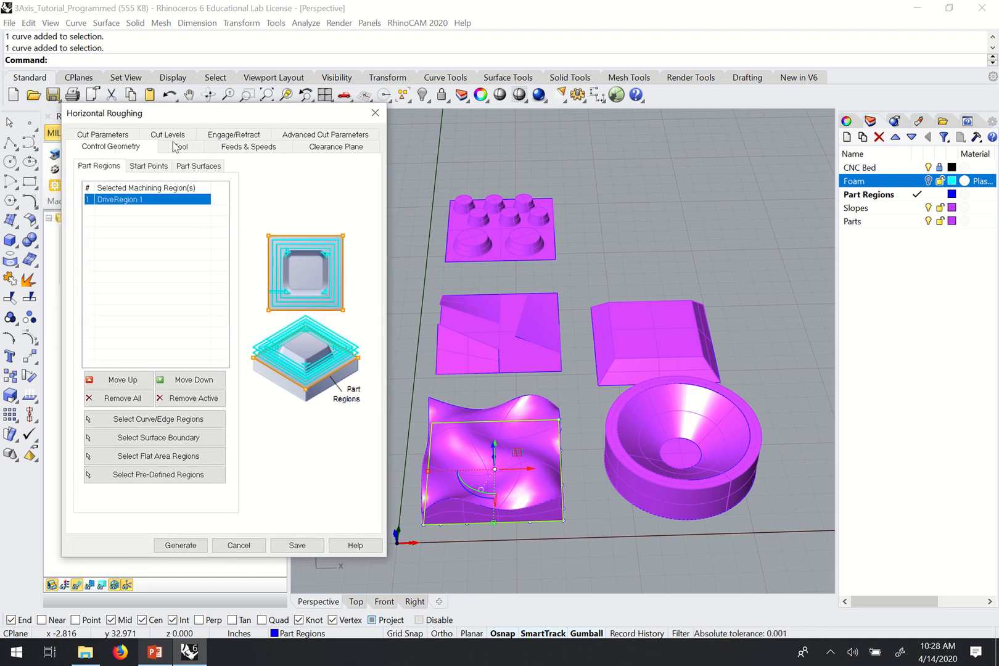
Step: Select the 1/2" Flat Upcut for Foam 4.5" cutter as the roughing tool
left_click(183, 147)
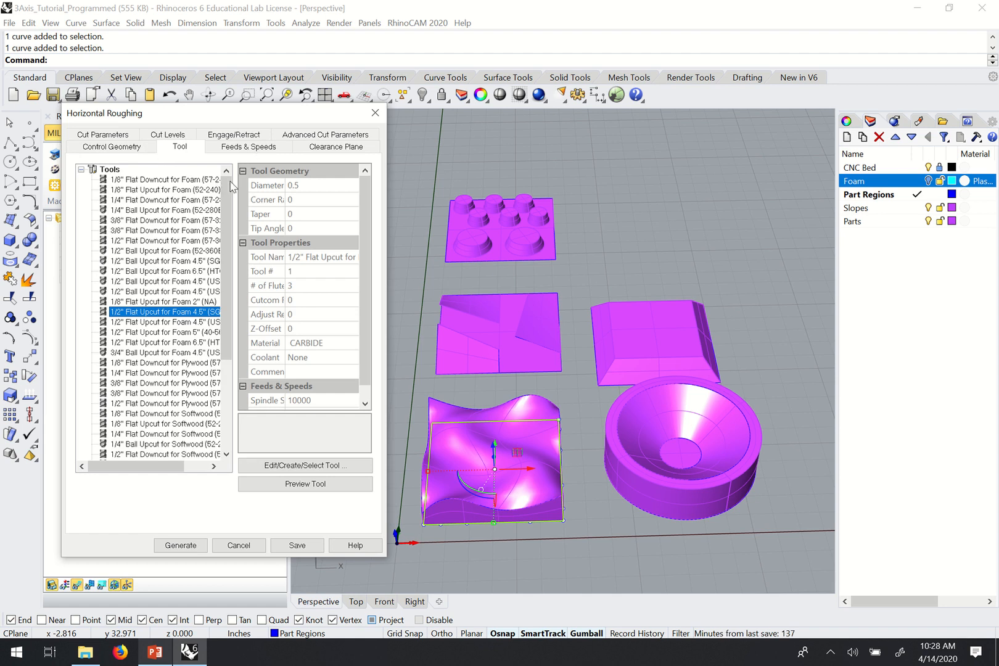
mouse_move(184, 312)
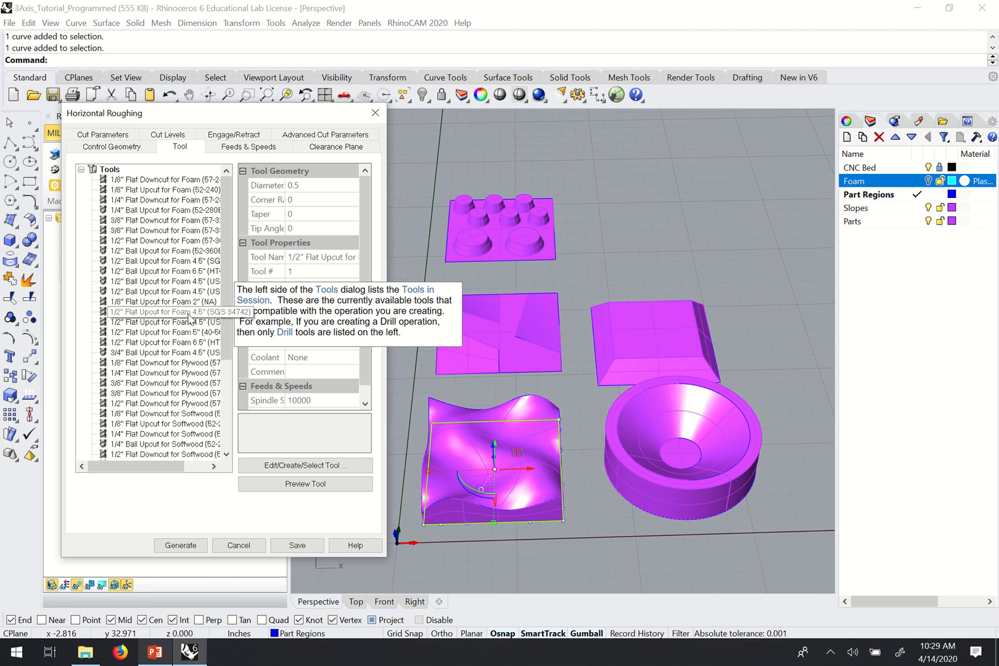
left_click(164, 312)
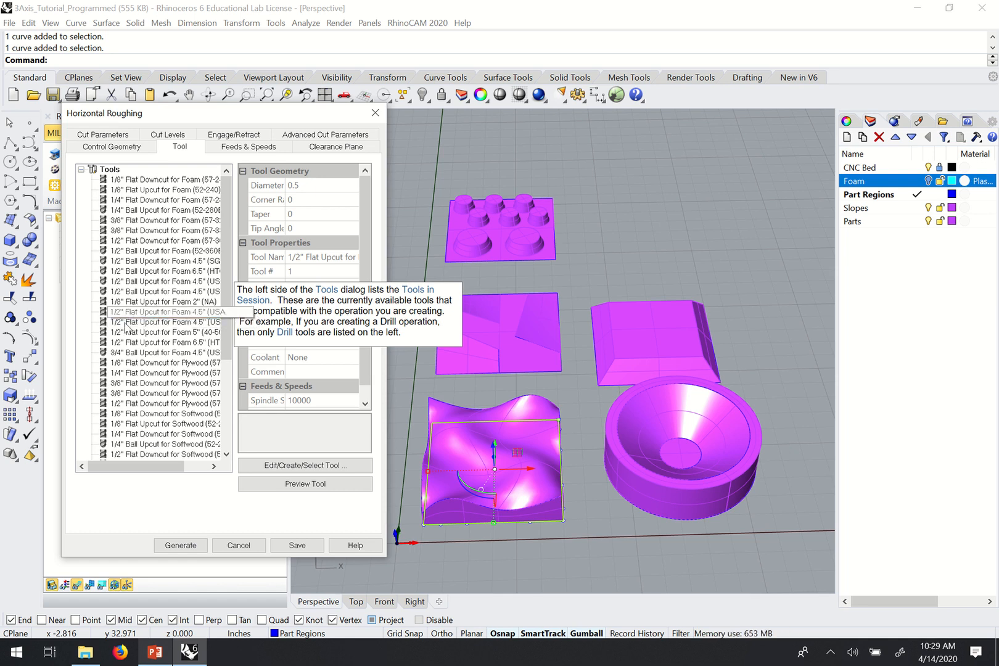
left_click(164, 312)
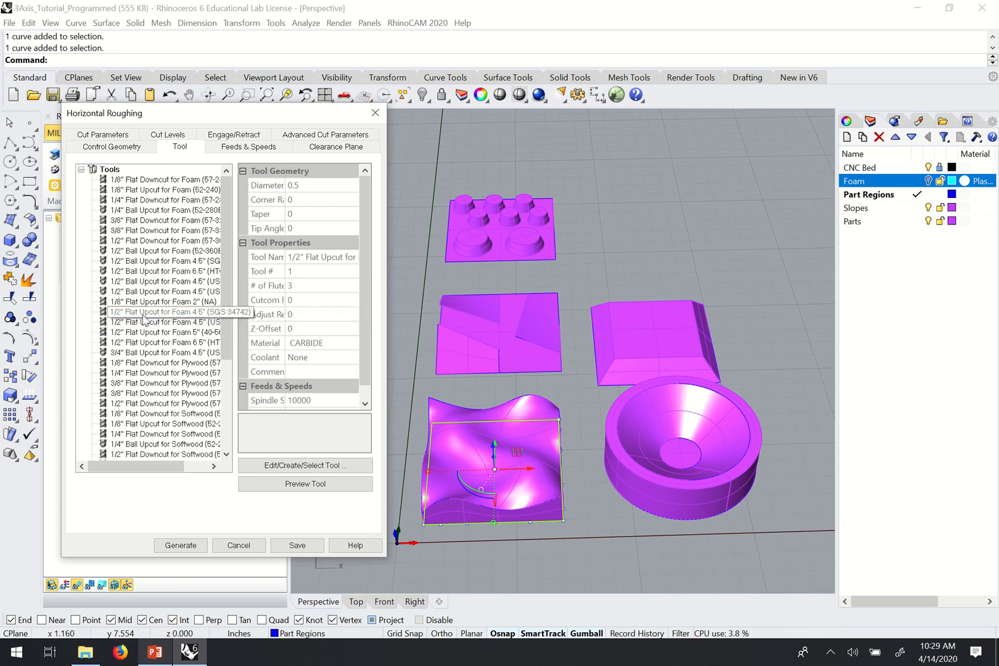
mouse_move(143, 322)
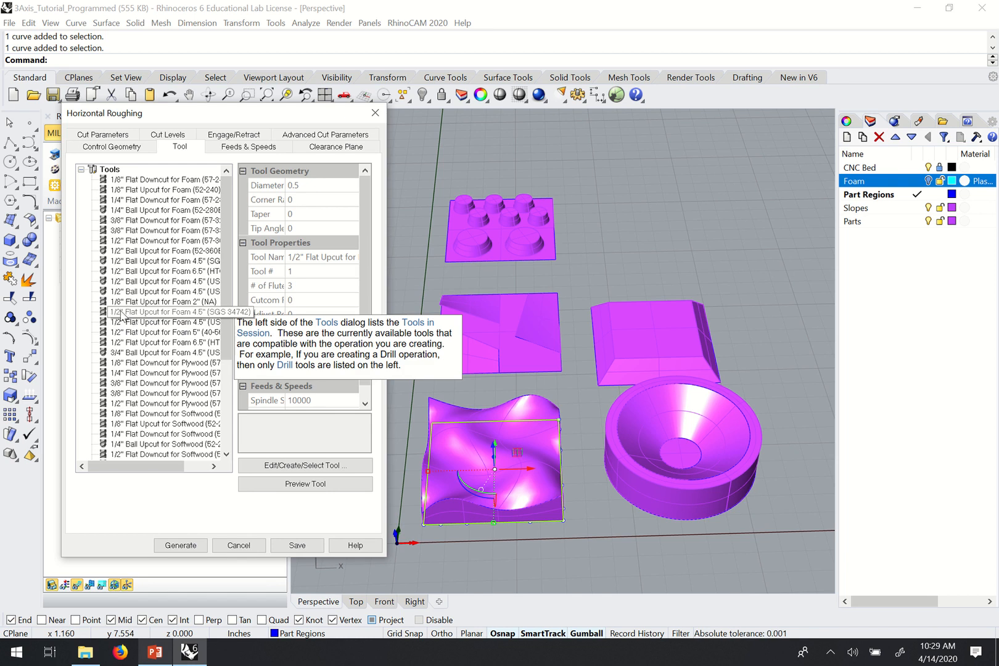
left_click(163, 312)
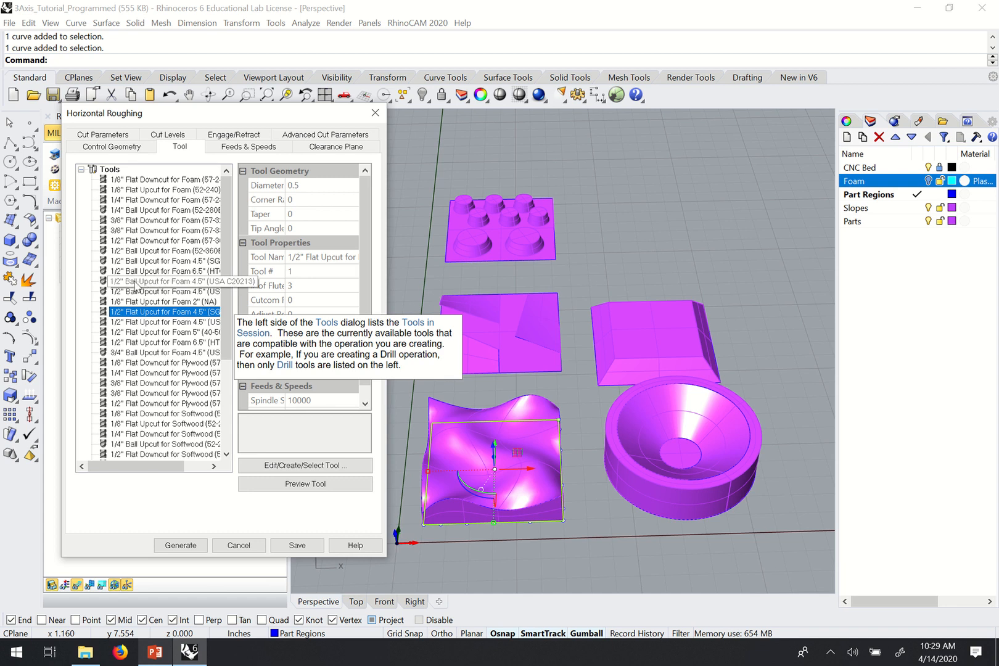
mouse_move(137, 281)
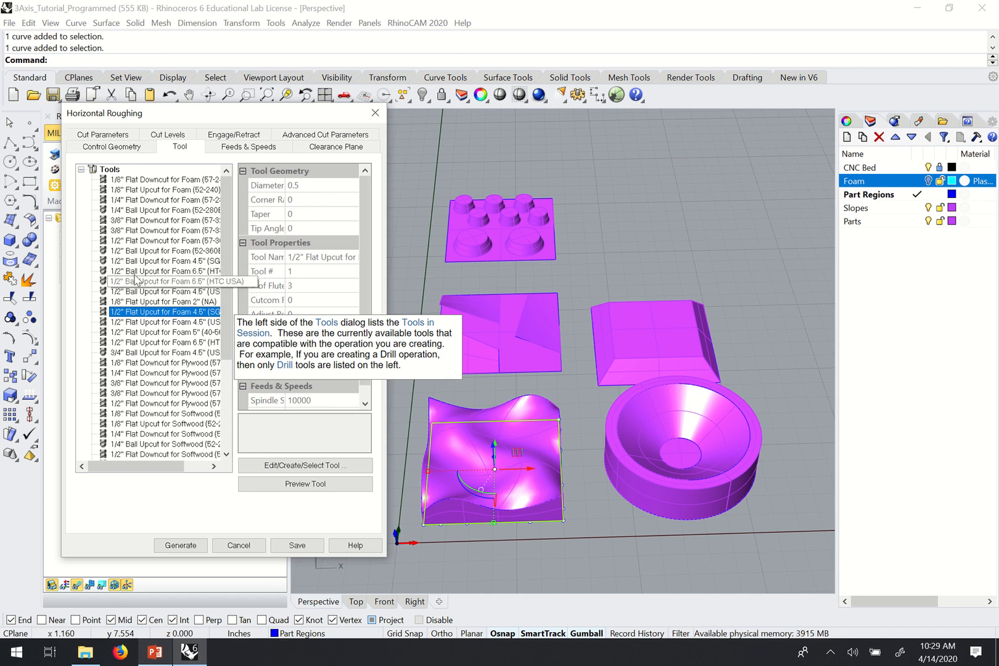
mouse_move(133, 281)
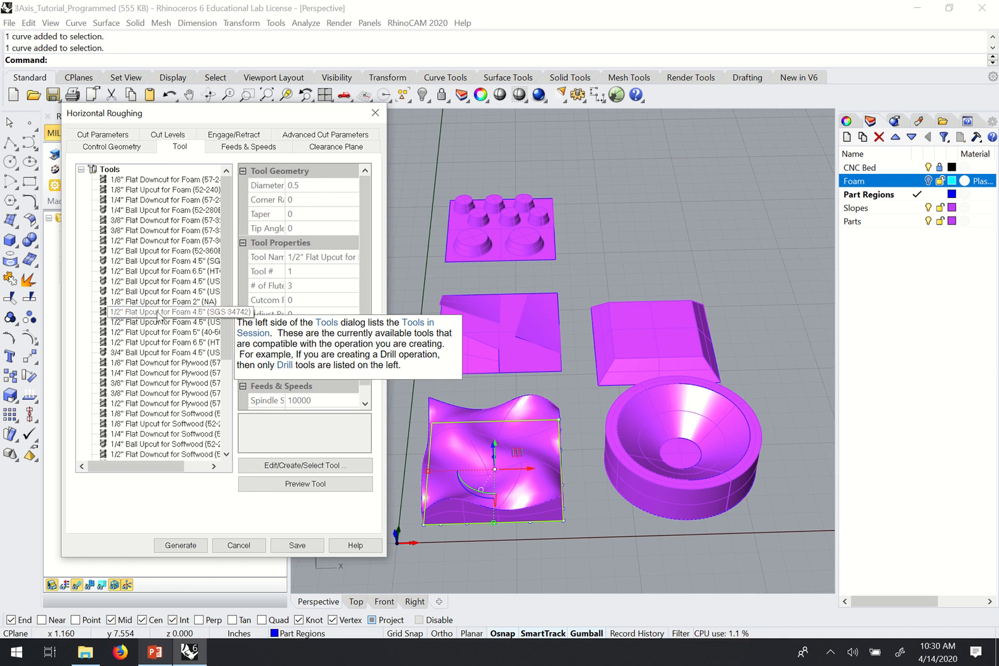
left_click(164, 312)
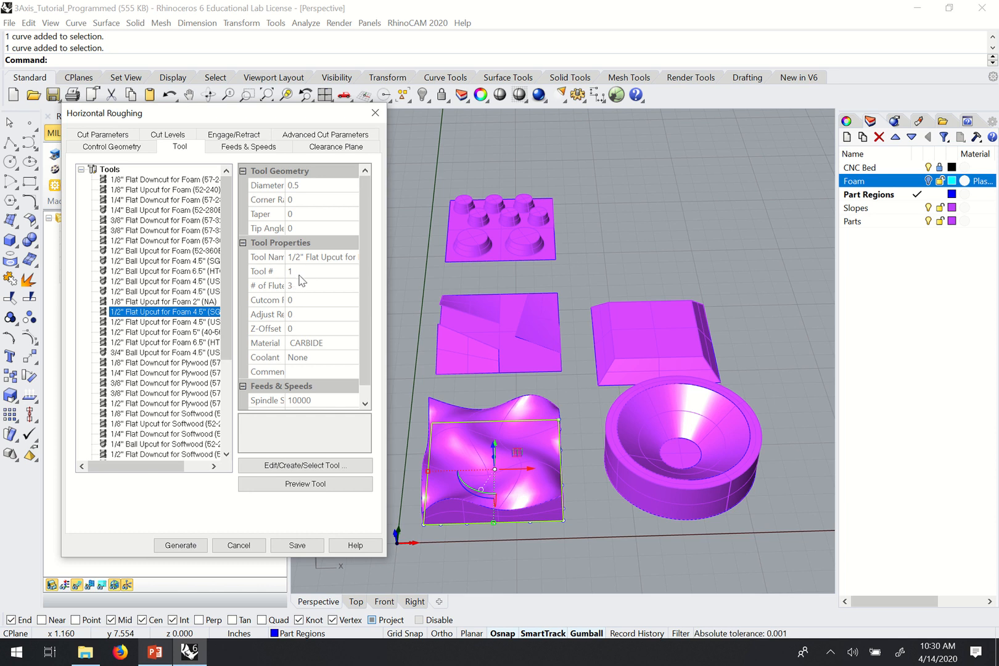
mouse_move(127, 313)
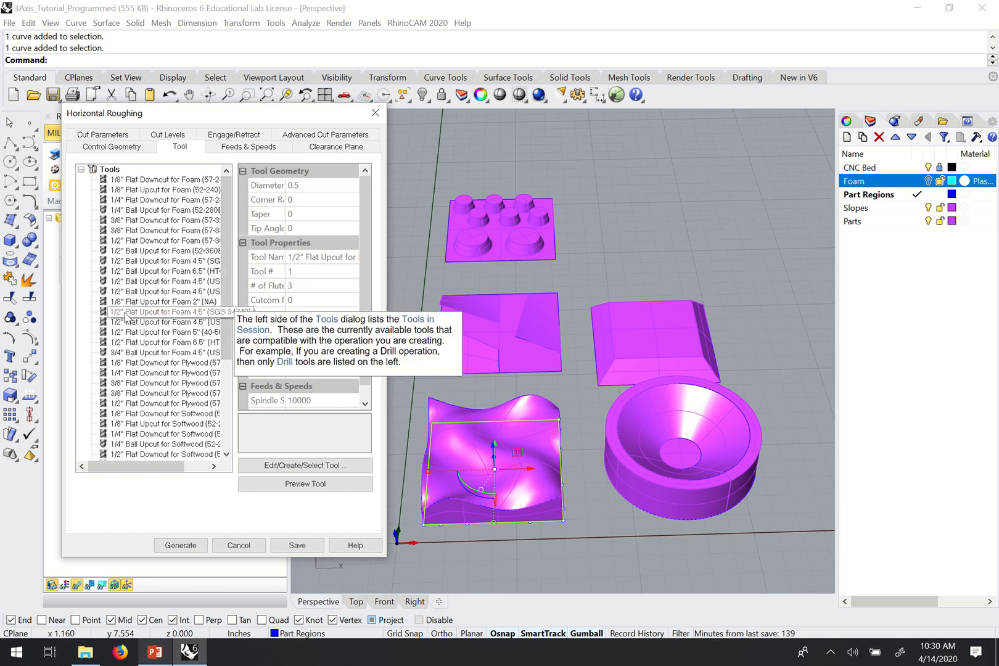
left_click(162, 312)
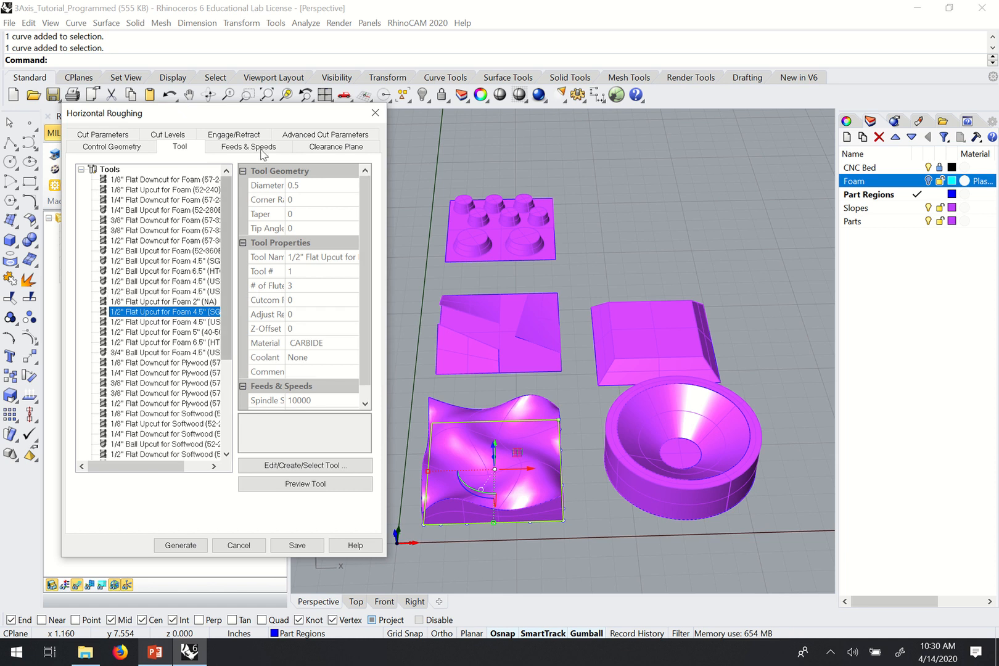
Step: Review Feeds & Speeds: spindle 10000 RPM, all feed rates 250 in/min
left_click(247, 146)
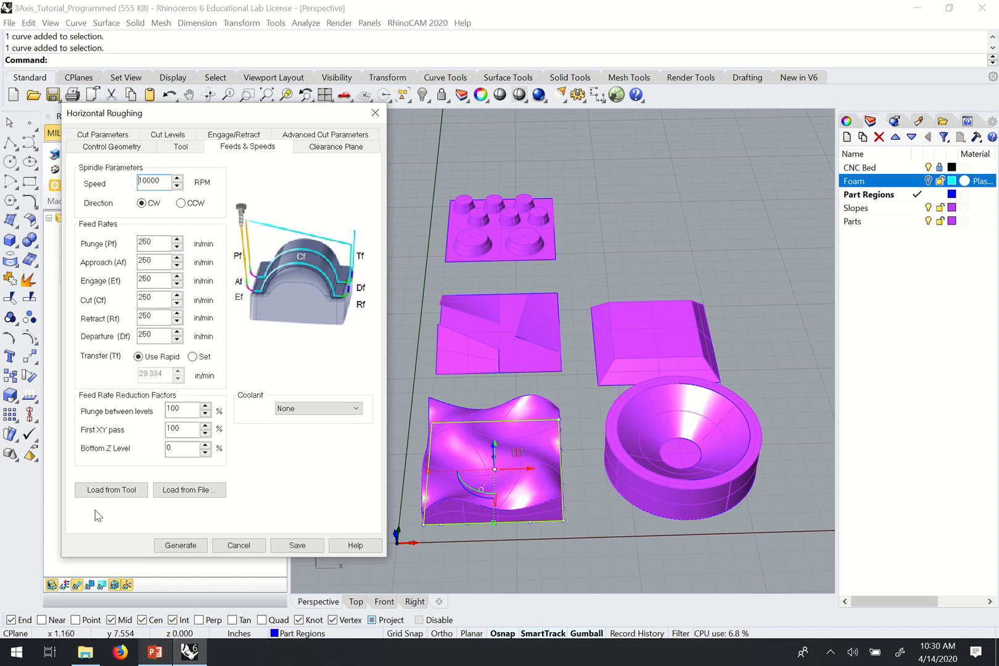
mouse_move(110, 490)
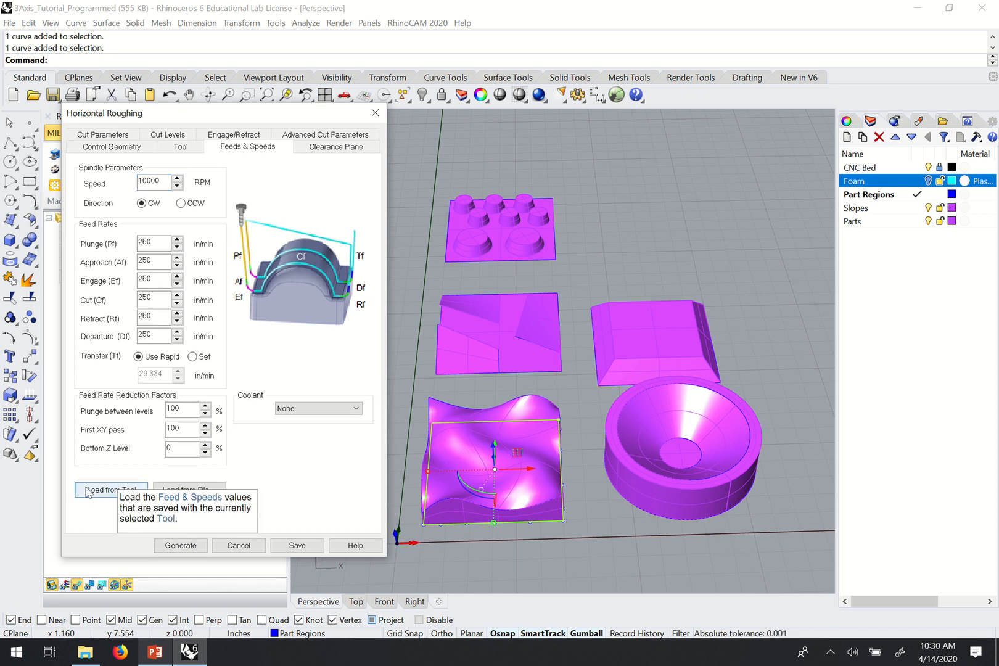
mouse_move(162, 380)
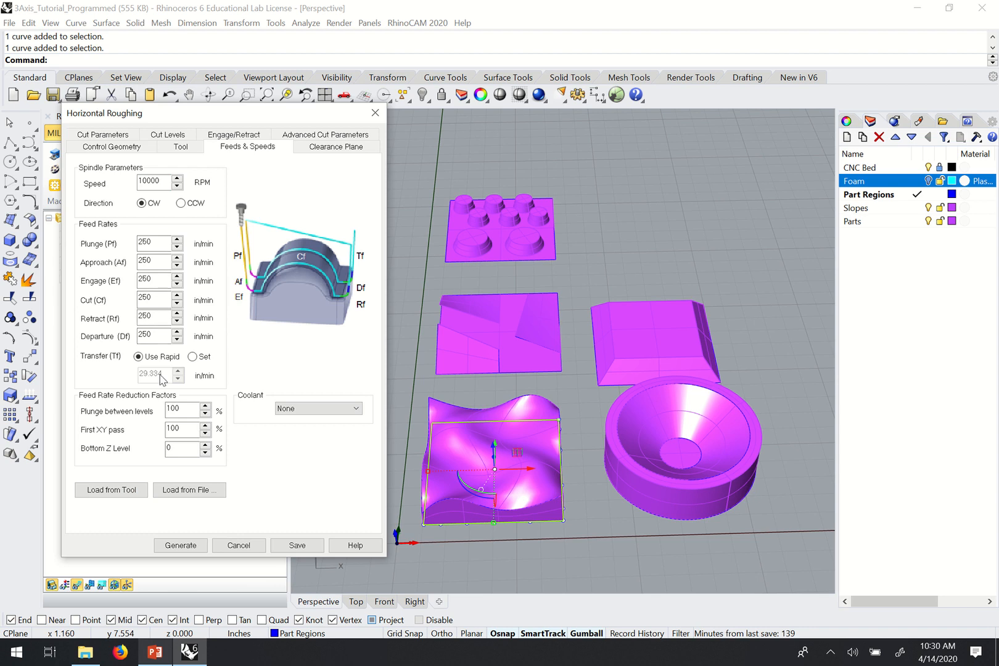
mouse_move(304, 228)
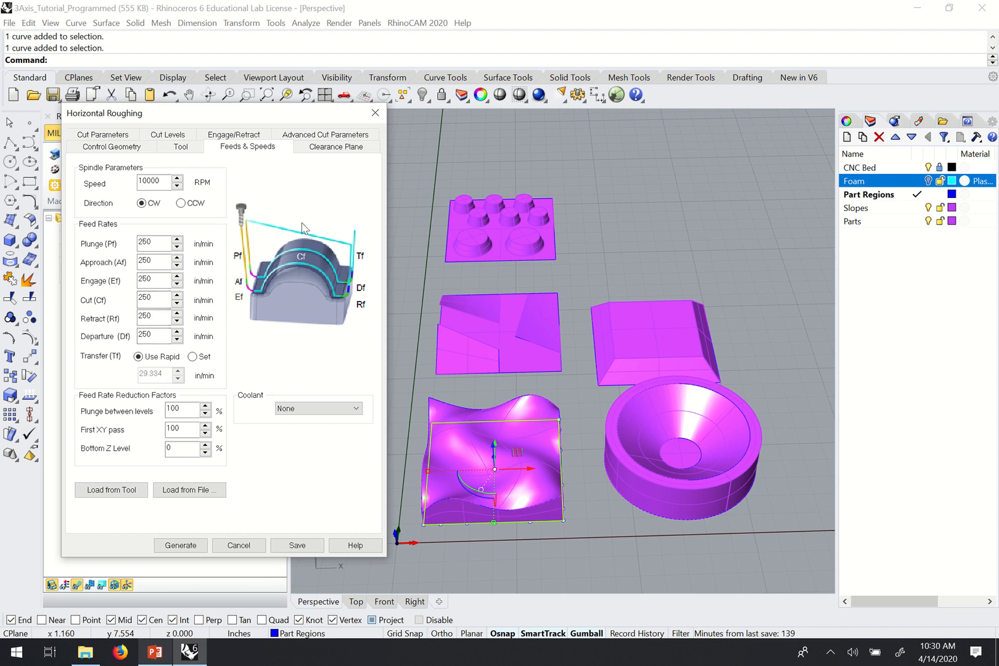
mouse_move(218, 250)
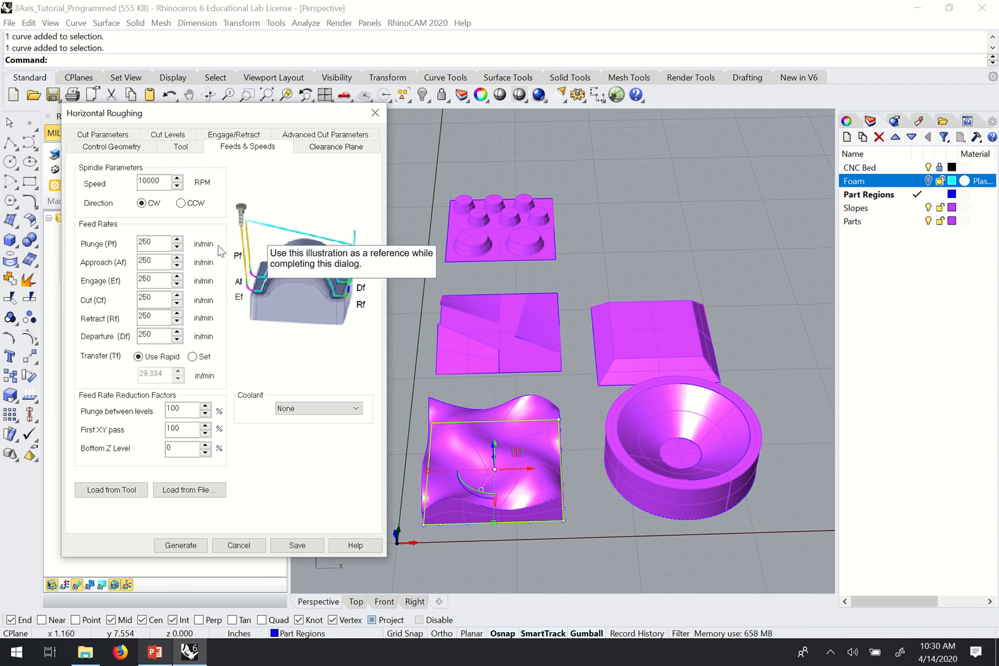
mouse_move(105, 235)
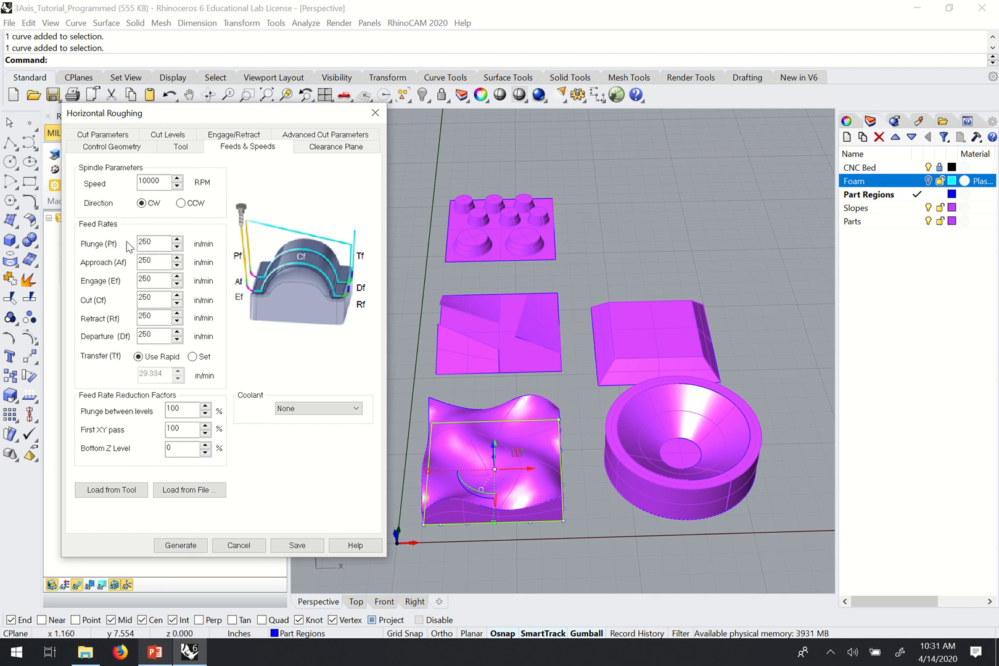
mouse_move(155, 243)
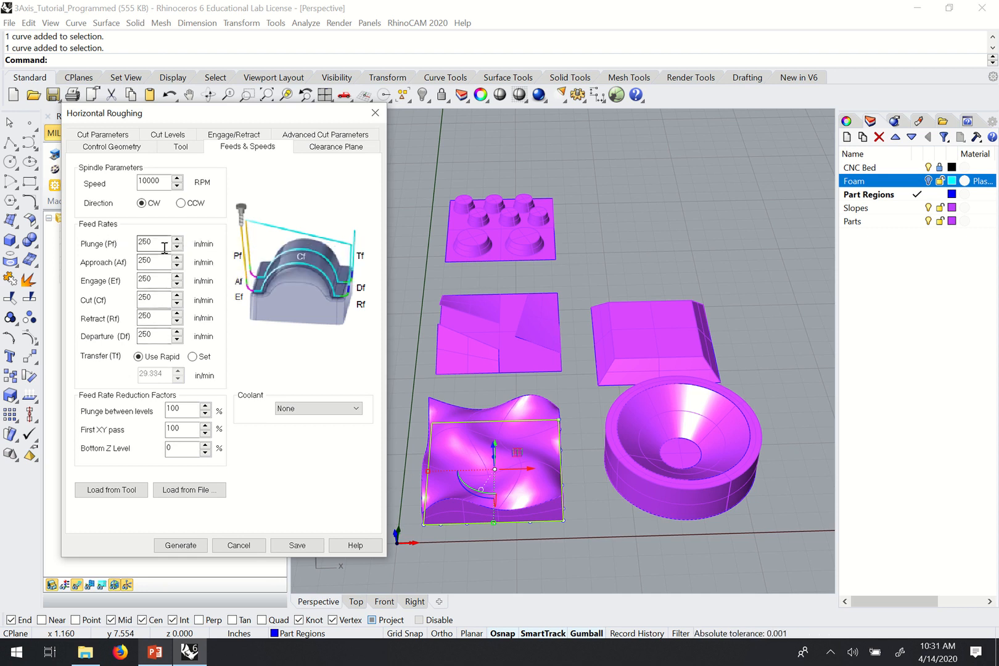
mouse_move(159, 244)
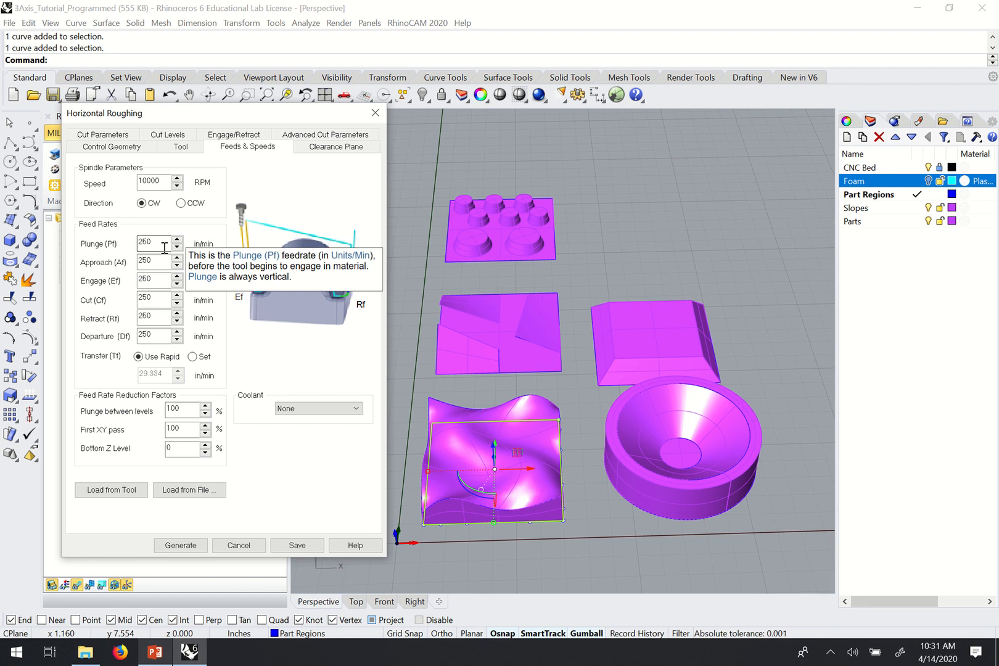
mouse_move(303, 294)
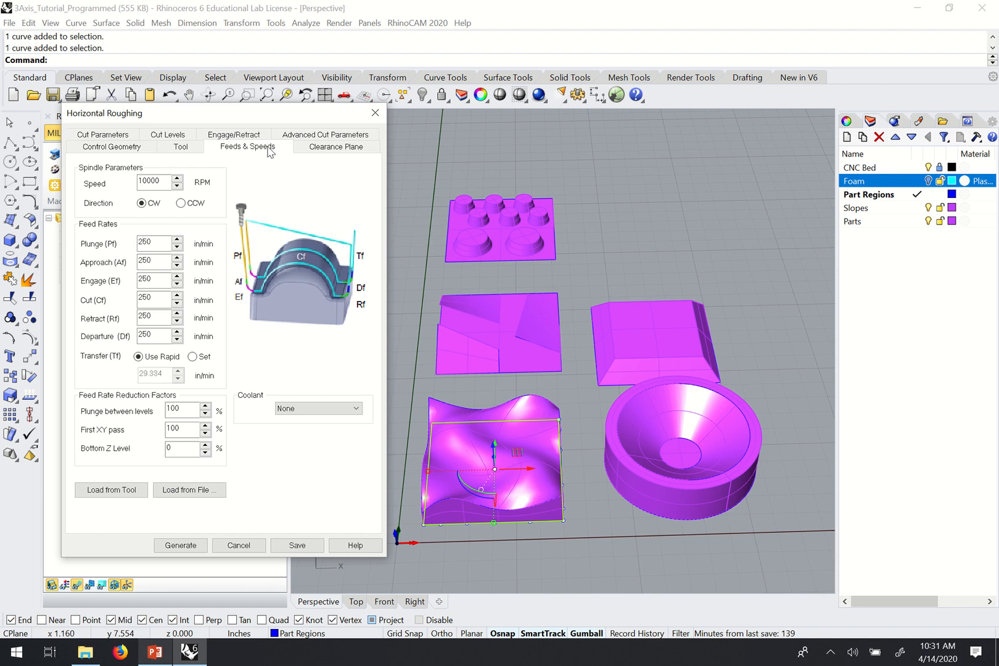
mouse_move(337, 152)
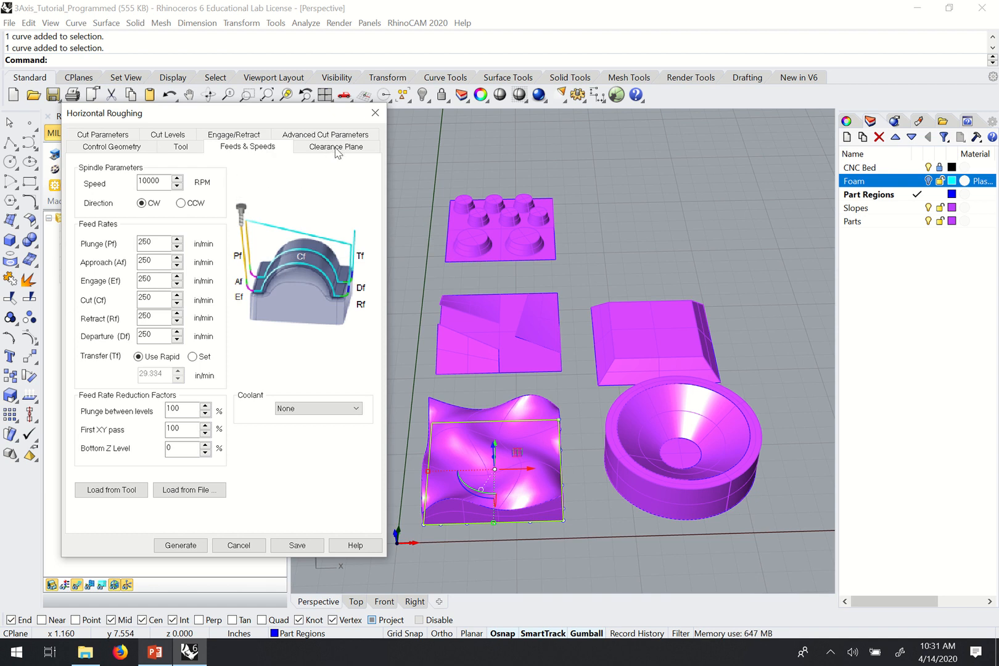
Step: Switch the clearance plane definition to Absolute Z Value
left_click(334, 147)
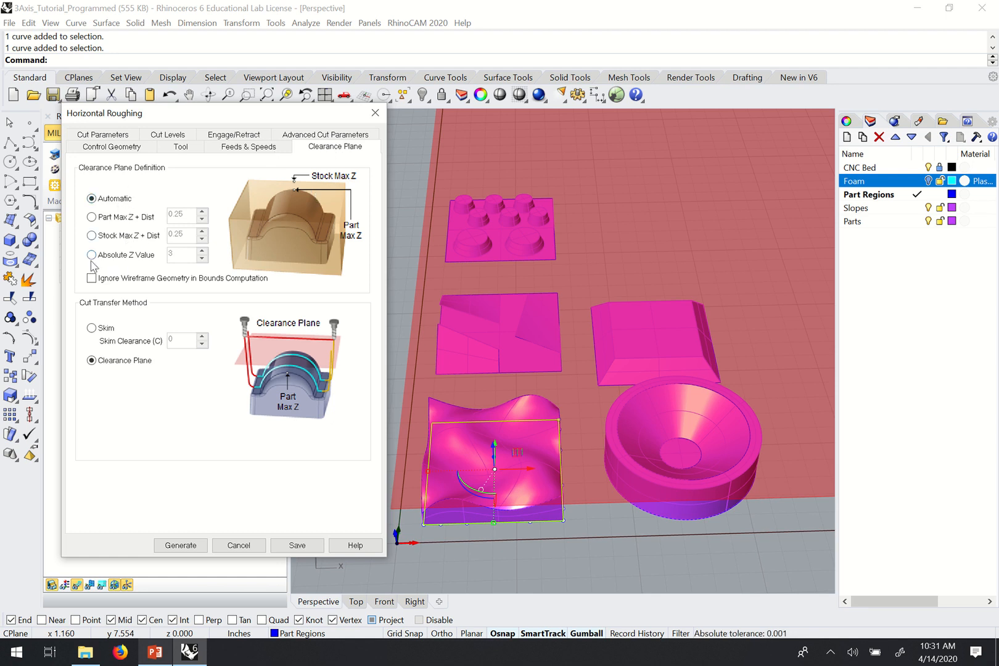
left_click(93, 255)
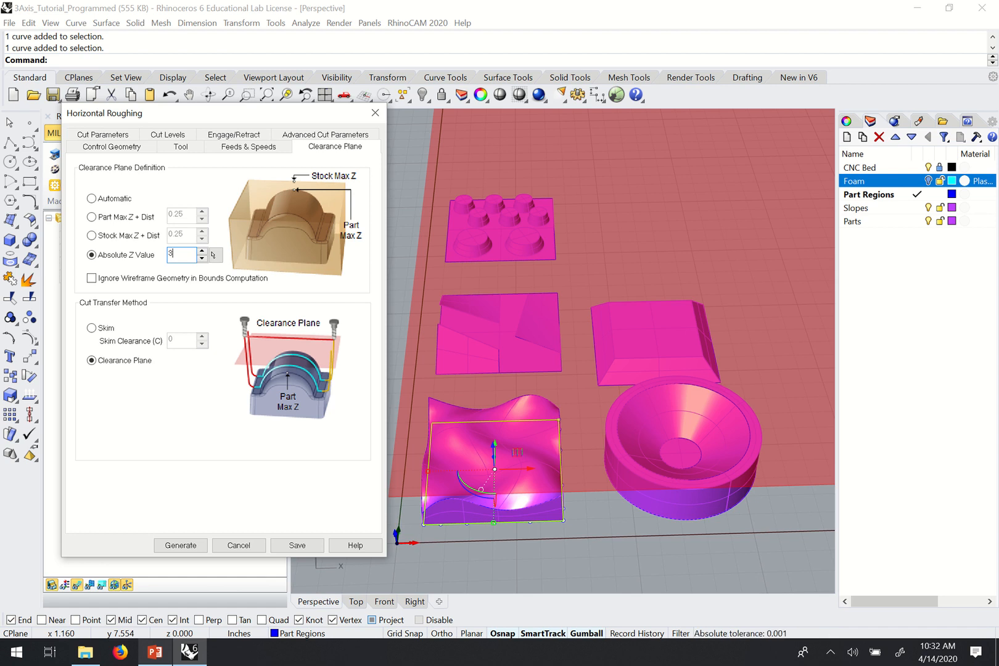
mouse_move(183, 301)
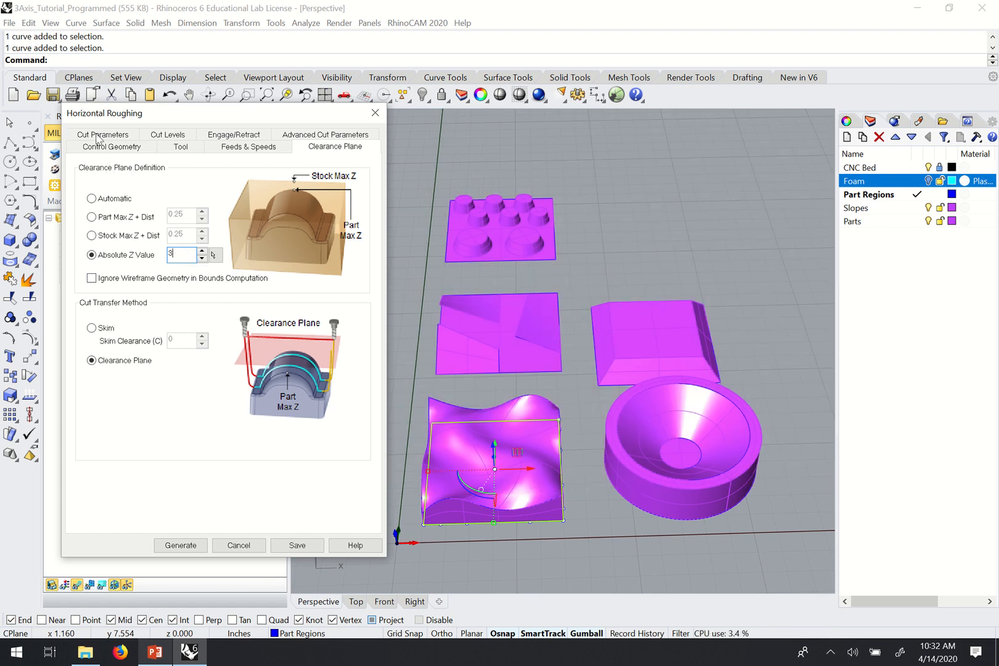
Step: In Cut Parameters, change the stepover from 25% to 50% of tool diameter
left_click(102, 146)
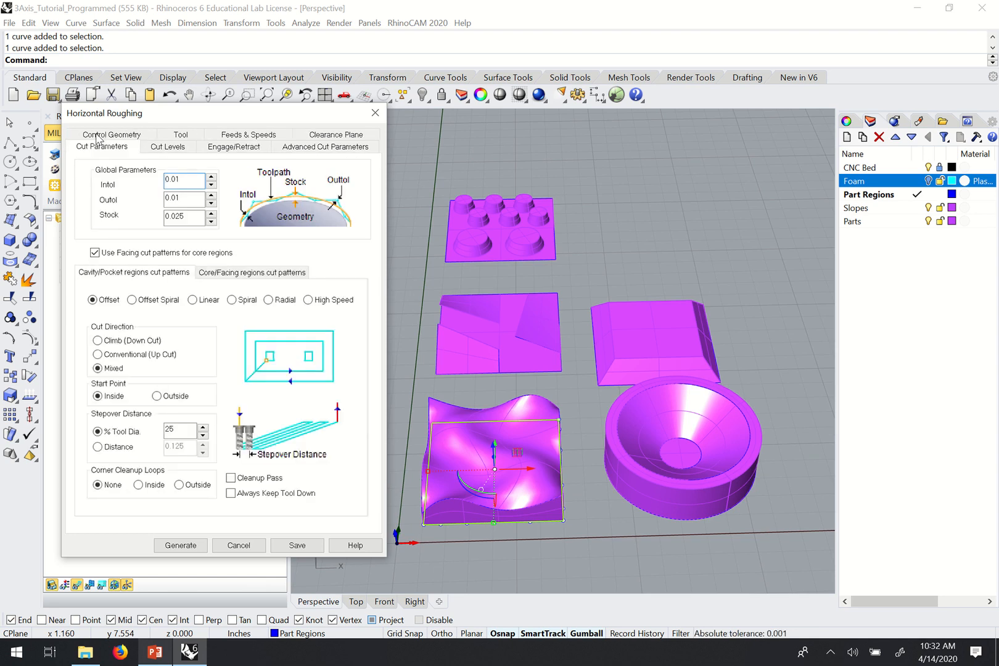
mouse_move(215, 254)
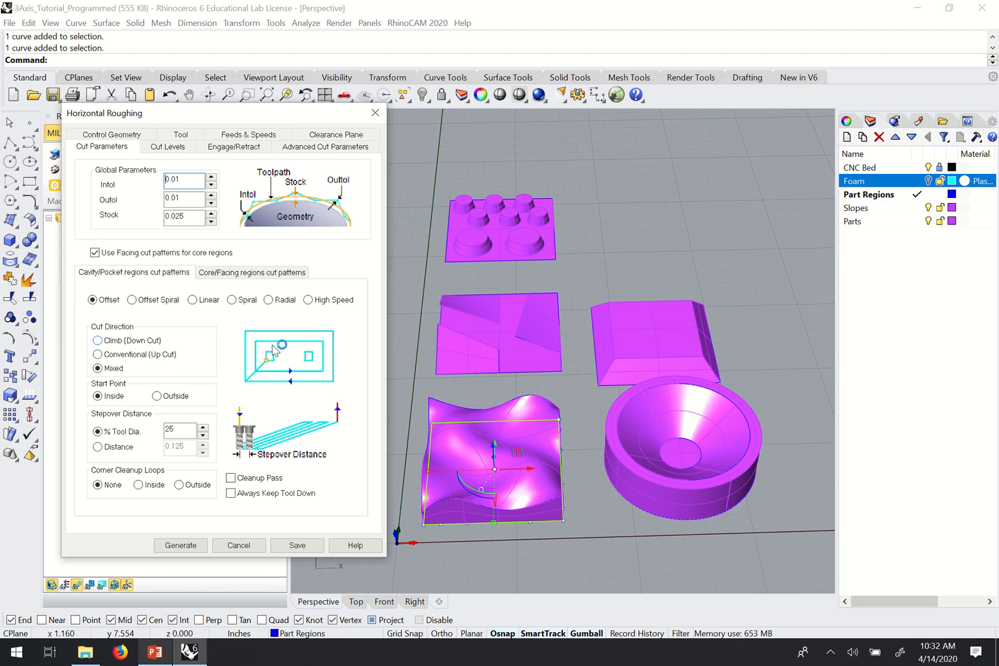
mouse_move(227, 397)
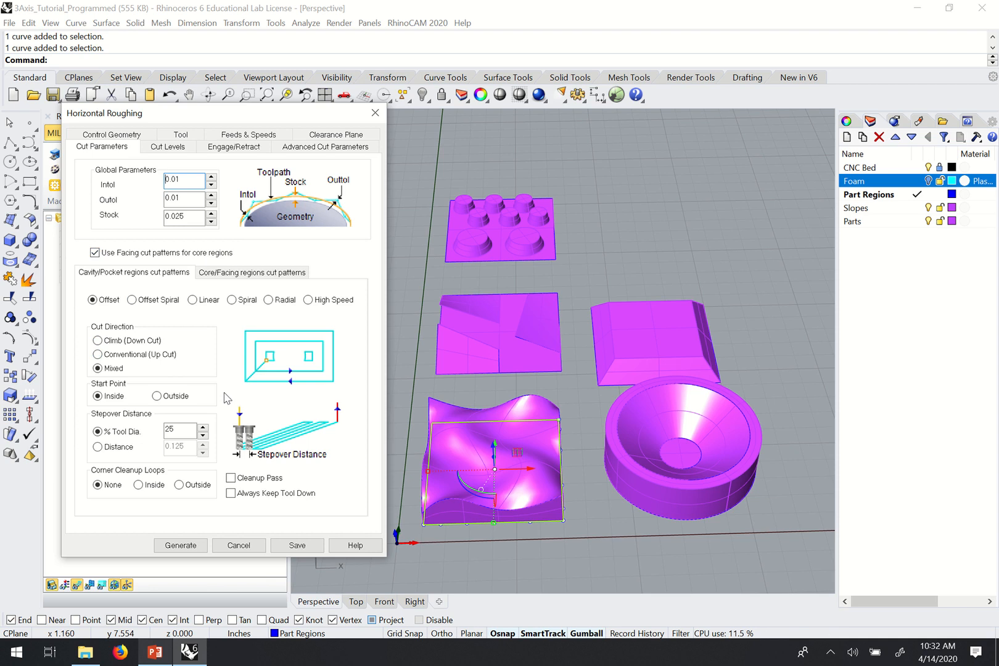
mouse_move(218, 367)
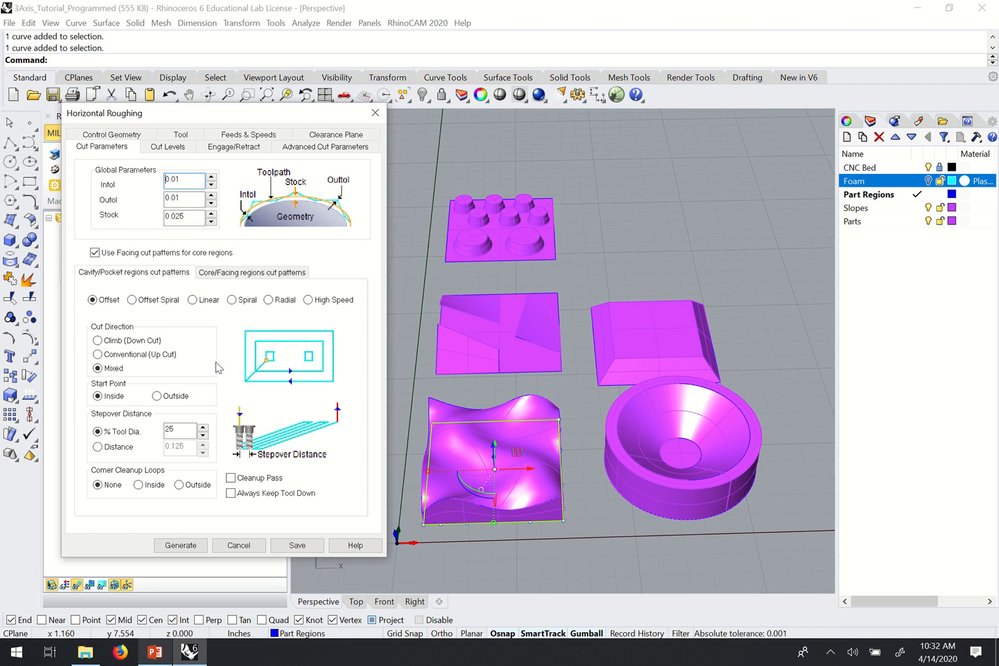
mouse_move(111, 428)
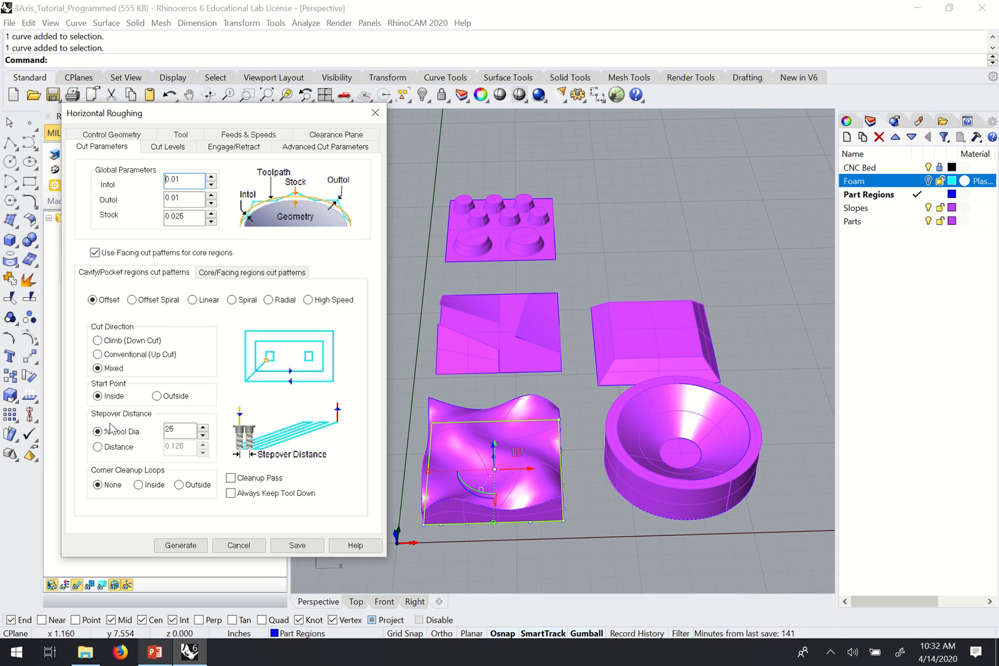
triple_click(180, 431)
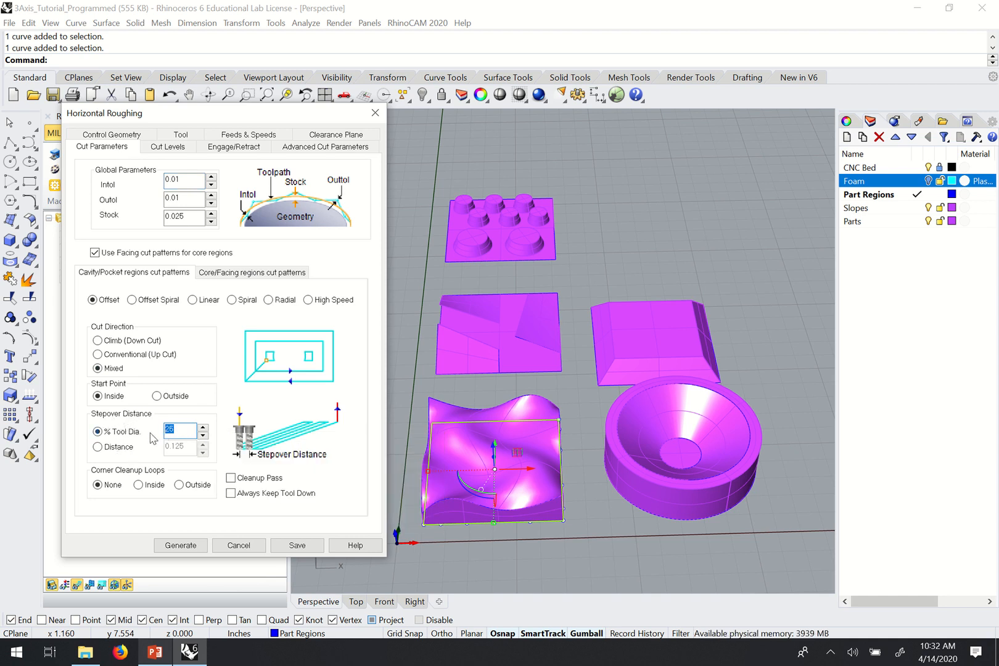
mouse_move(182, 432)
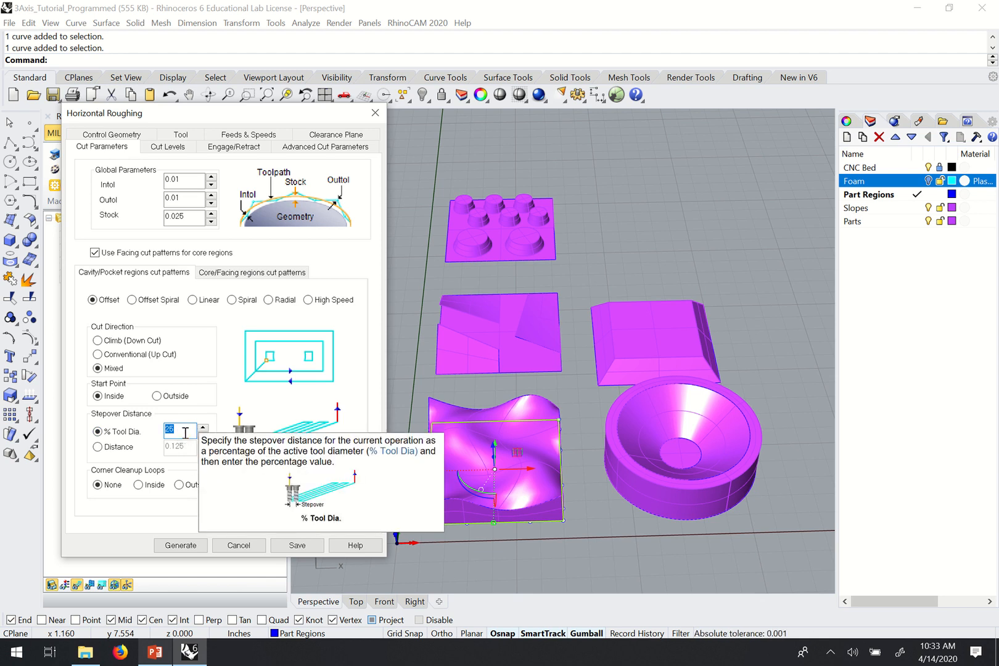
type("50")
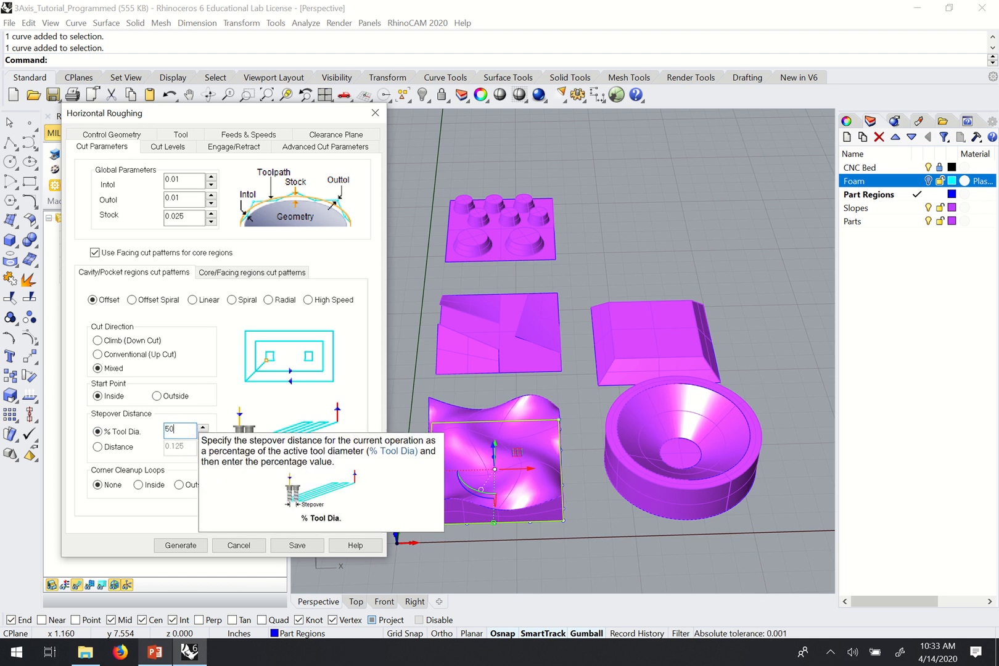
mouse_move(218, 422)
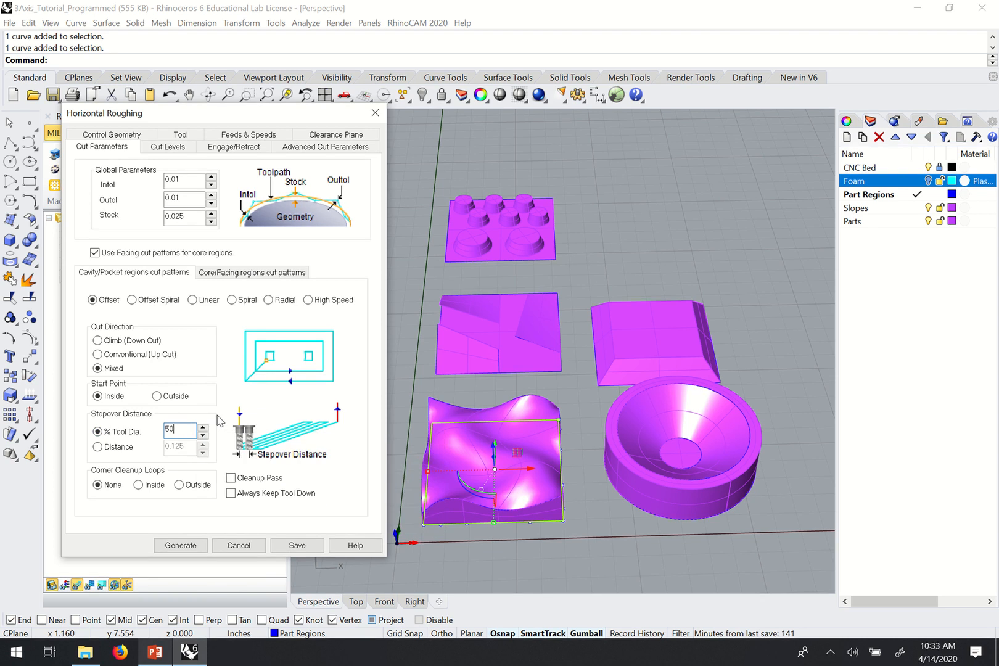
mouse_move(191, 416)
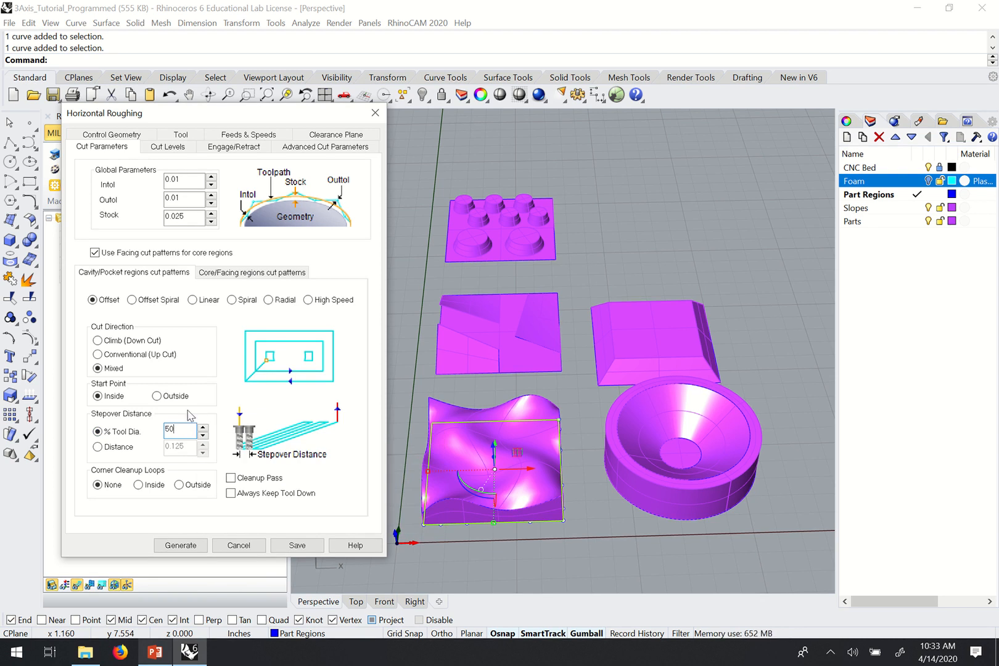
mouse_move(282, 363)
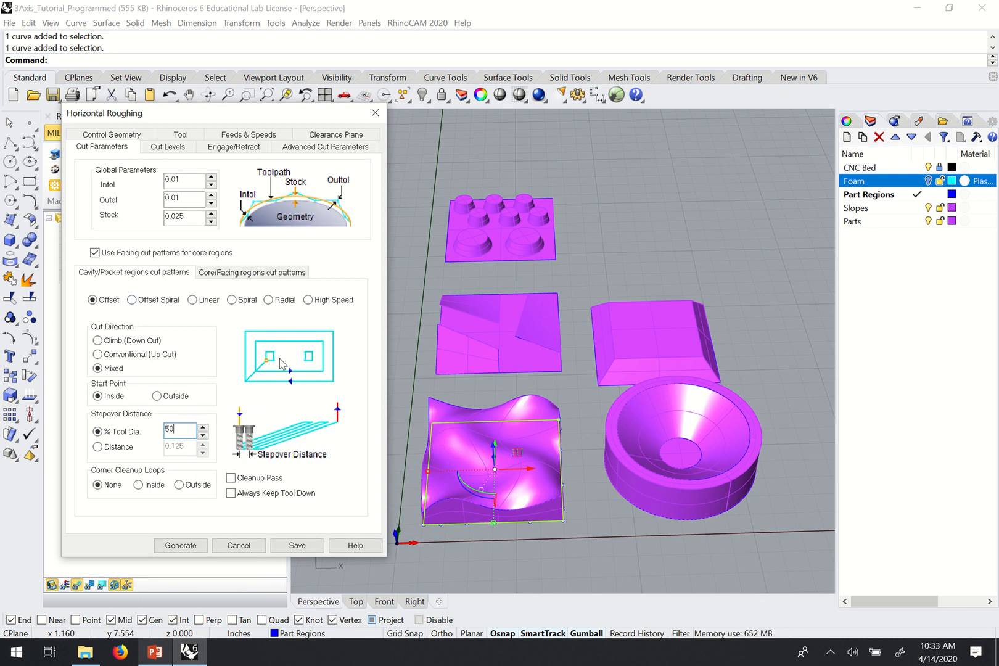
mouse_move(234, 388)
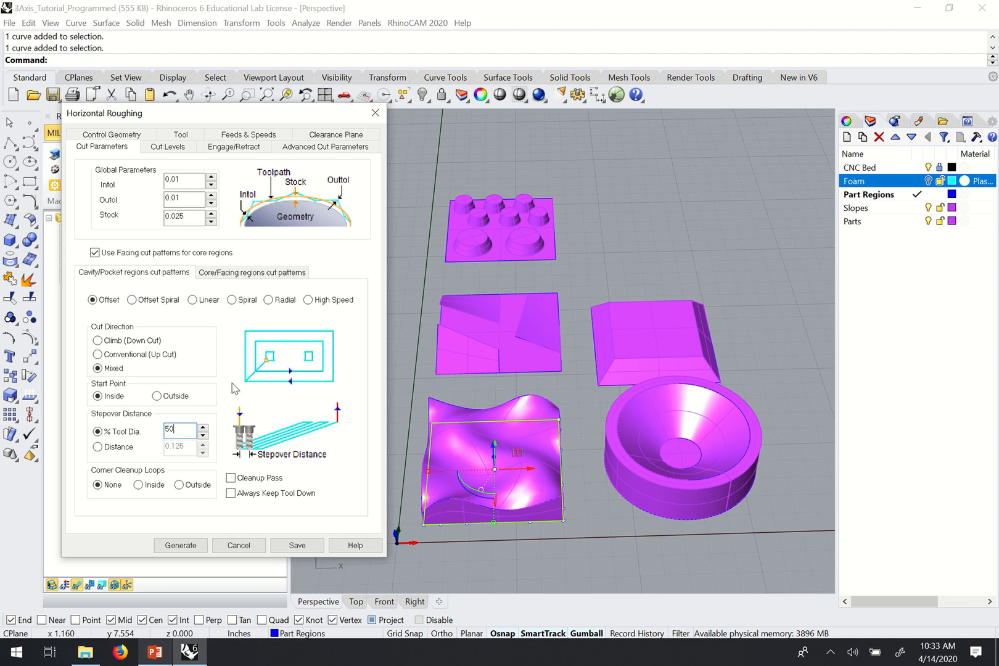
mouse_move(220, 406)
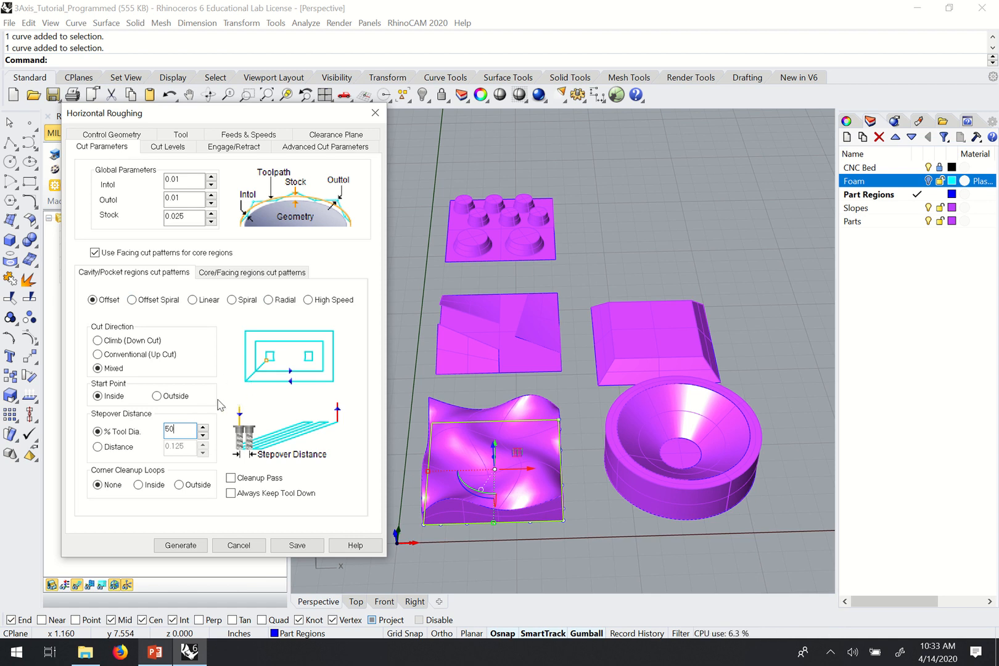
mouse_move(178, 432)
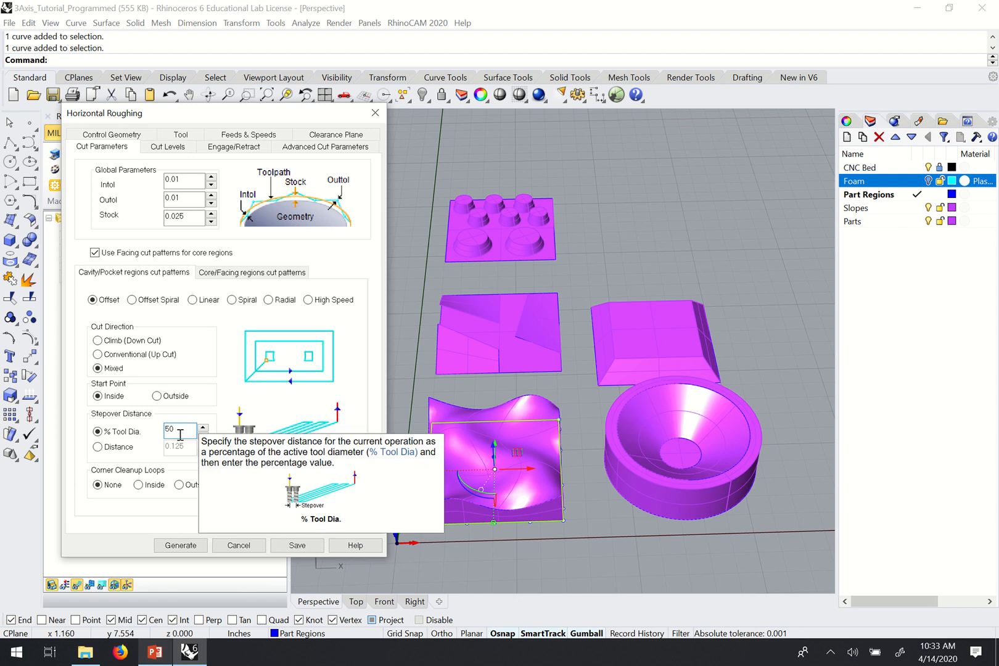
mouse_move(140, 187)
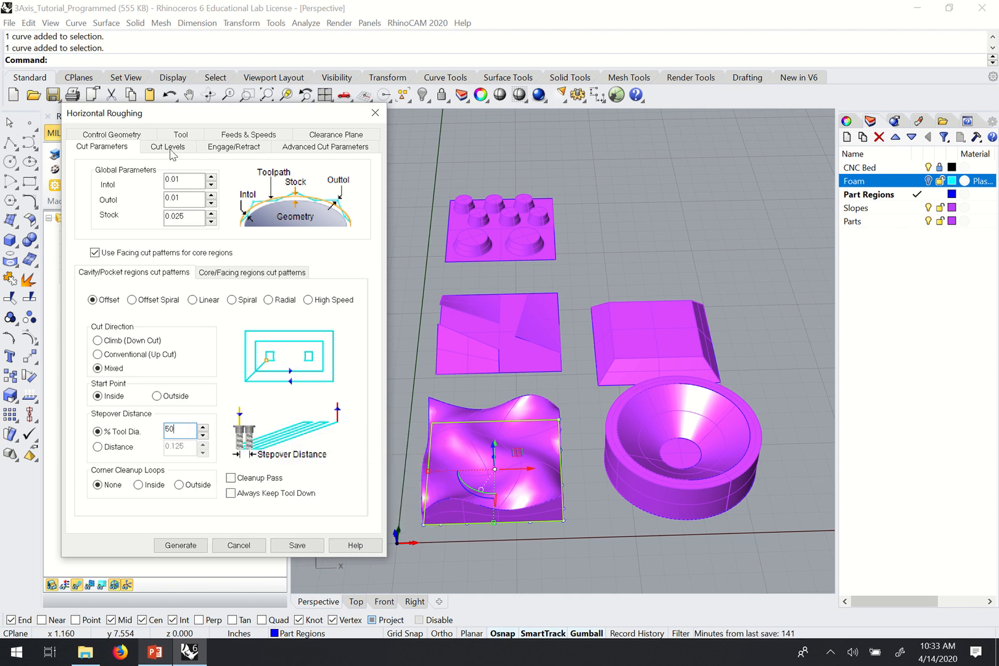
Step: Review Cut Levels with stepdown at 50% tool diameter and Depth First ordering
left_click(168, 147)
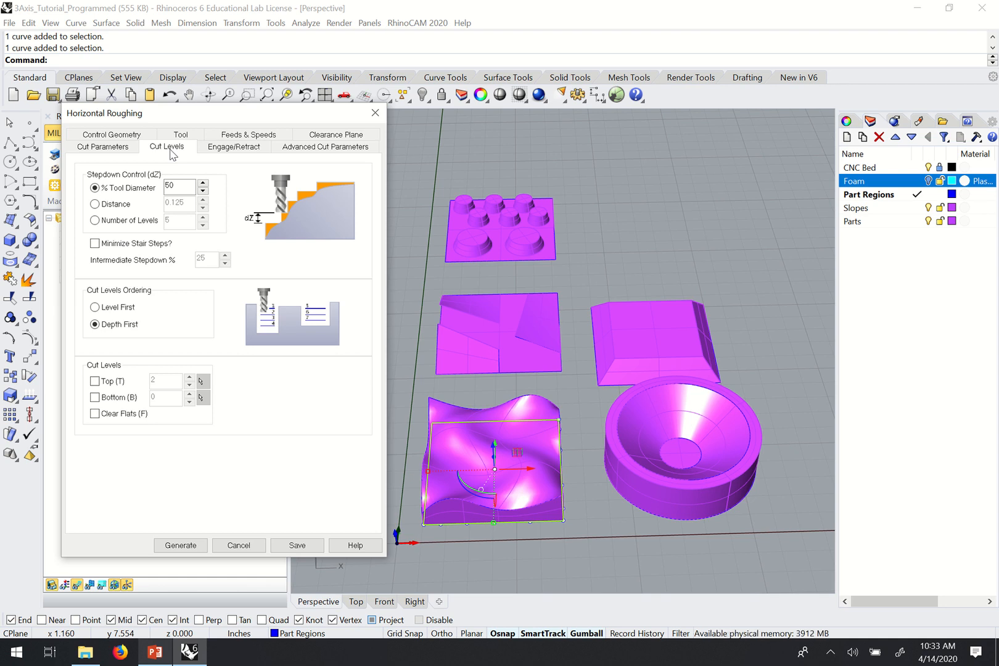
mouse_move(361, 291)
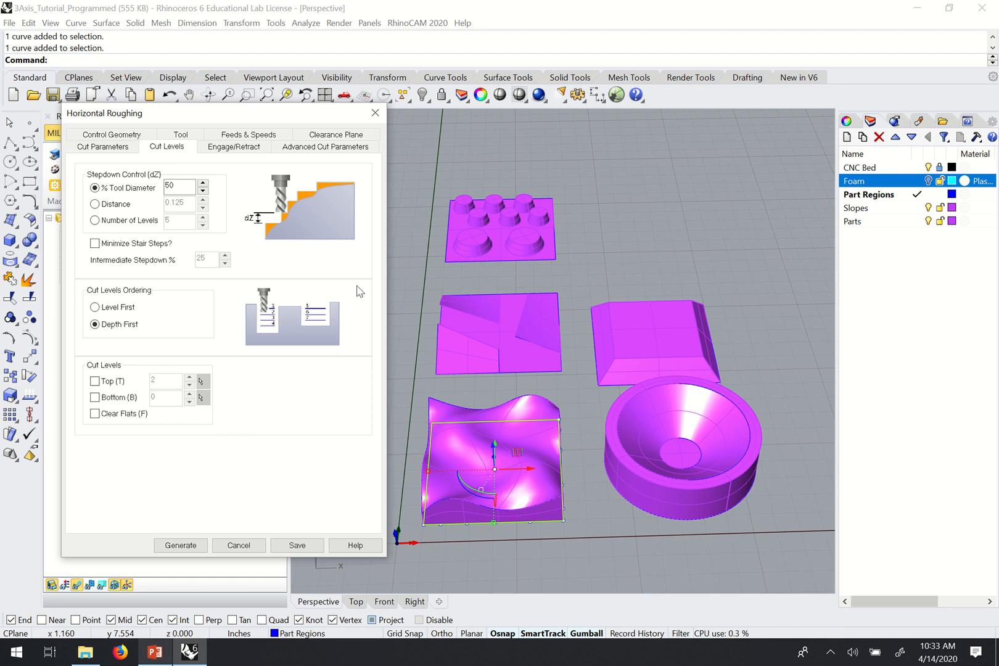
mouse_move(349, 174)
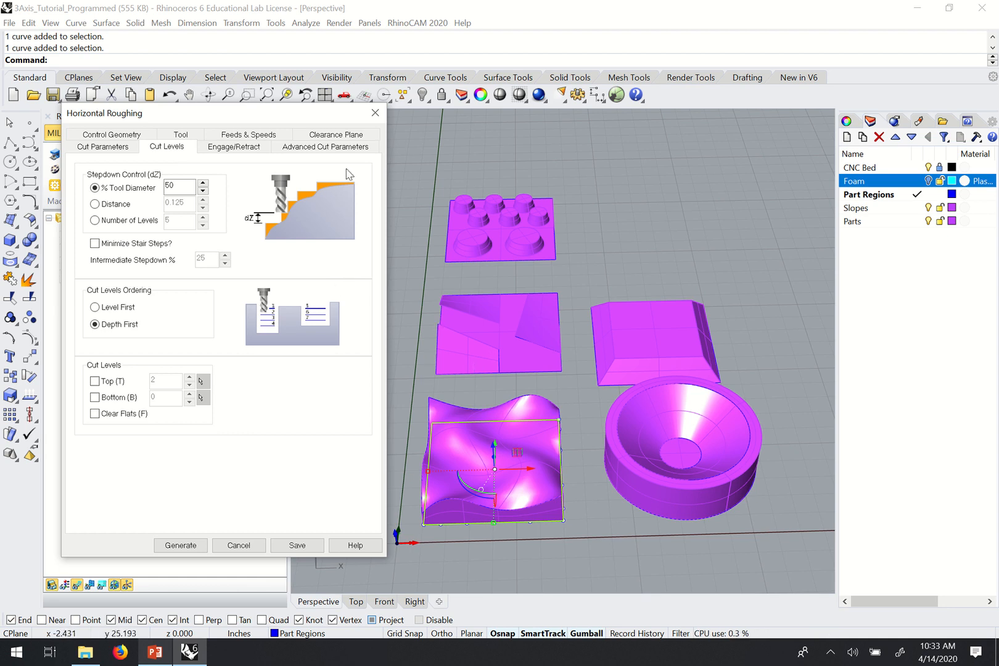
mouse_move(539, 440)
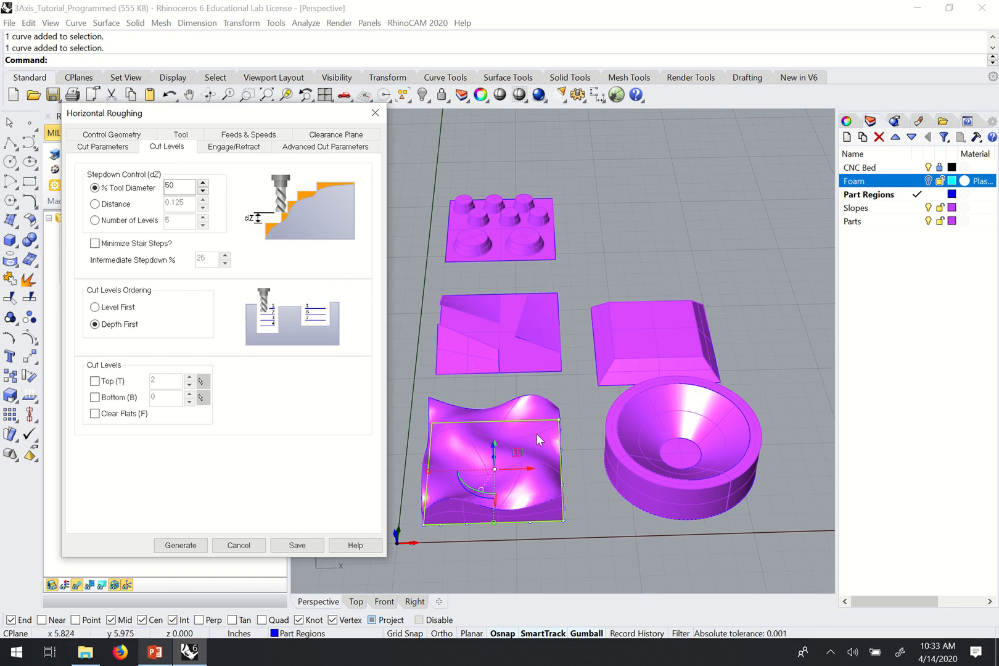
mouse_move(490, 446)
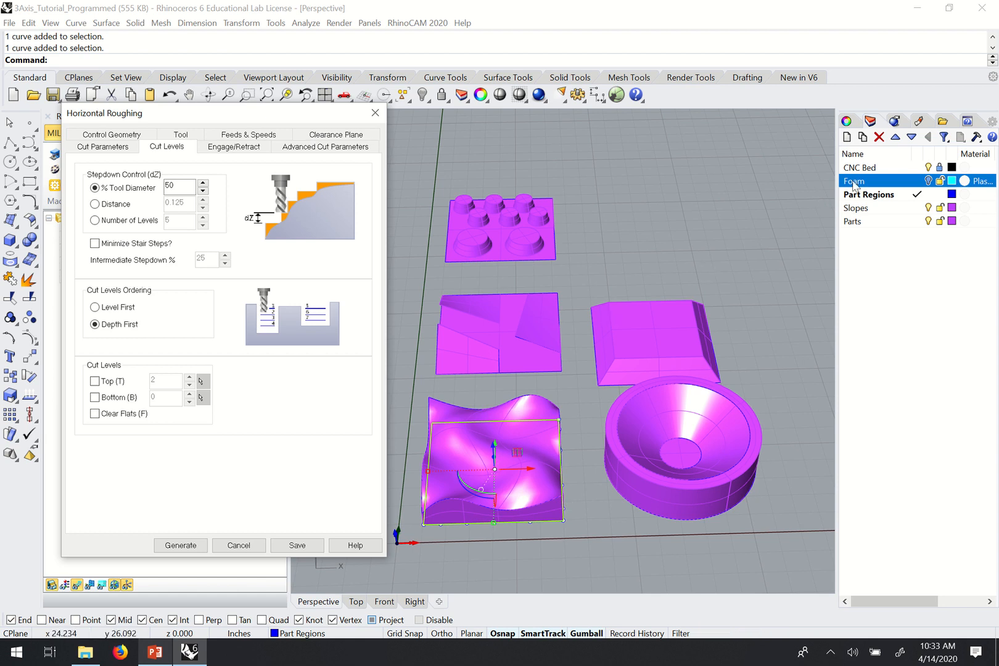
mouse_move(794, 197)
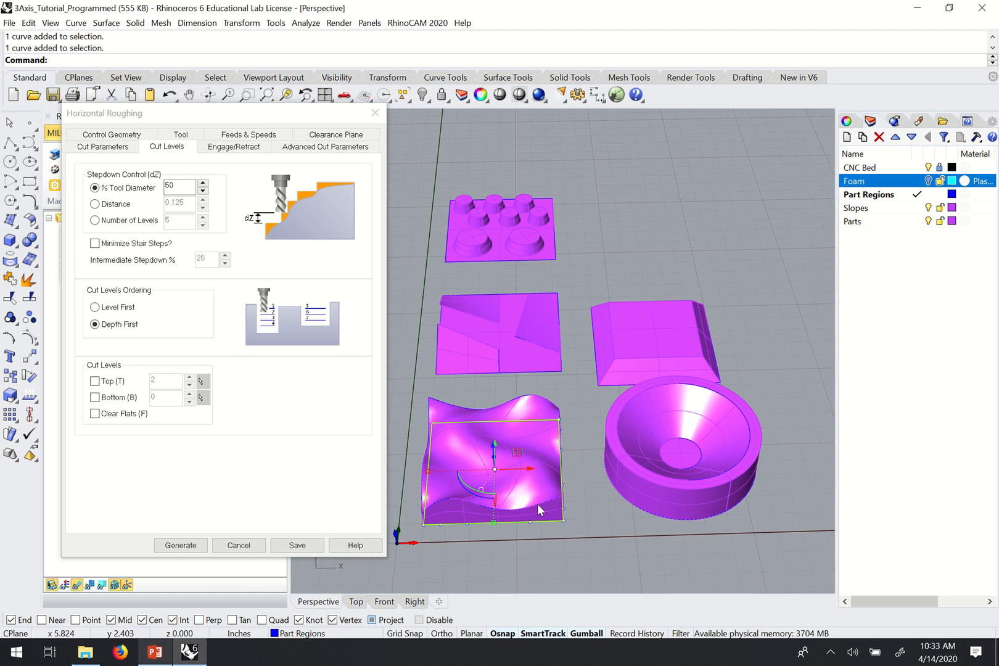
mouse_move(545, 453)
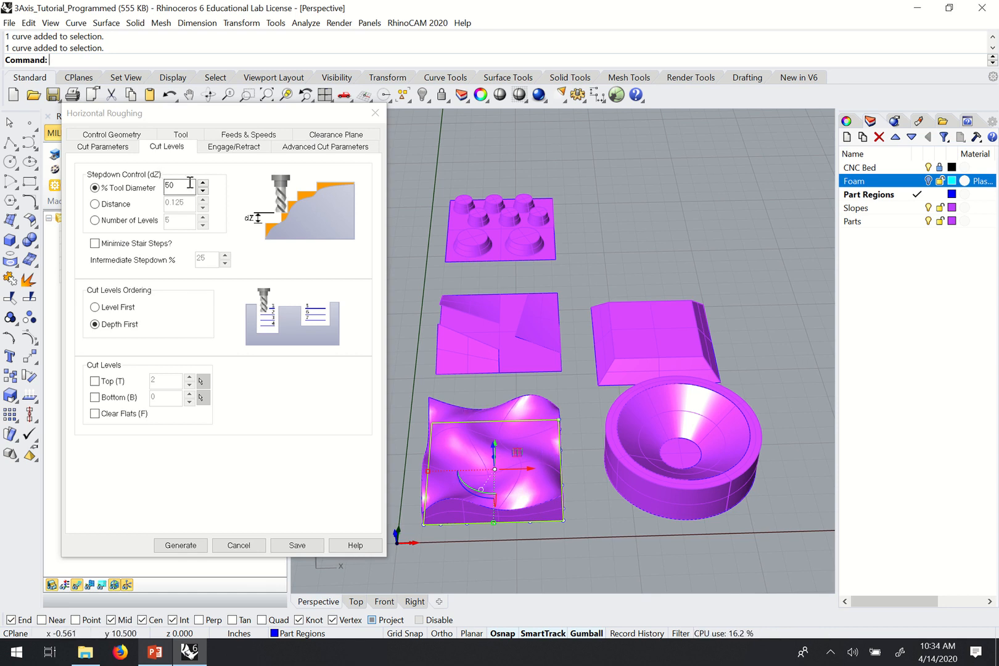
mouse_move(827, 206)
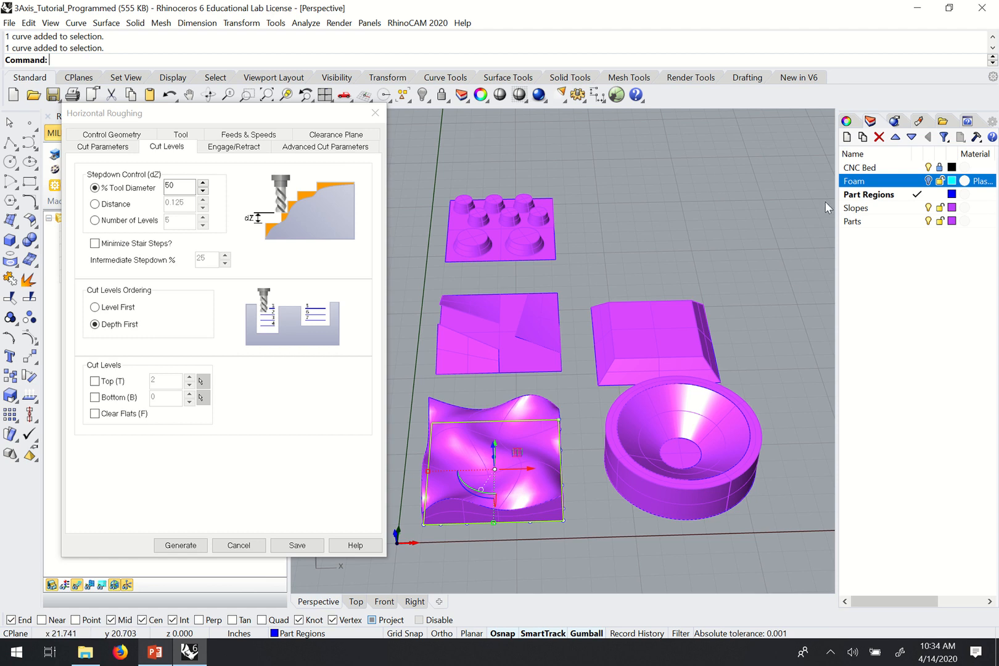
mouse_move(517, 423)
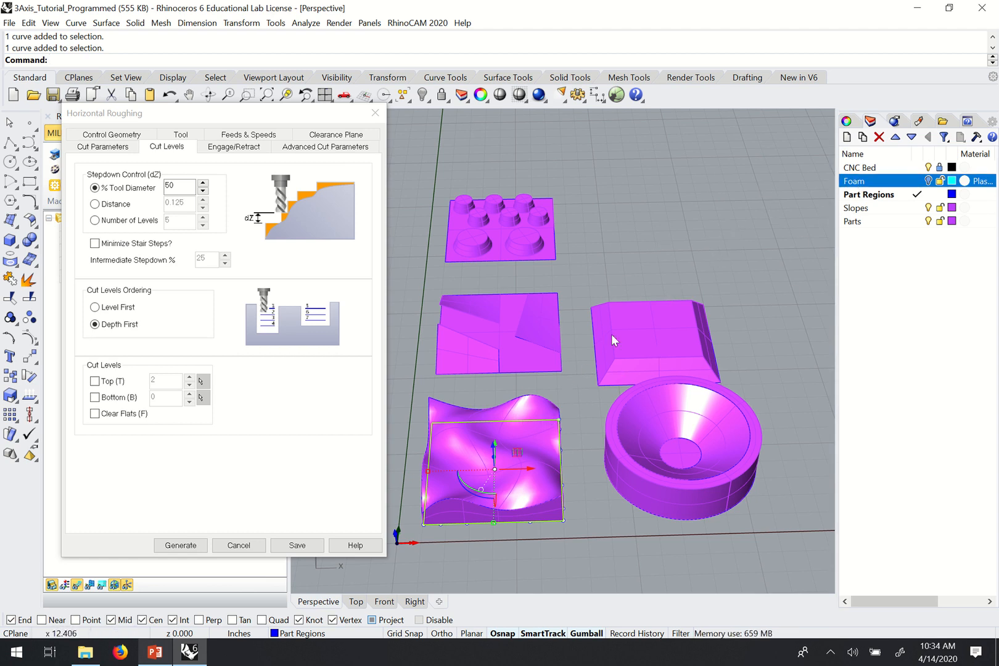
mouse_move(493, 351)
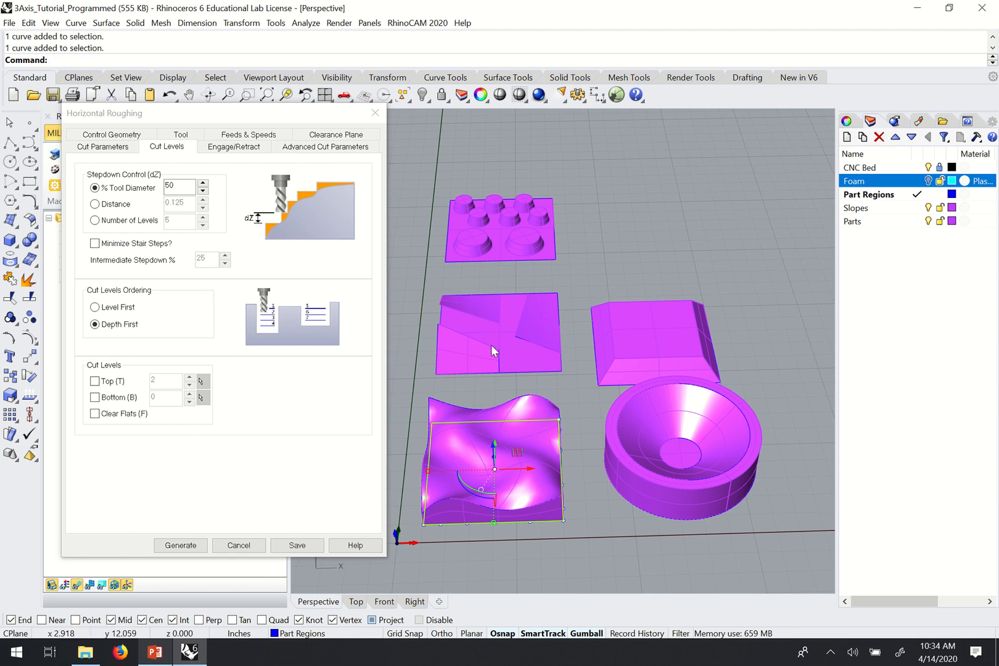
mouse_move(598, 370)
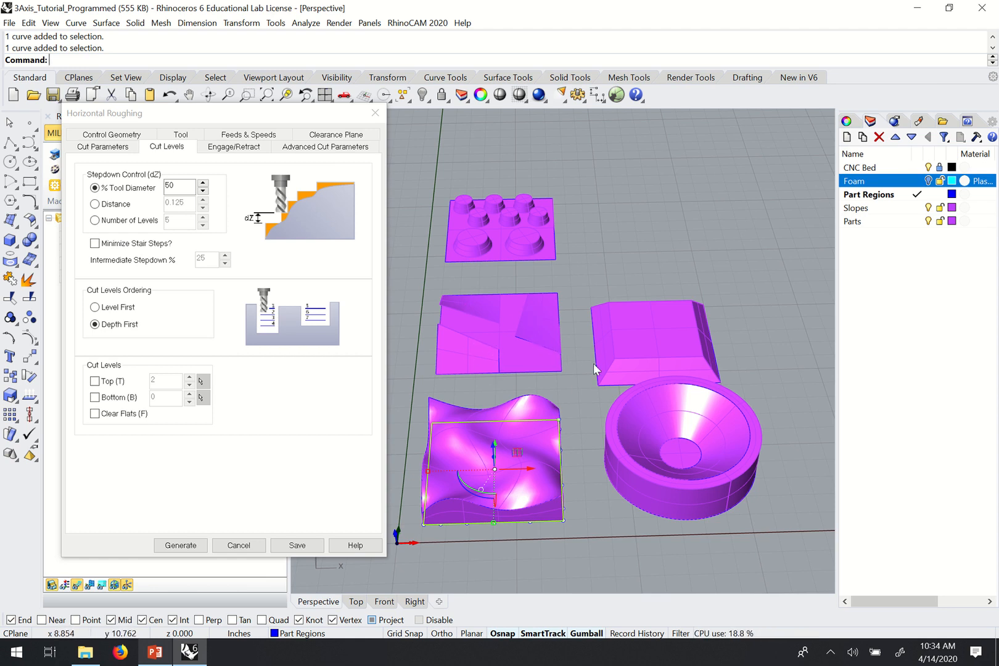
mouse_move(545, 314)
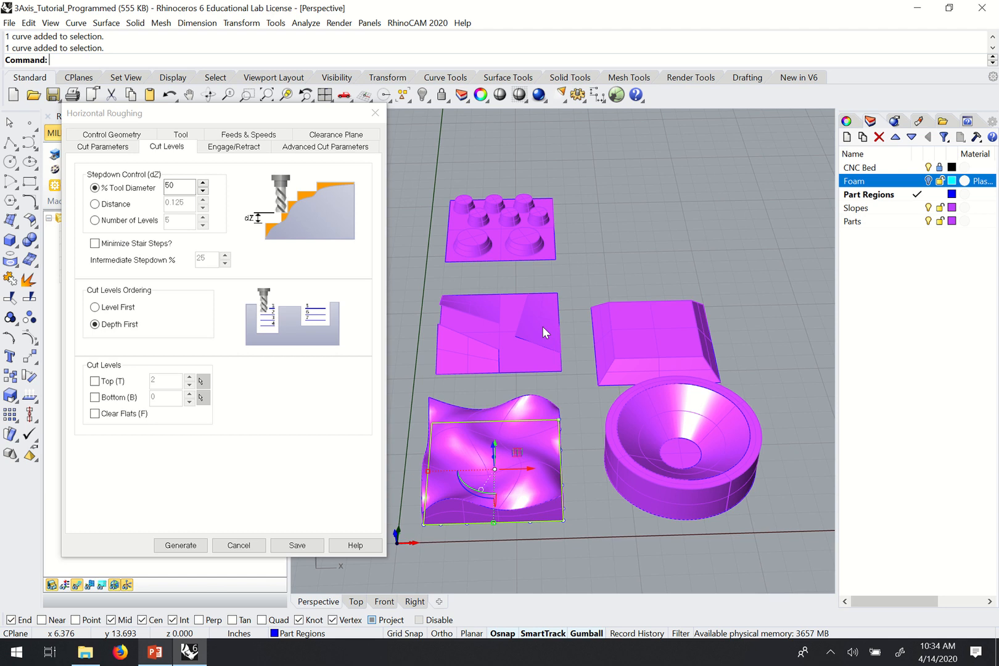
mouse_move(639, 314)
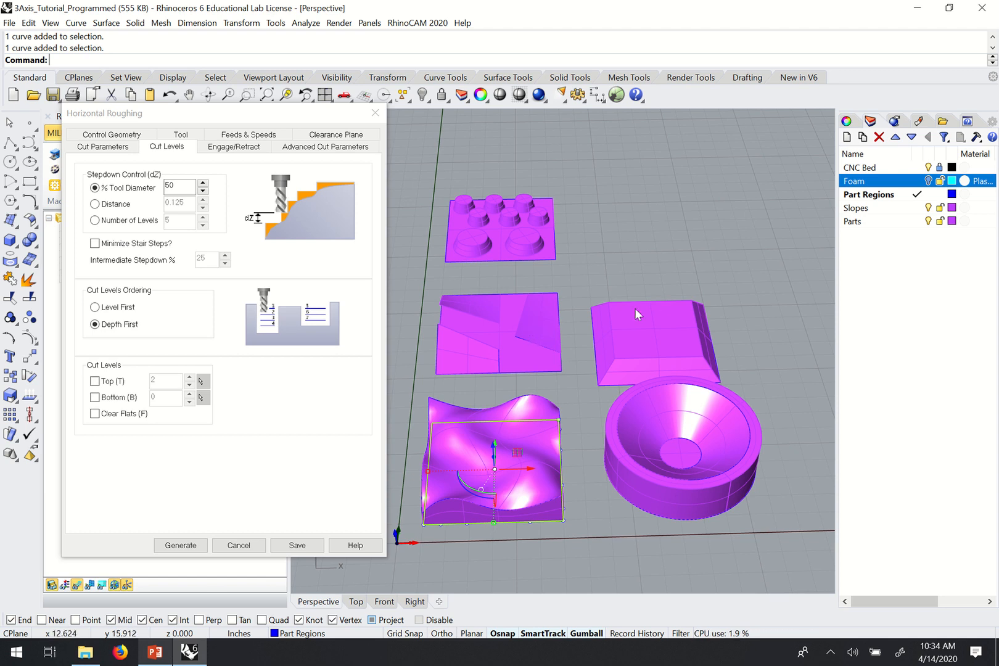
mouse_move(230, 196)
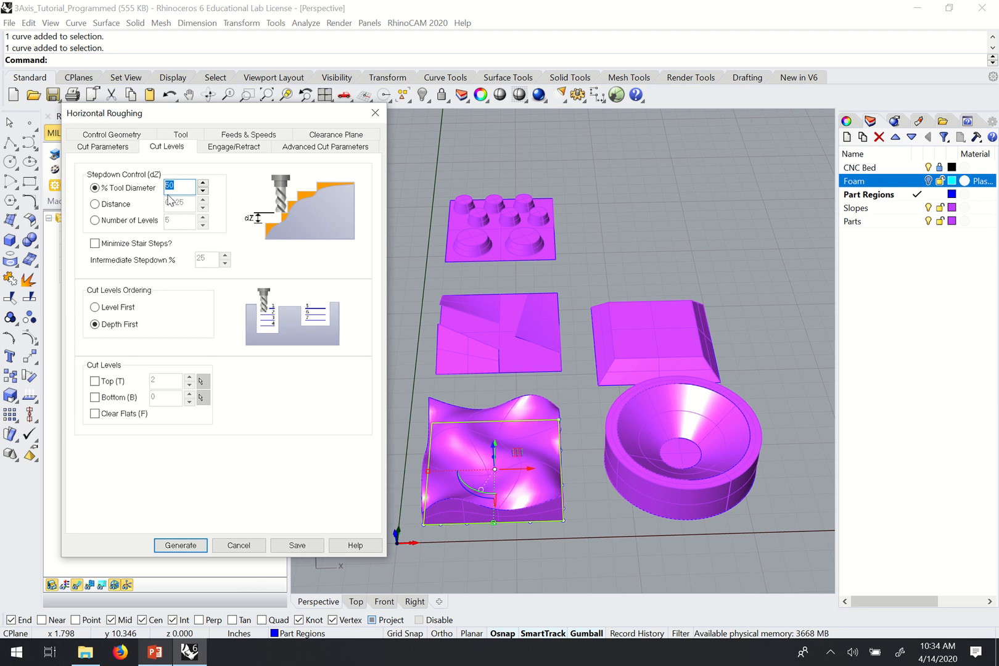
mouse_move(169, 187)
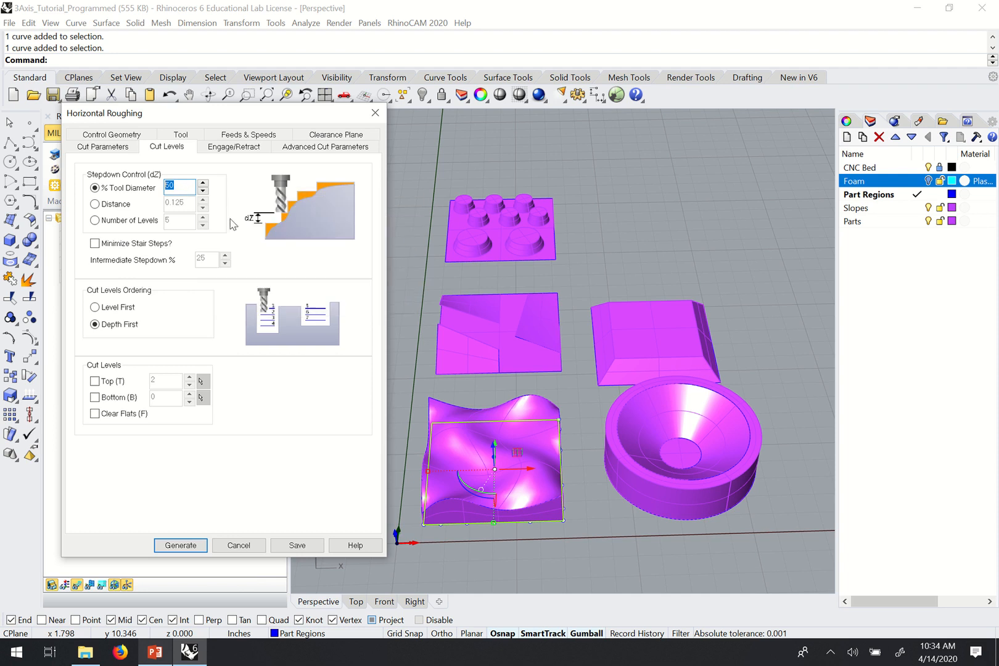
mouse_move(245, 335)
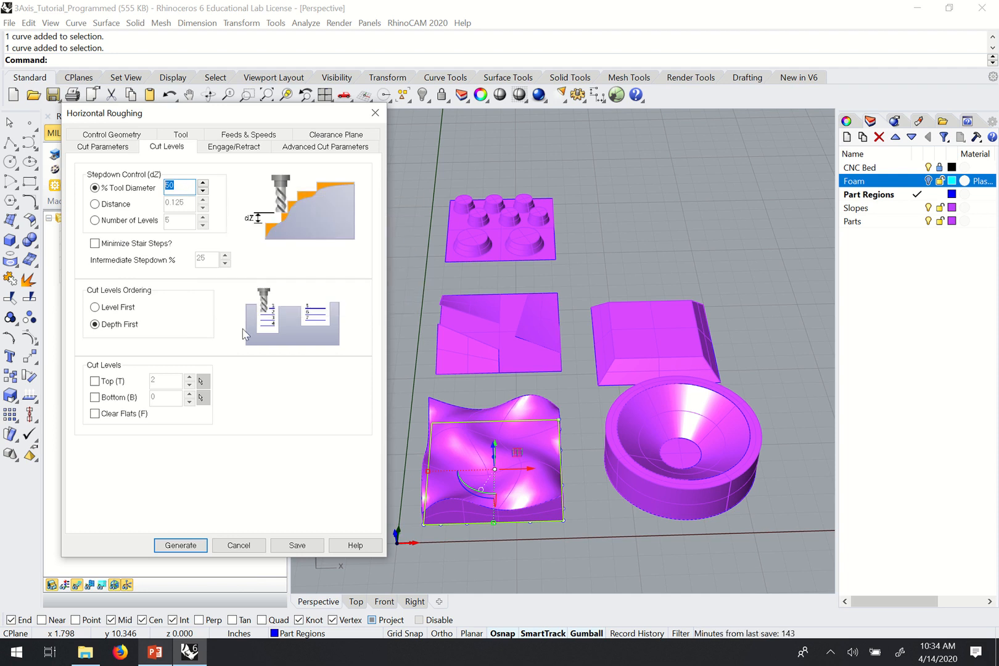
mouse_move(197, 317)
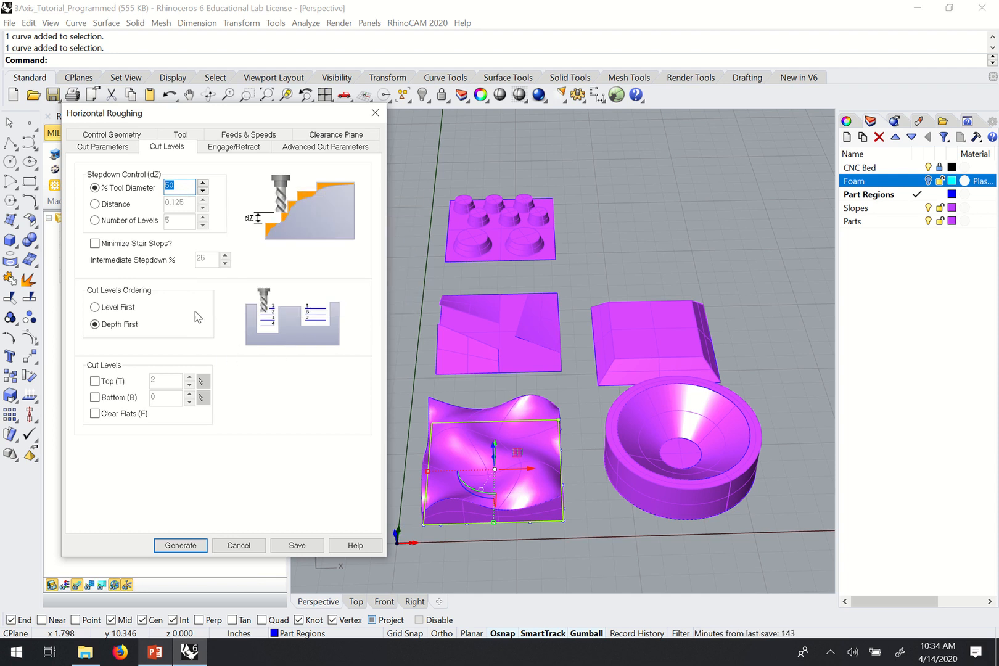
mouse_move(239, 367)
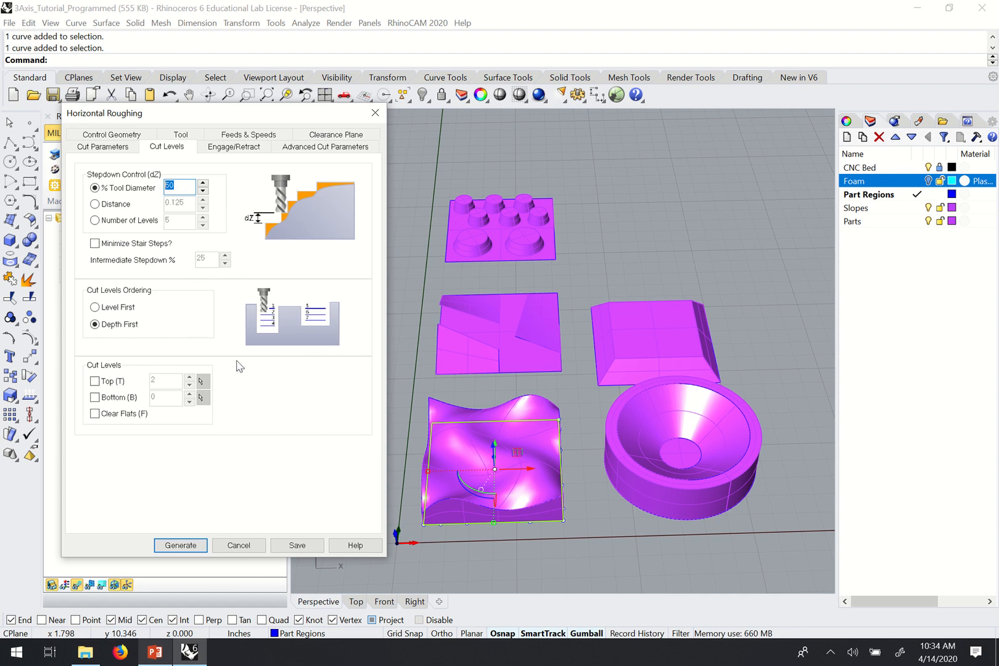
mouse_move(229, 153)
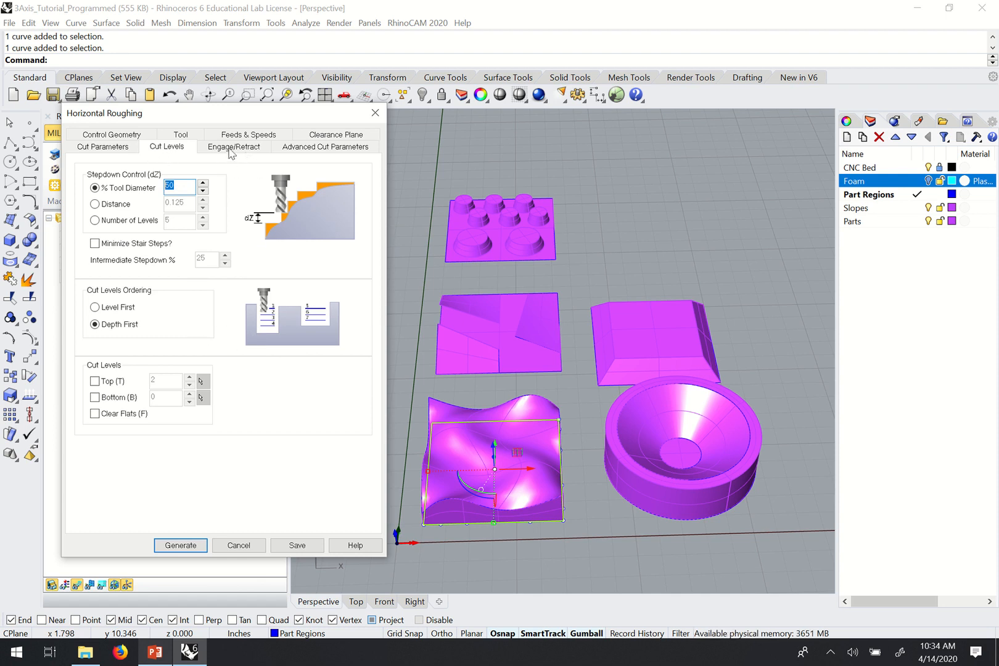
Step: In Engage/Retract, recheck stepdown and select the path ramp height value to replace it
left_click(233, 147)
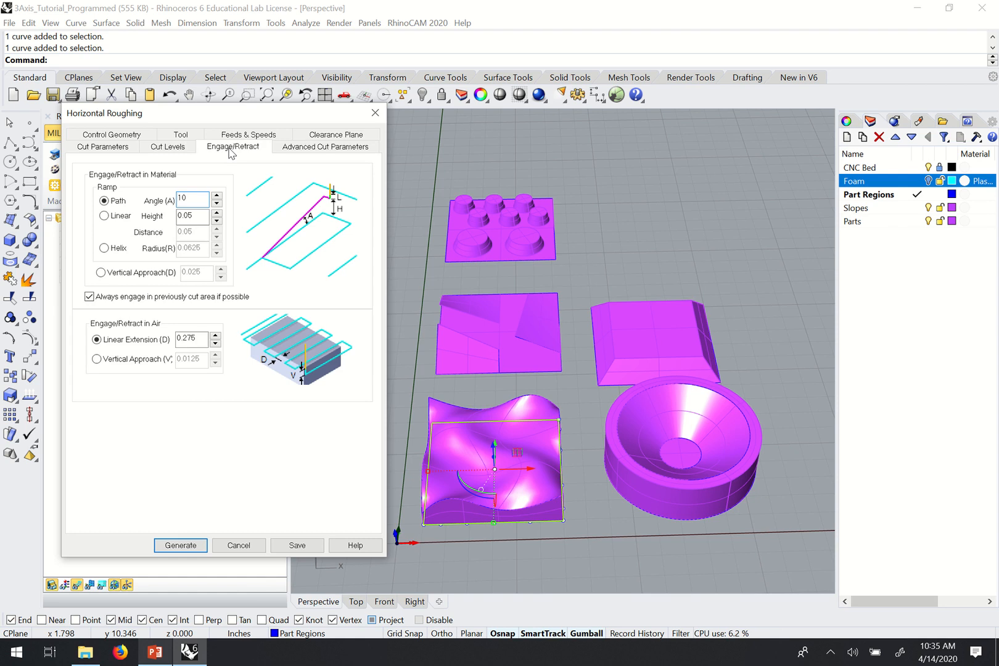
mouse_move(360, 226)
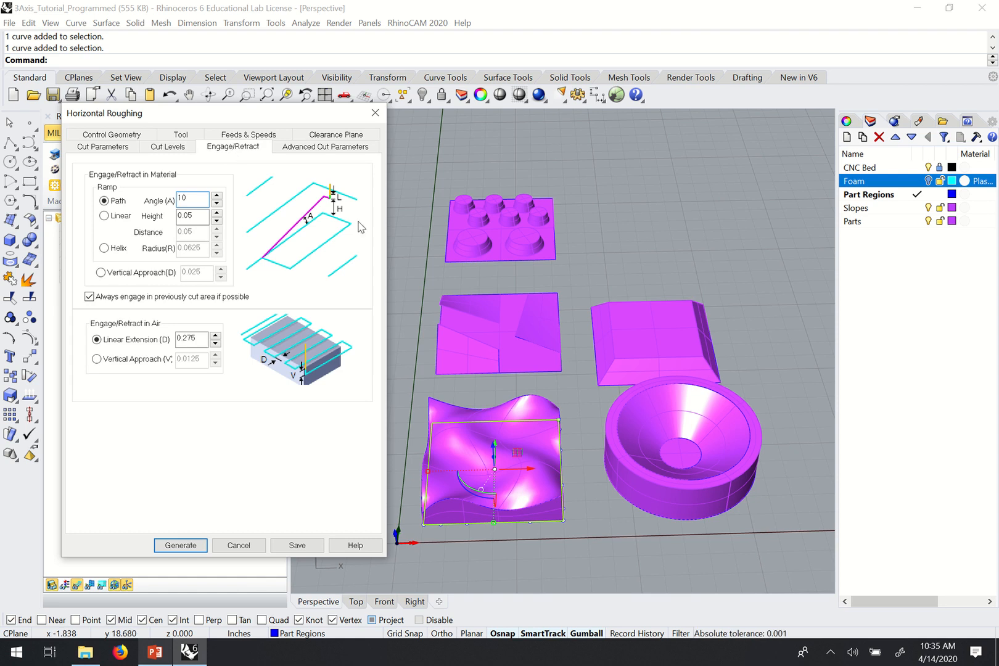
mouse_move(338, 204)
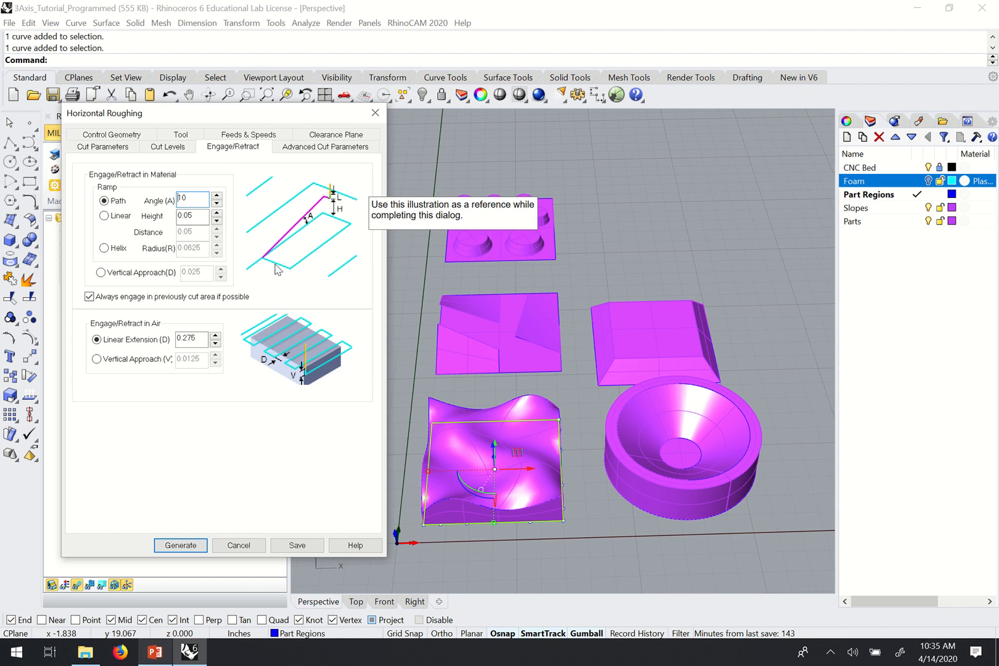
mouse_move(340, 233)
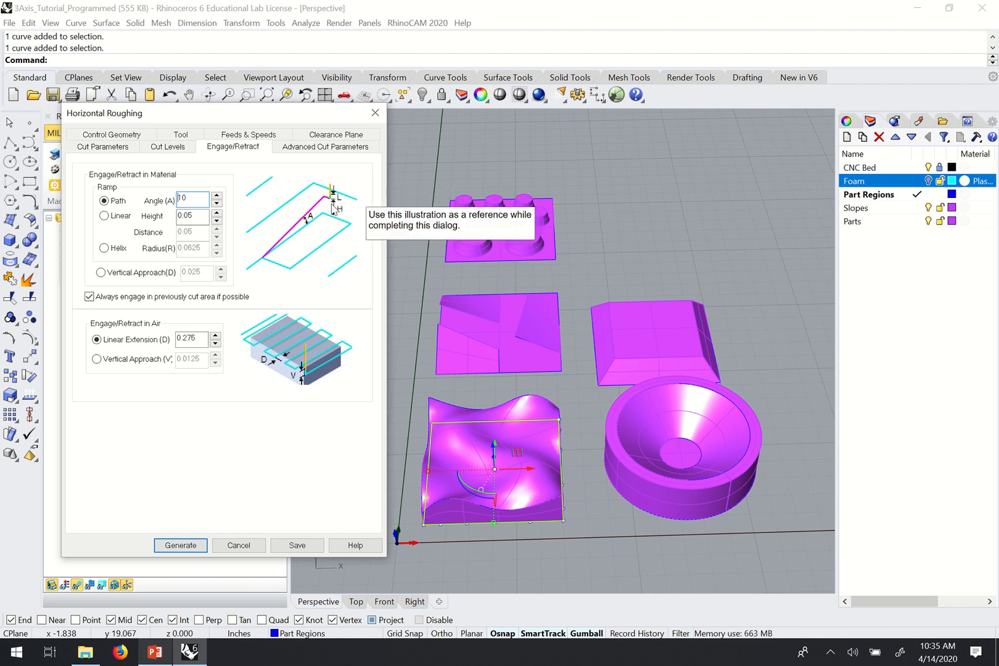
mouse_move(325, 204)
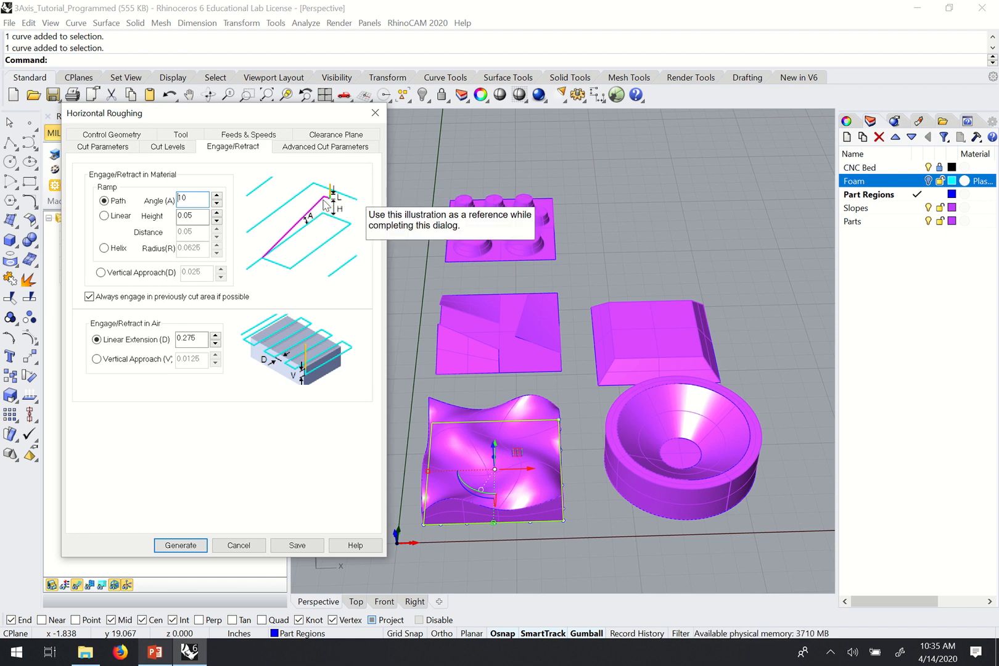
mouse_move(293, 202)
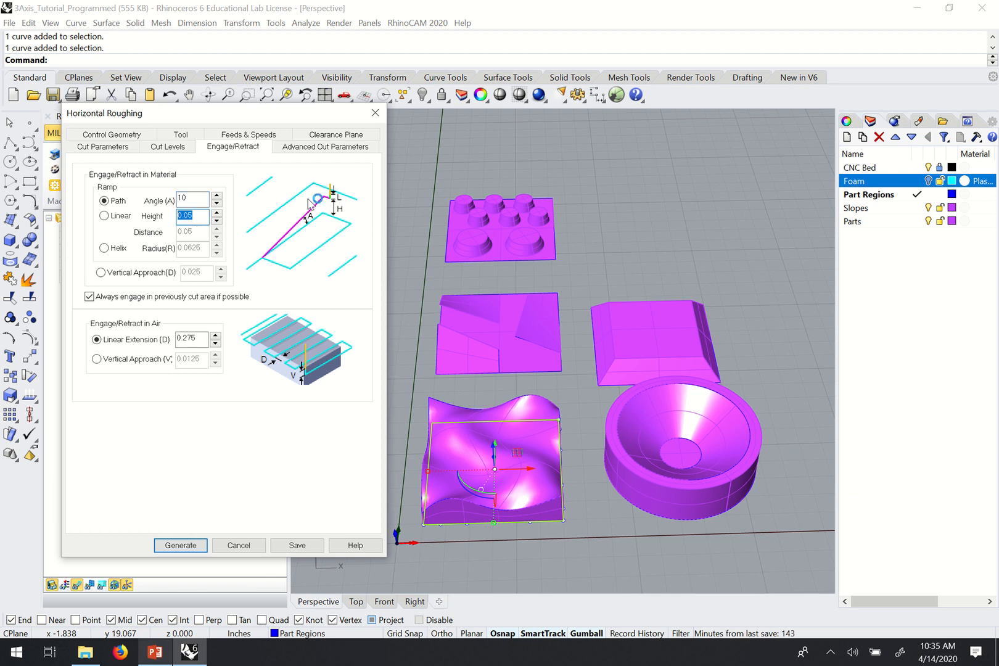
left_click(166, 147)
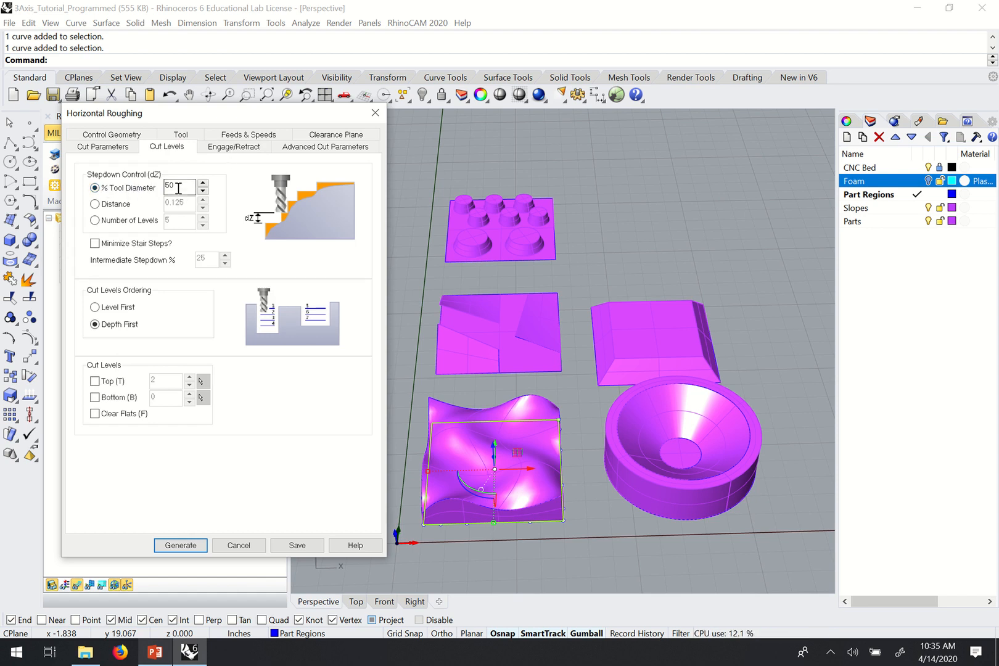
left_click(233, 147)
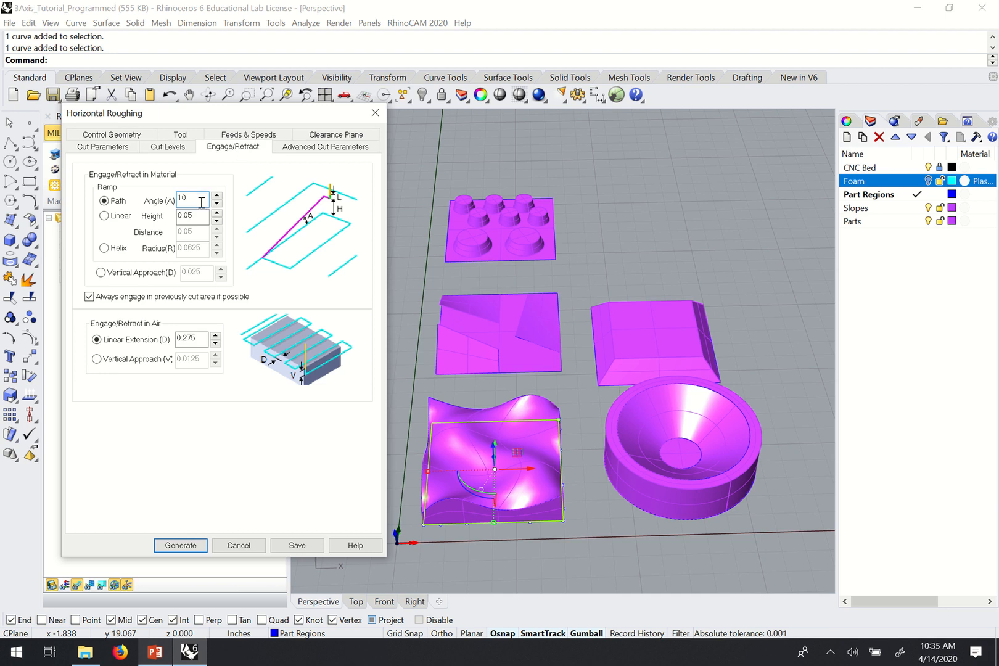
triple_click(190, 216)
type(".25")
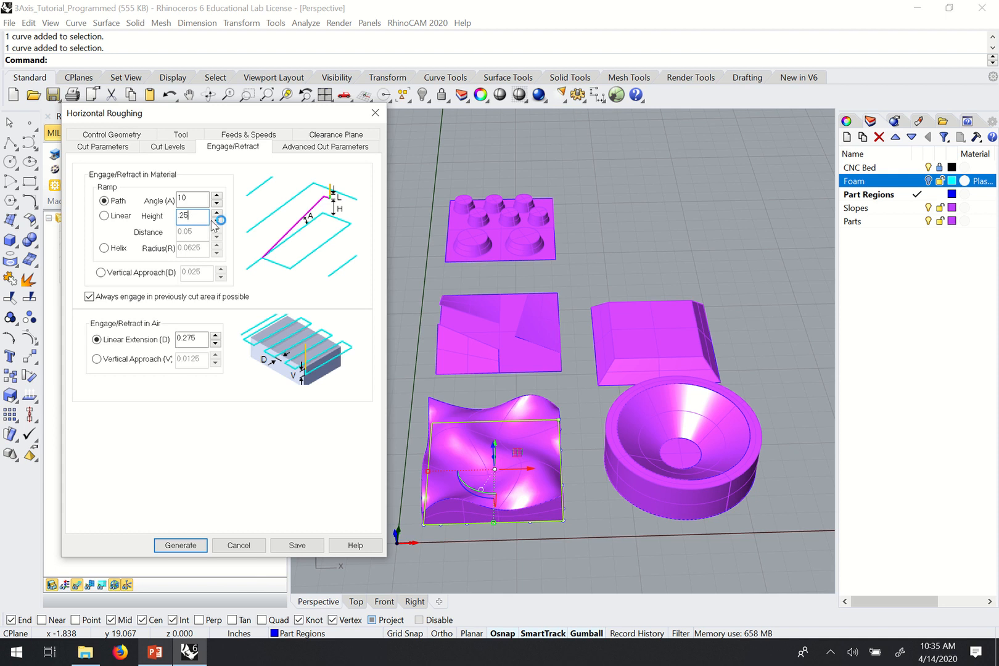
mouse_move(314, 241)
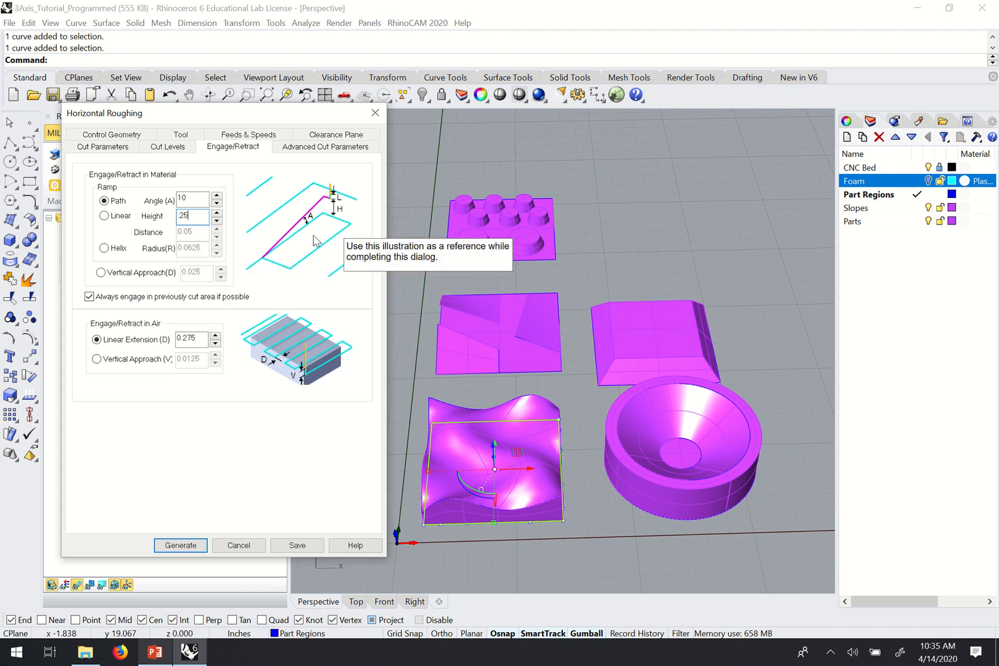
mouse_move(330, 159)
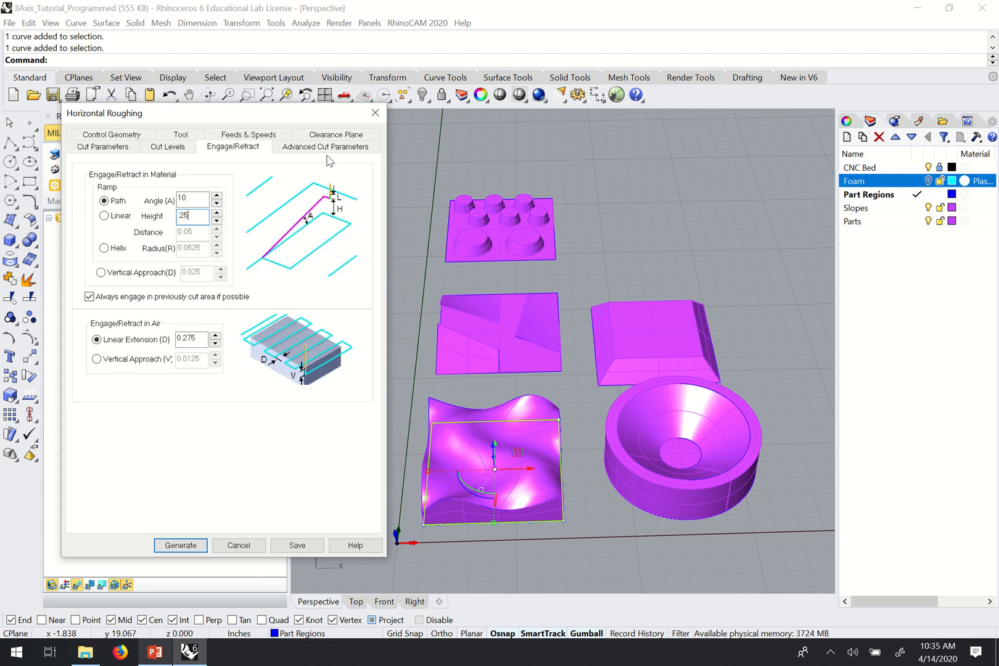
Step: Review the Advanced Cut Parameters arc fitting, then generate the roughing toolpath over the wavy part
left_click(324, 147)
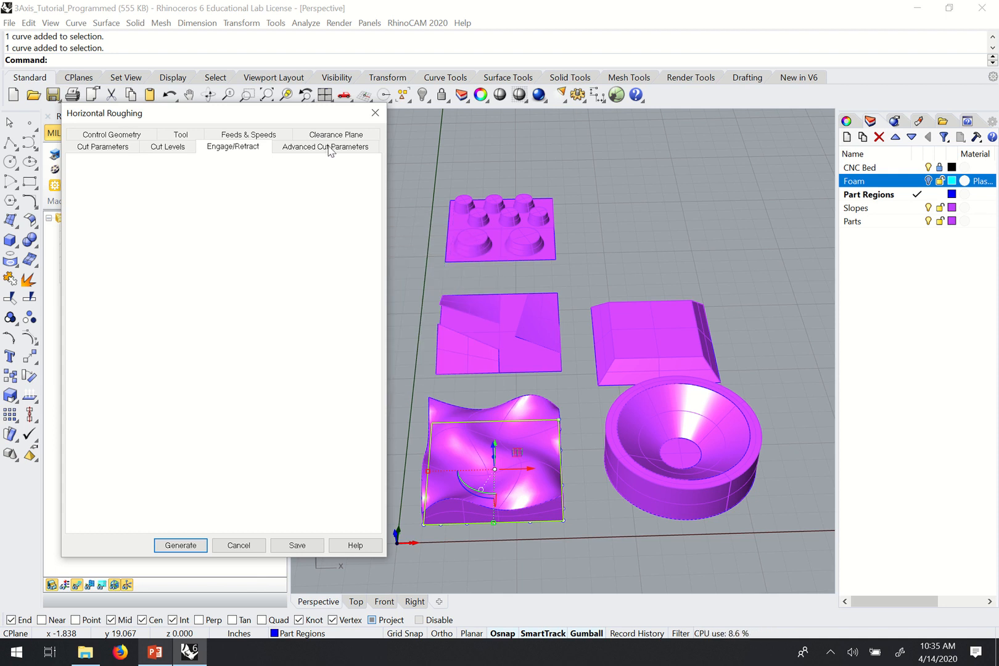
left_click(324, 147)
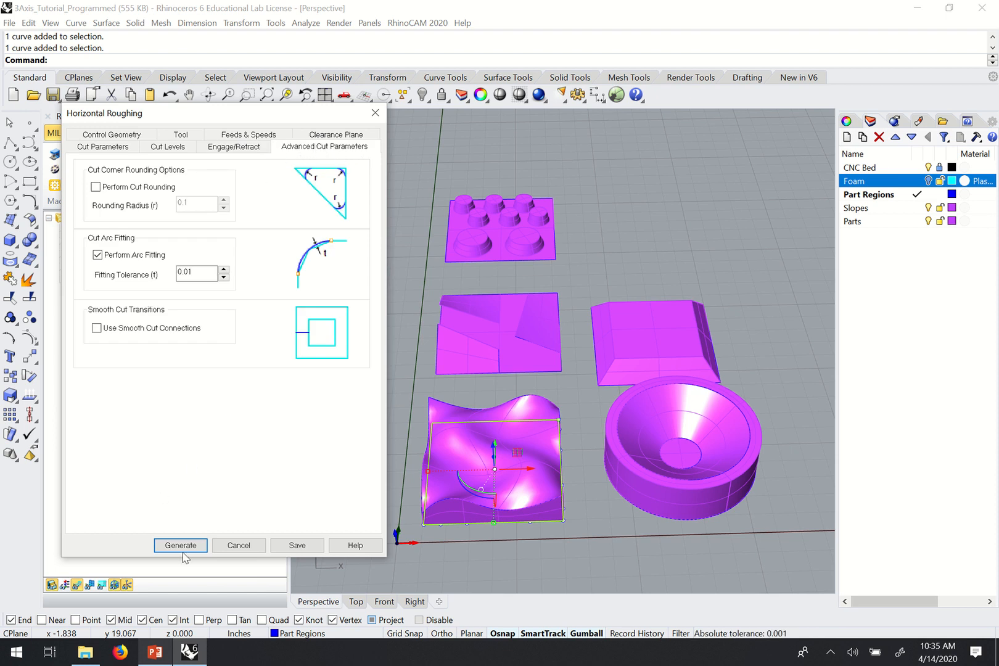
left_click(180, 545)
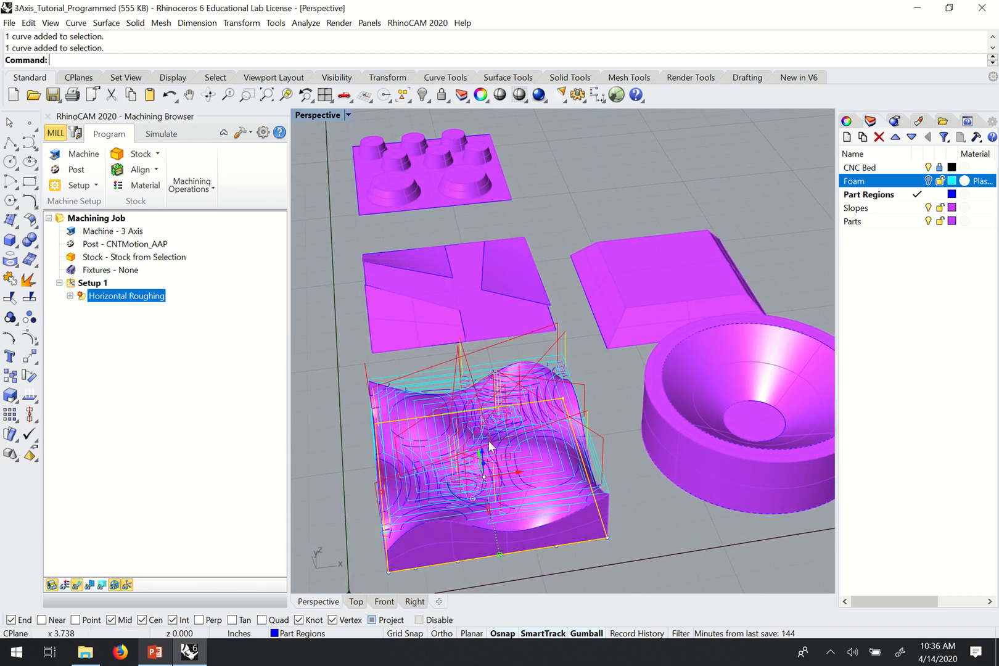
mouse_move(471, 453)
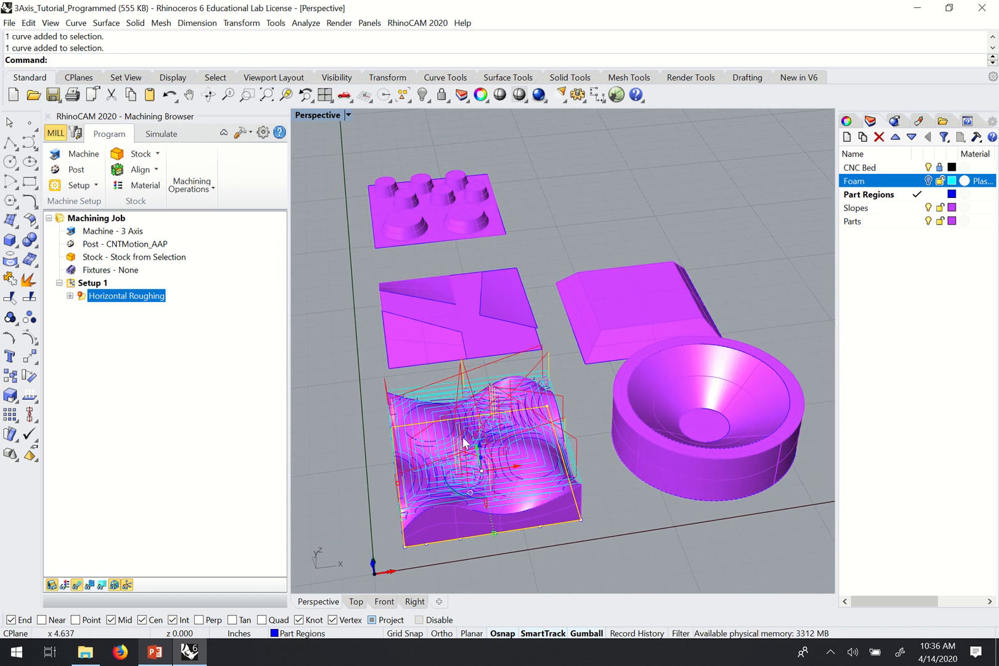
mouse_move(405, 201)
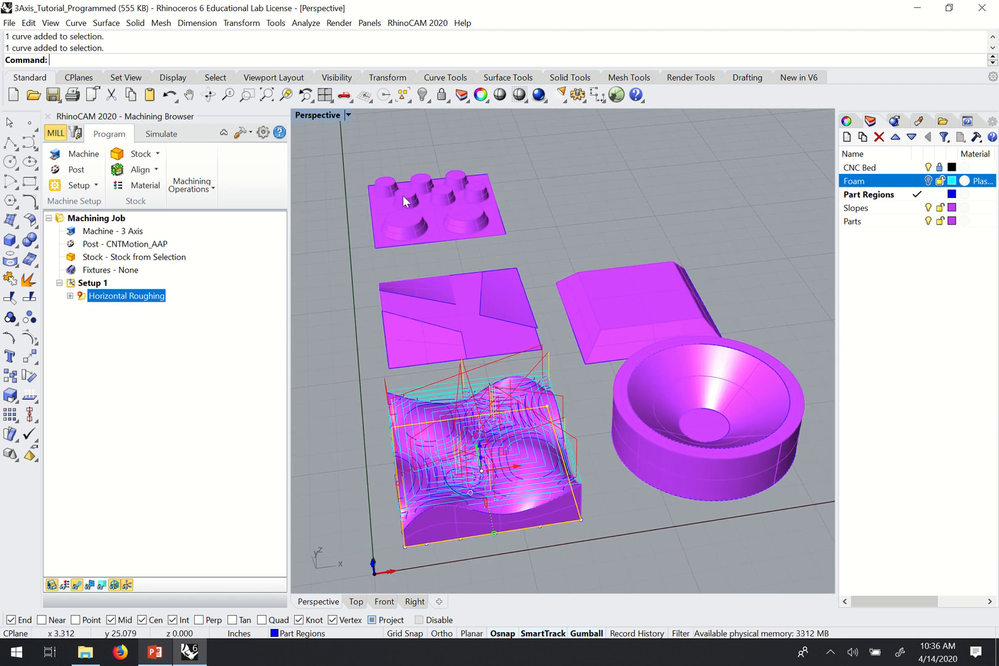
mouse_move(417, 346)
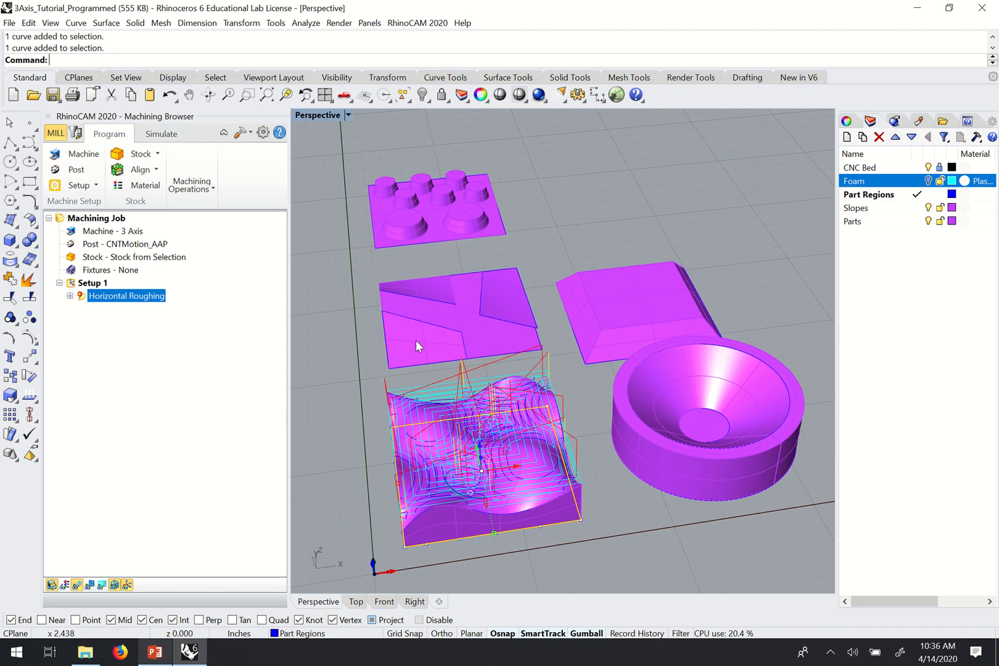
mouse_move(750, 438)
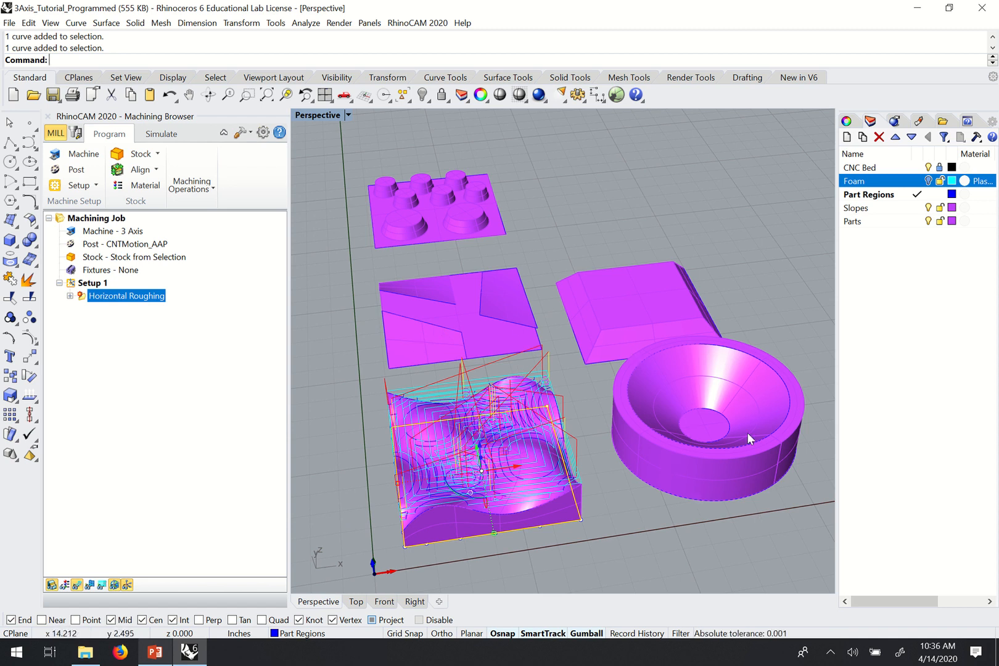
mouse_move(339, 371)
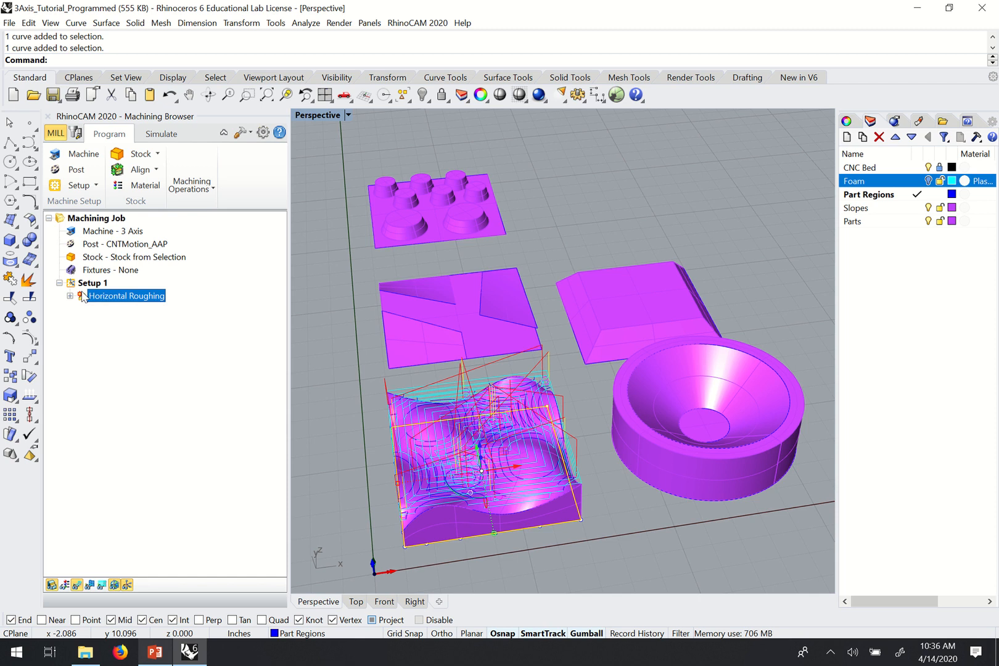
Step: Clear the roughing operation's machining region and pick the five part boundary curves as new regions
double_click(126, 295)
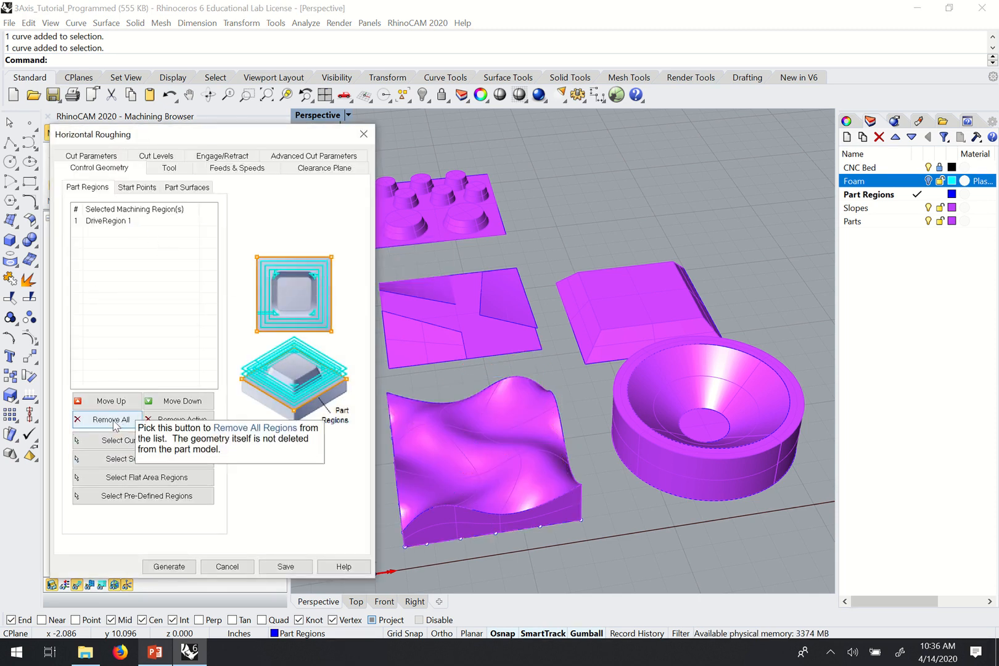
left_click(106, 419)
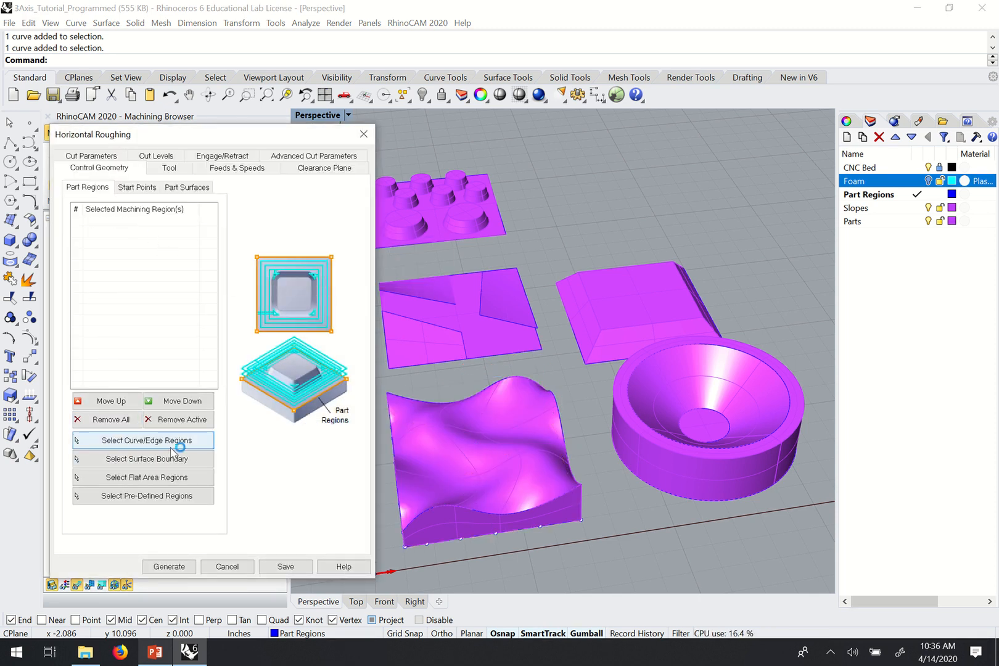
left_click(143, 440)
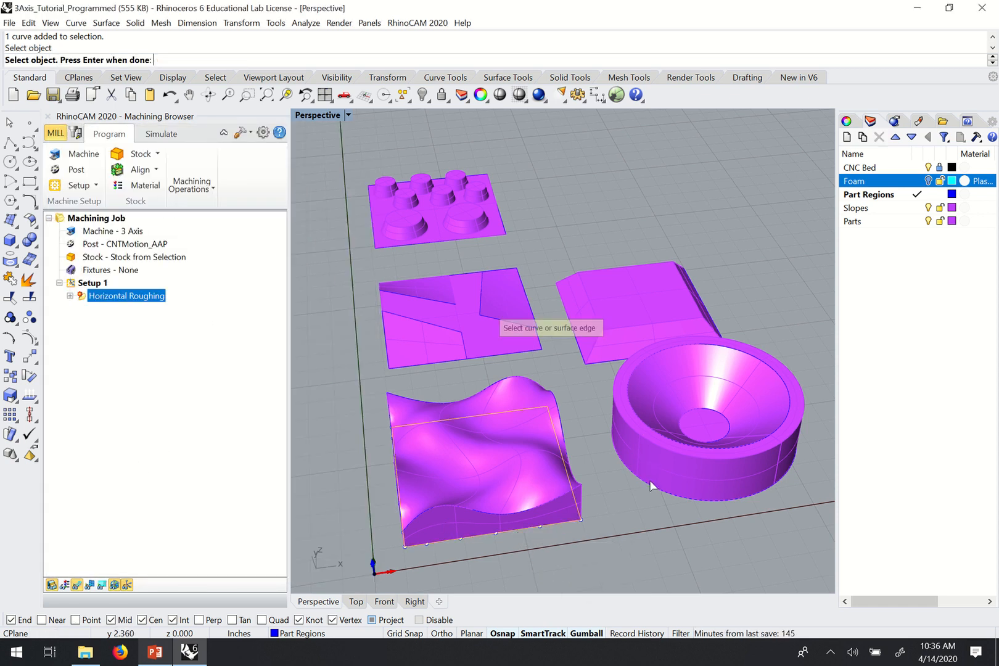
right_click(676, 502)
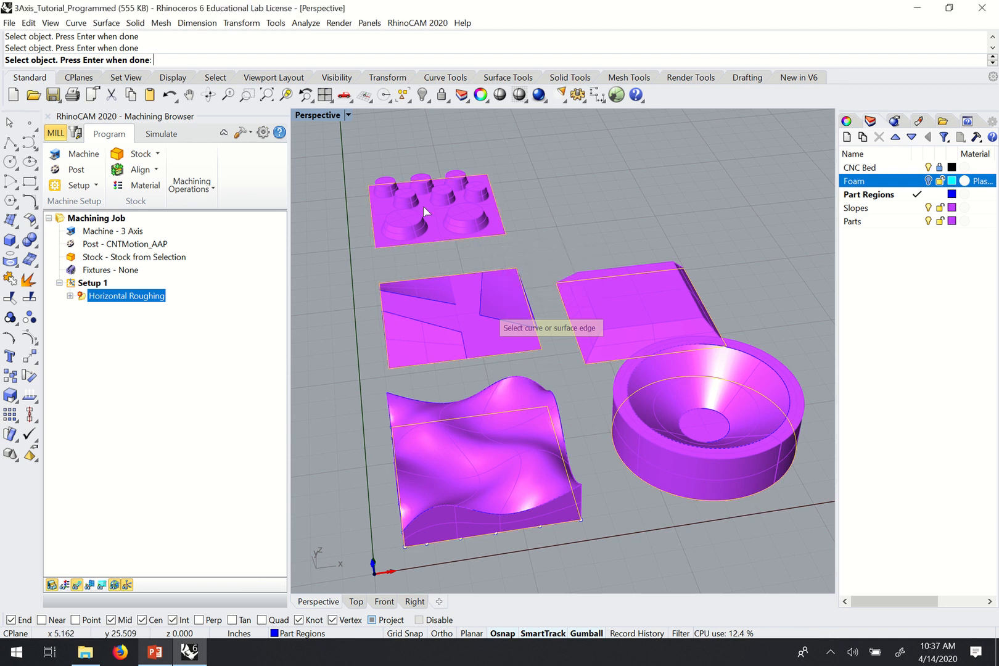
mouse_move(326, 288)
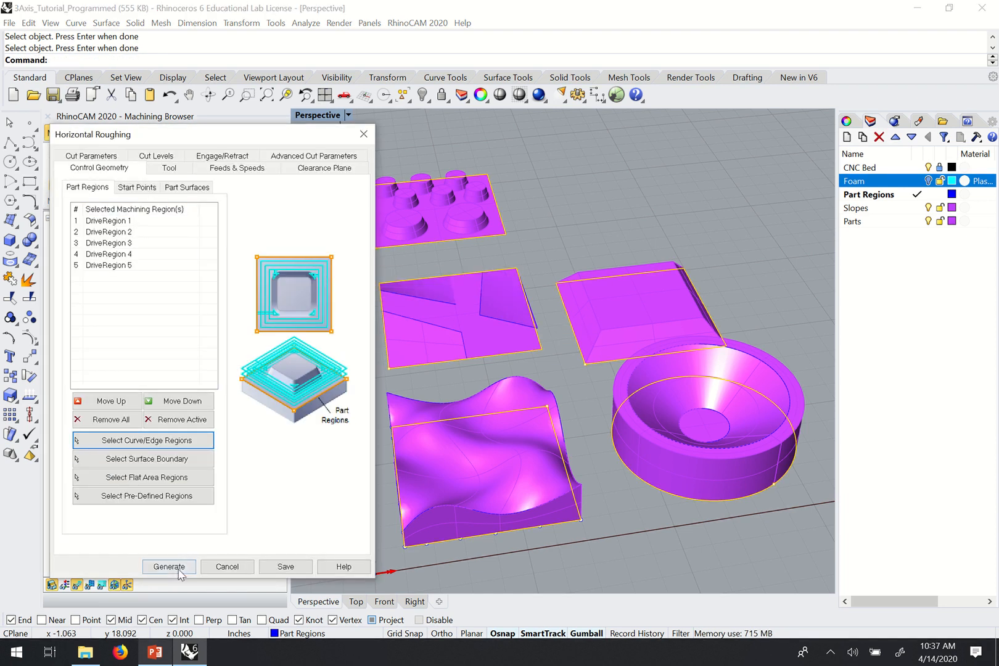
Step: Regenerate the horizontal roughing toolpath so it covers all five foam parts
left_click(169, 566)
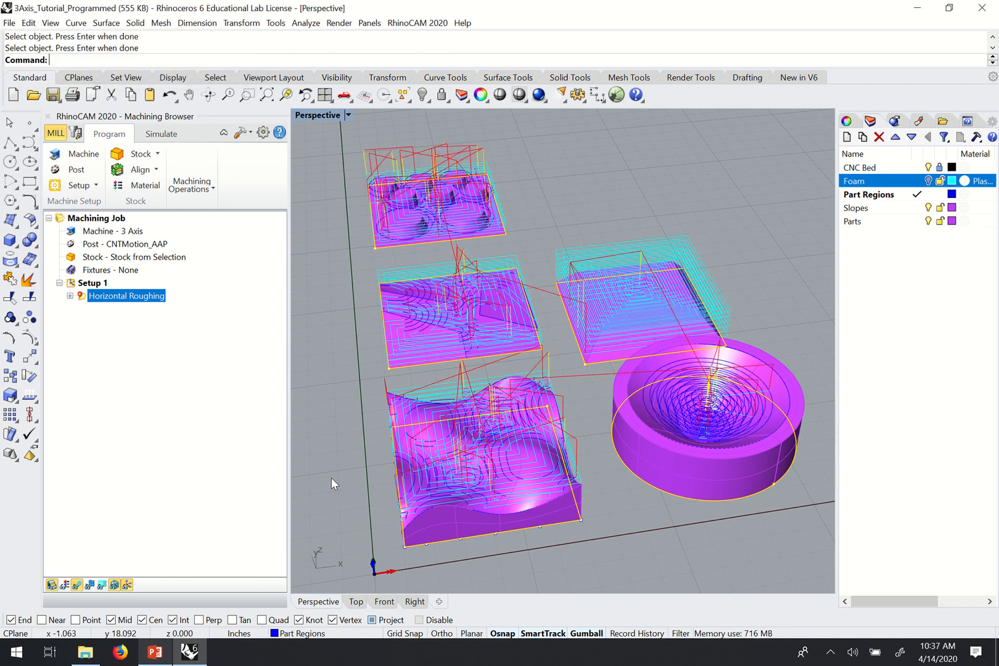
mouse_move(477, 381)
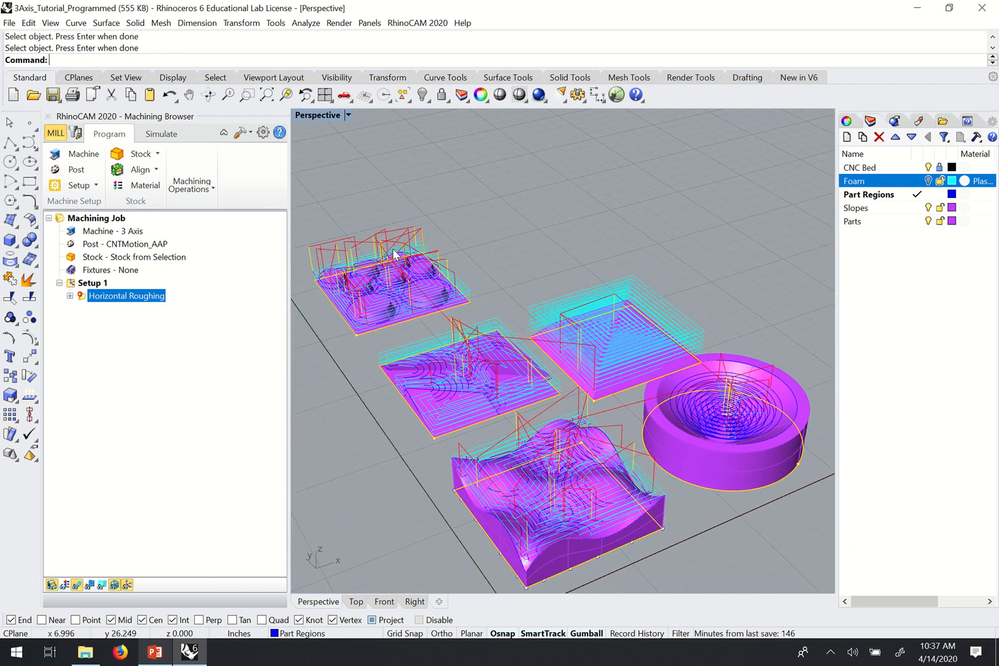
mouse_move(384, 327)
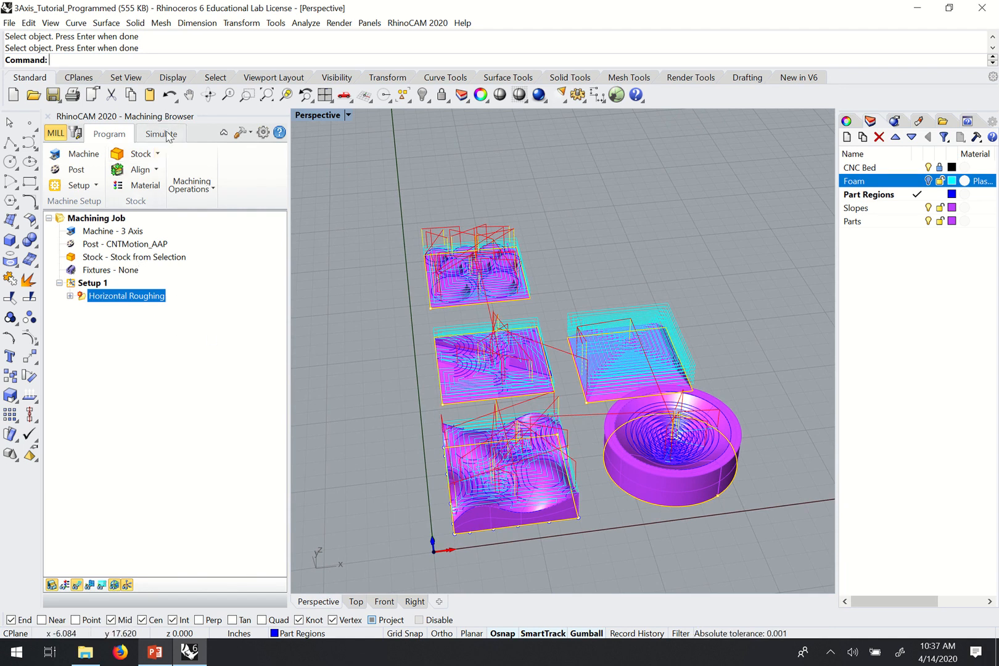
Step: Run the Setup 1 simulation so the orange stock shows stepped roughed pockets for all five parts
left_click(161, 134)
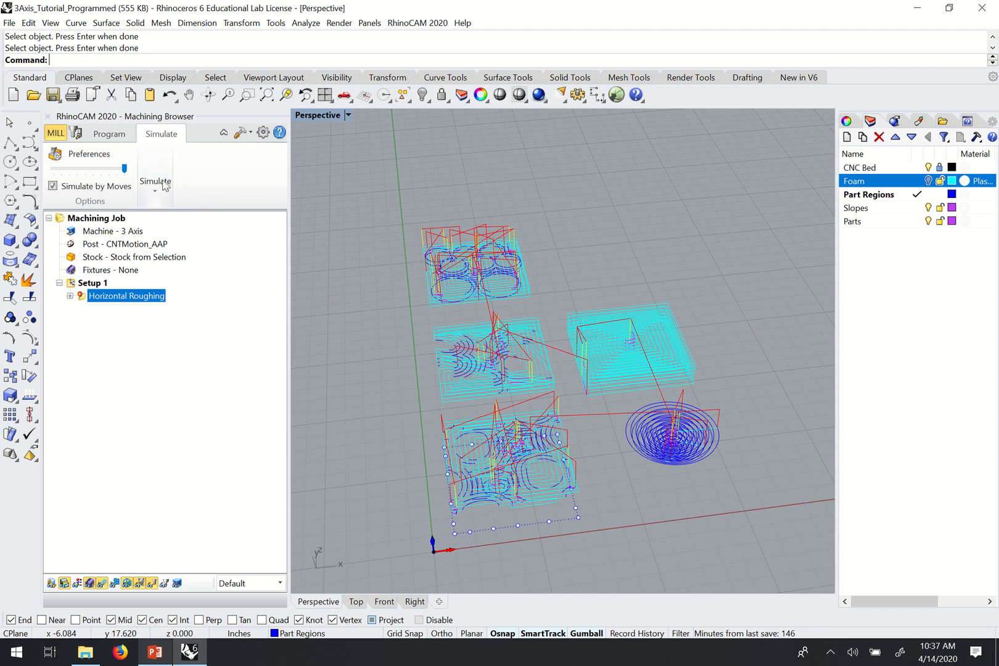
left_click(93, 283)
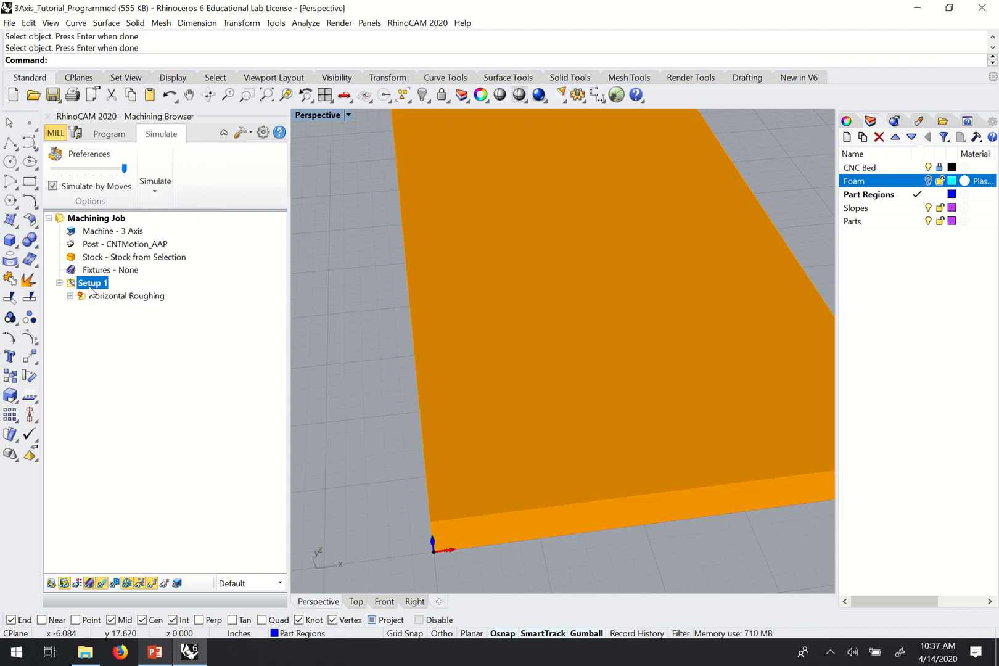
right_click(92, 282)
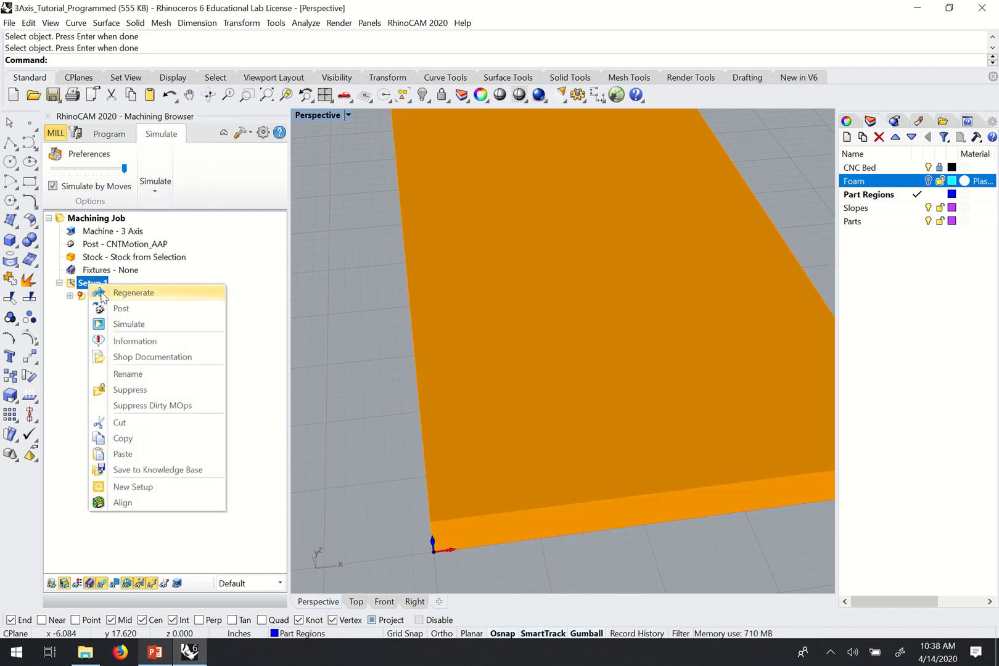
left_click(133, 293)
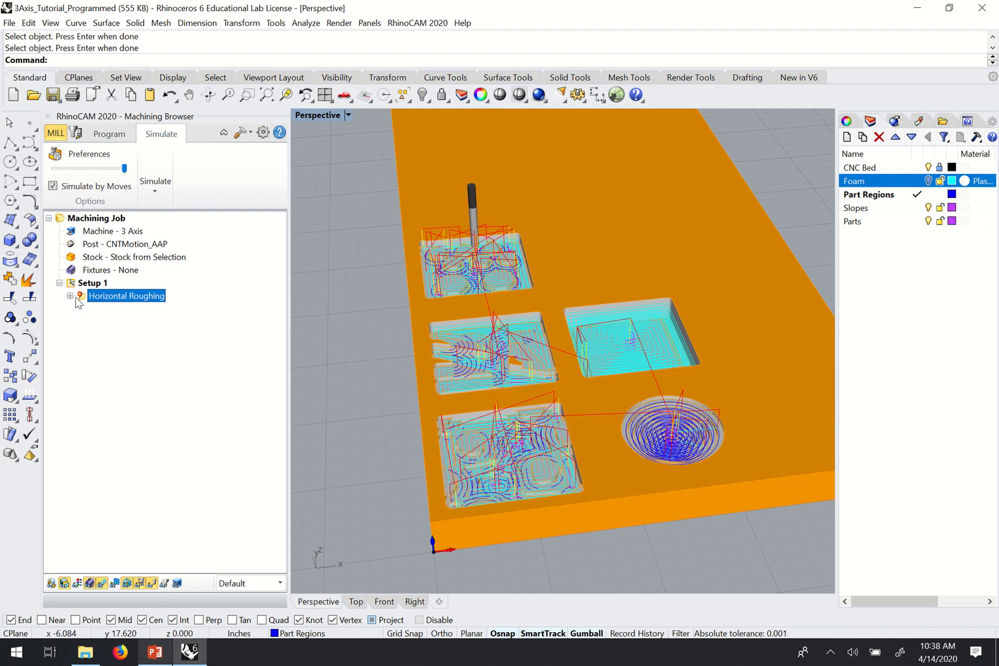
mouse_move(348, 295)
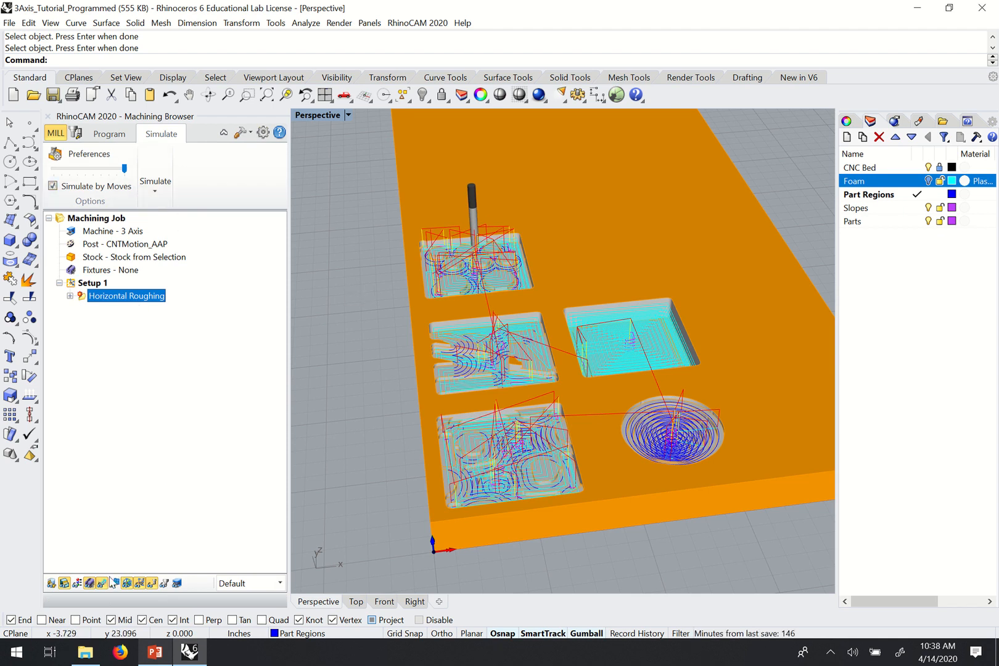
left_click(127, 582)
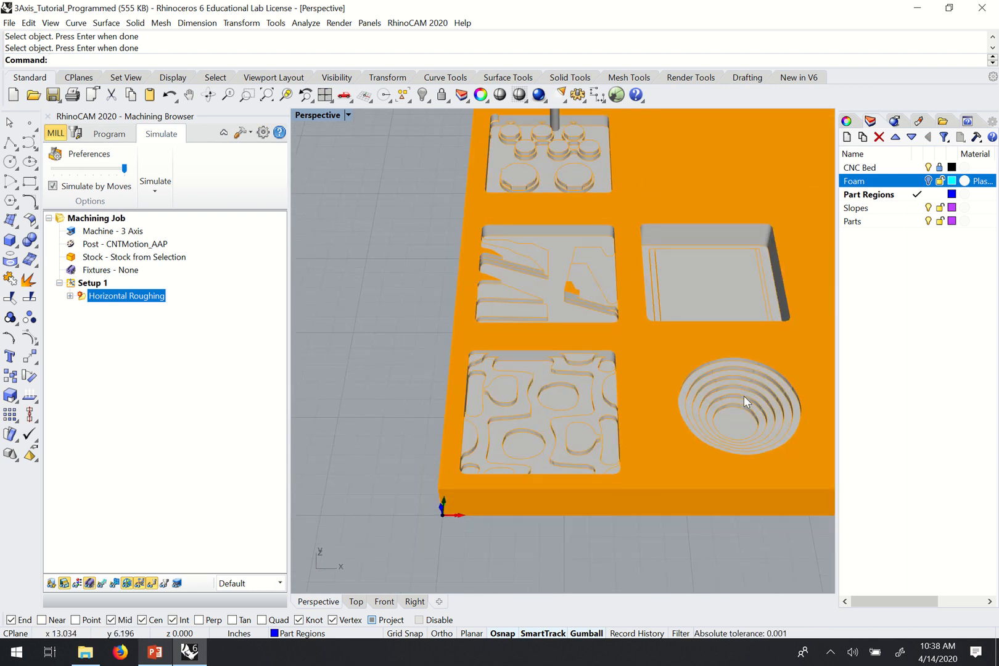
mouse_move(668, 447)
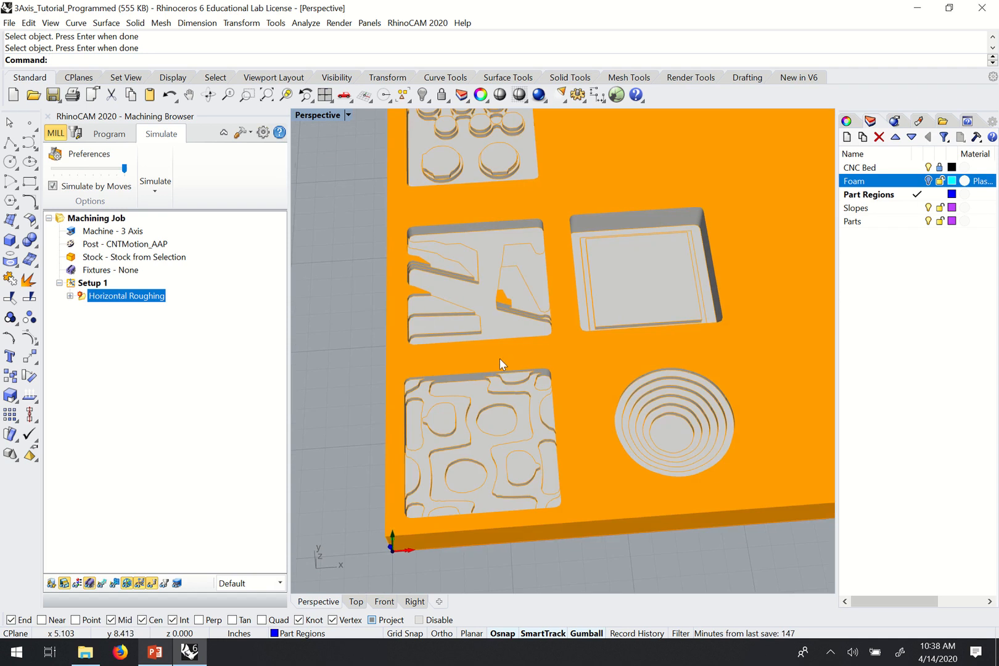
scroll("down", 3)
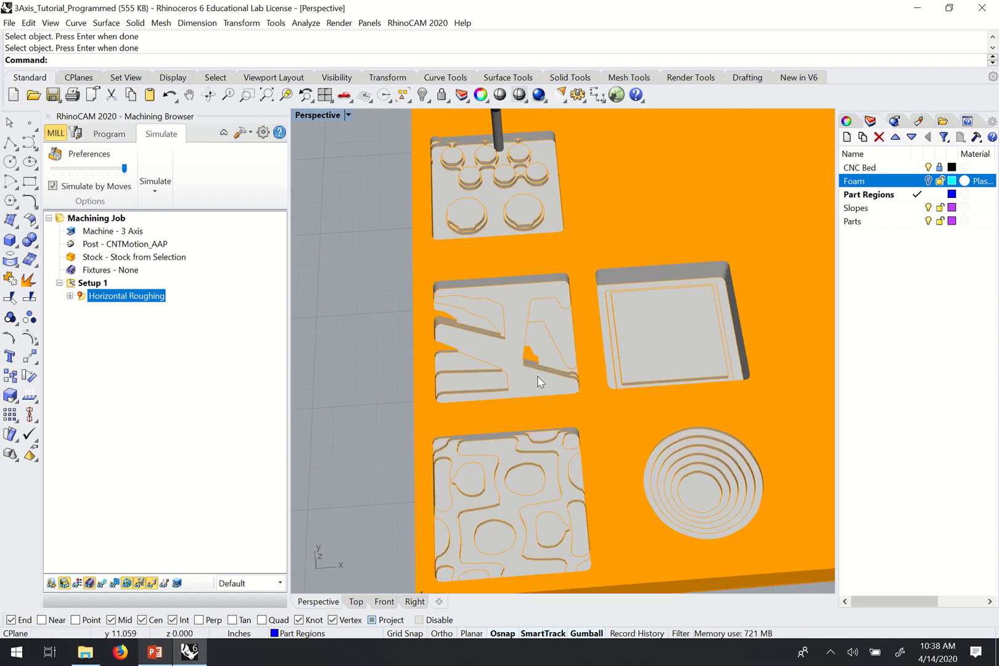